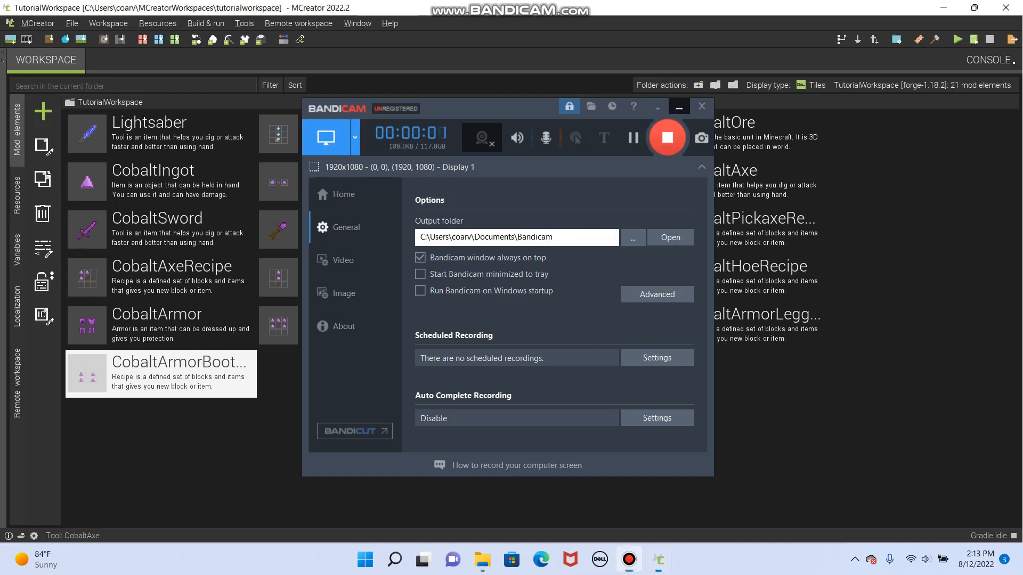
Dismiss the Bandicam window and bring up the list of new mod element types
click(704, 105)
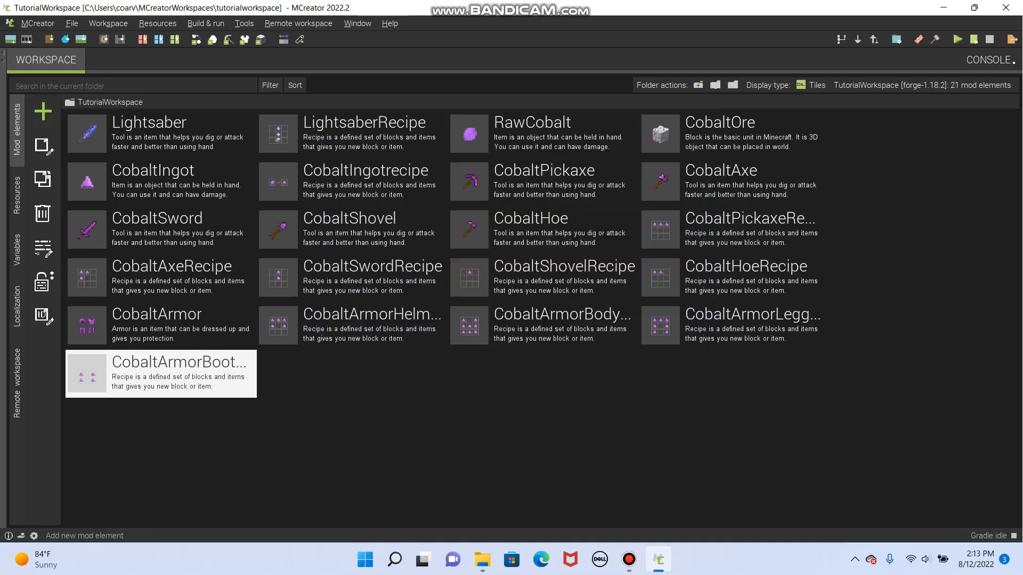
mouse_move(44, 112)
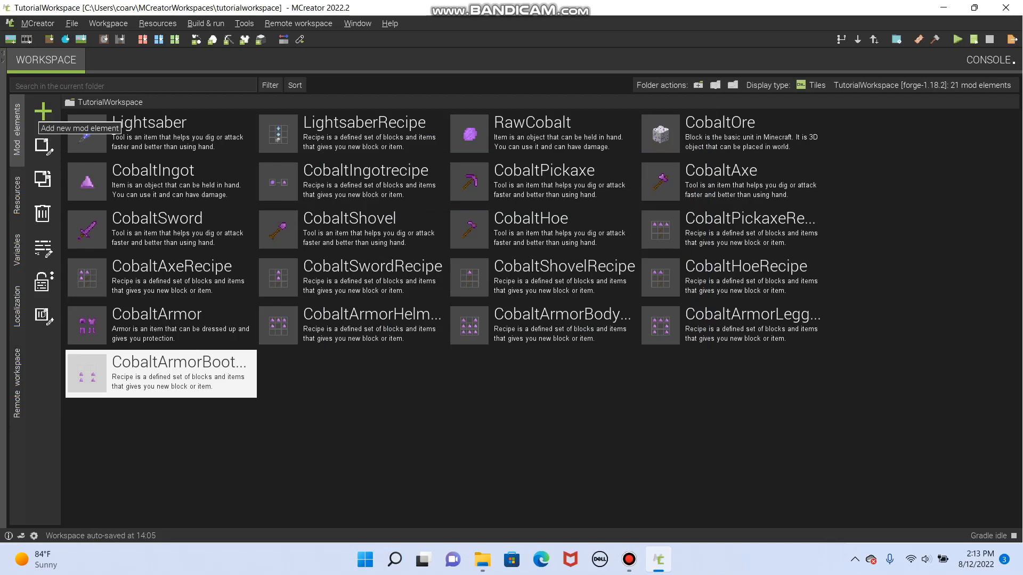
click(43, 111)
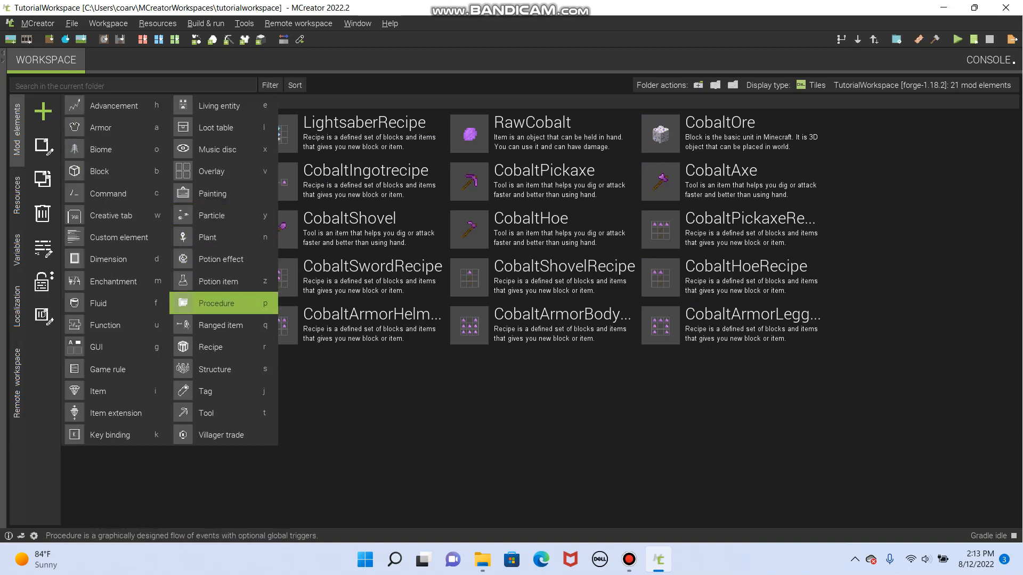
mouse_move(221, 325)
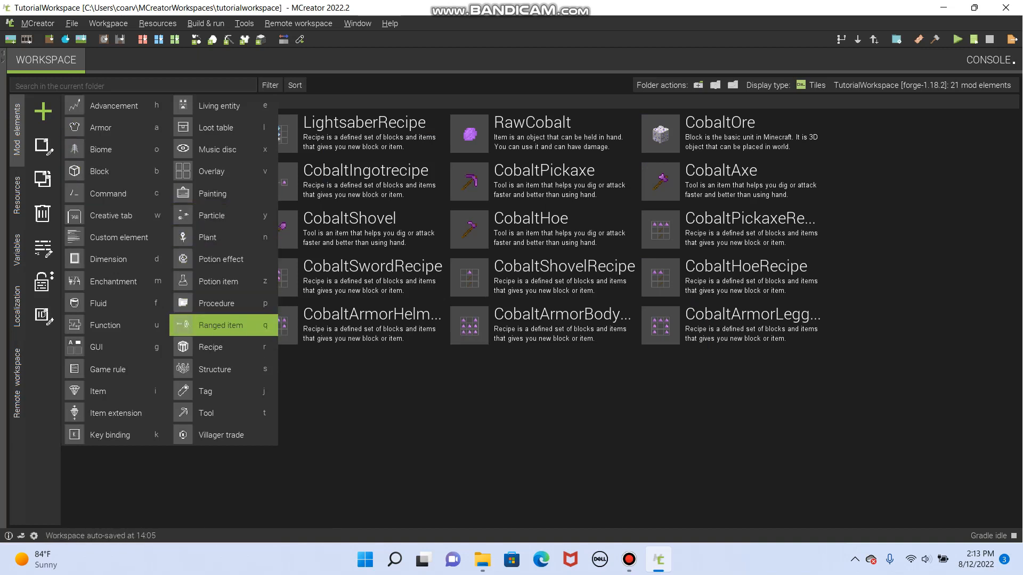
Create a new Ranged item element named Nerf_Blaster
click(220, 325)
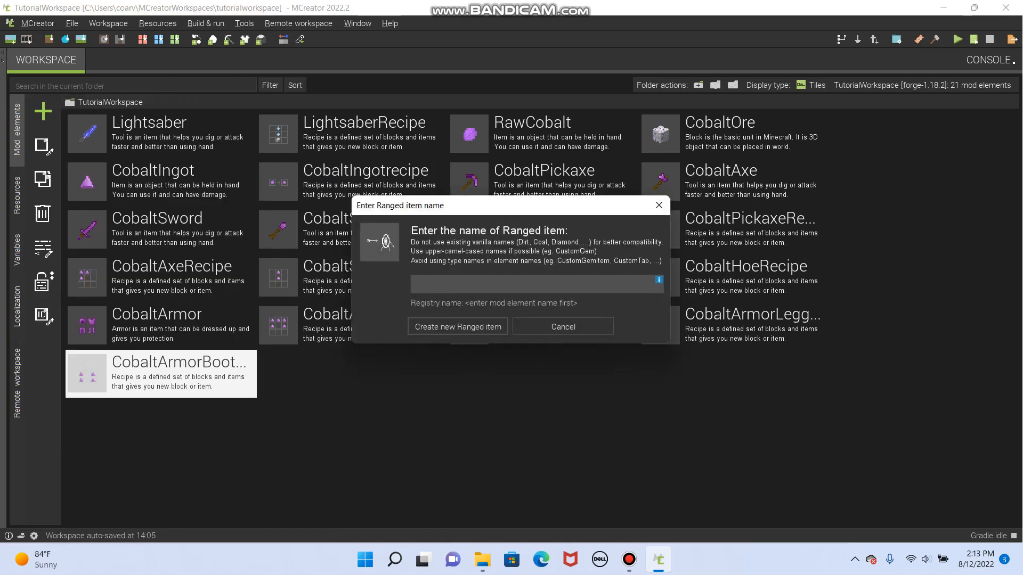
text(Nerf_Blaster)
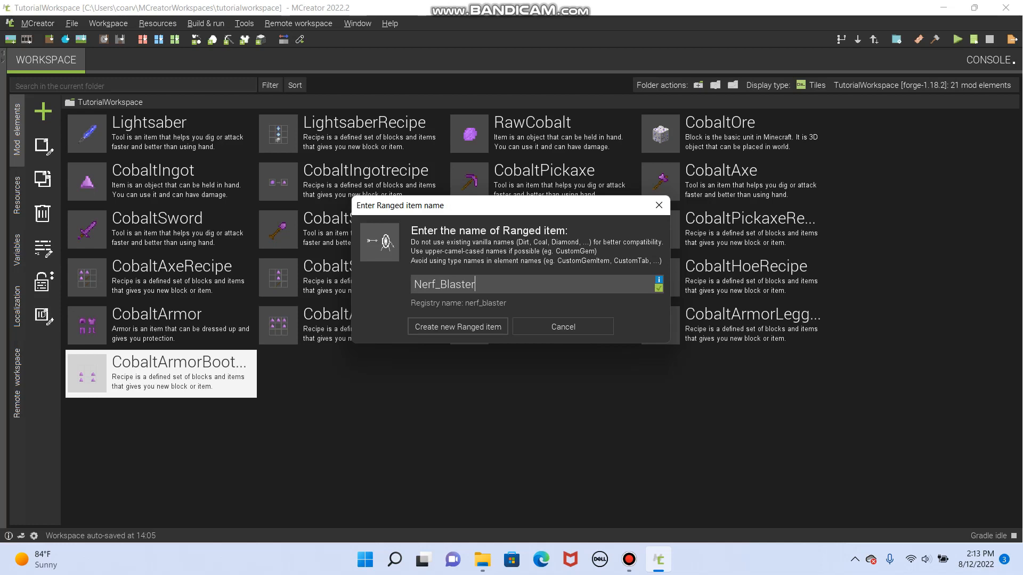
click(458, 327)
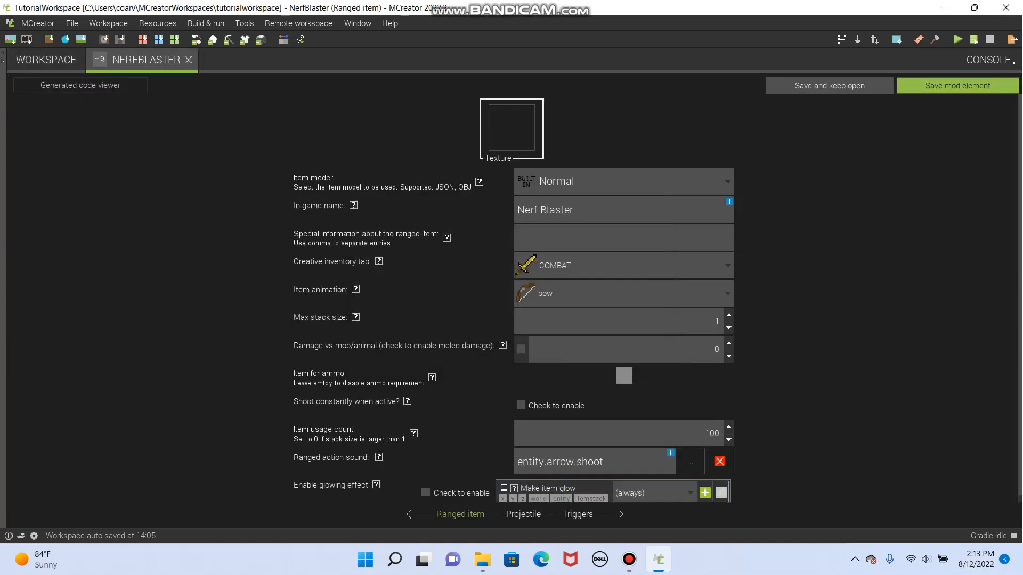
Start a blank 16x16 transparent texture for the blaster item
click(511, 128)
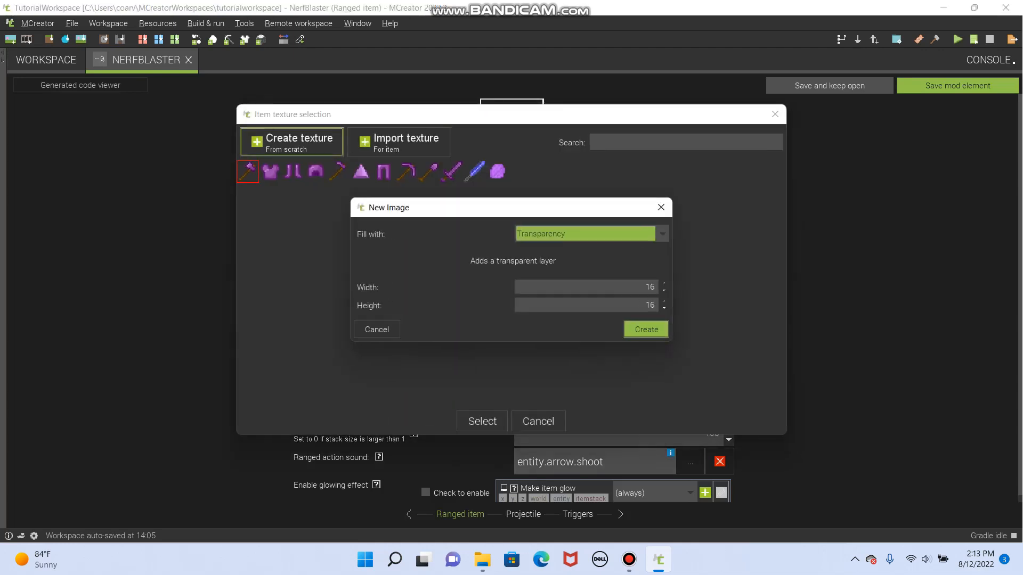
click(646, 329)
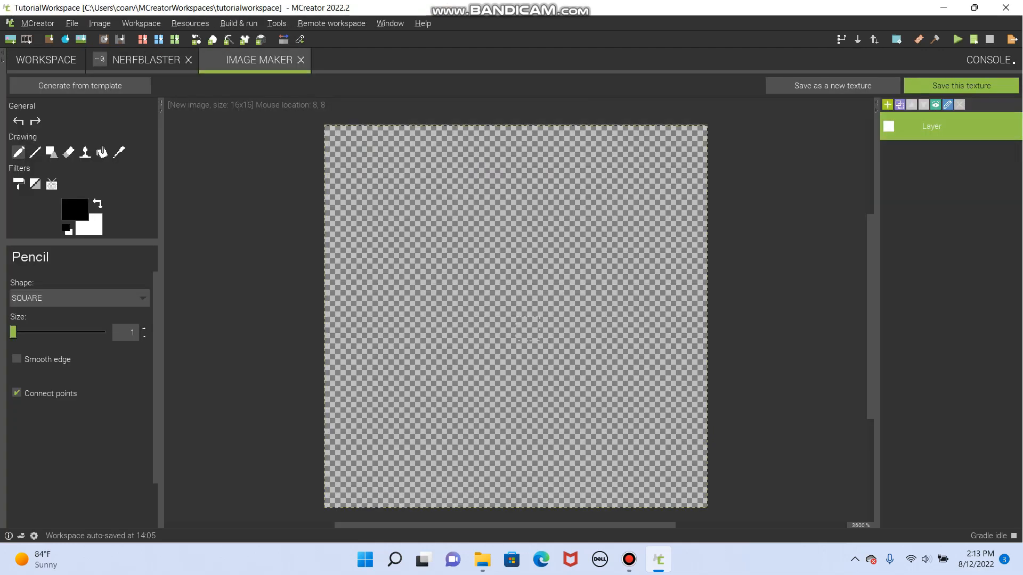
Set the foreground drawing colour to a bright blue
click(74, 209)
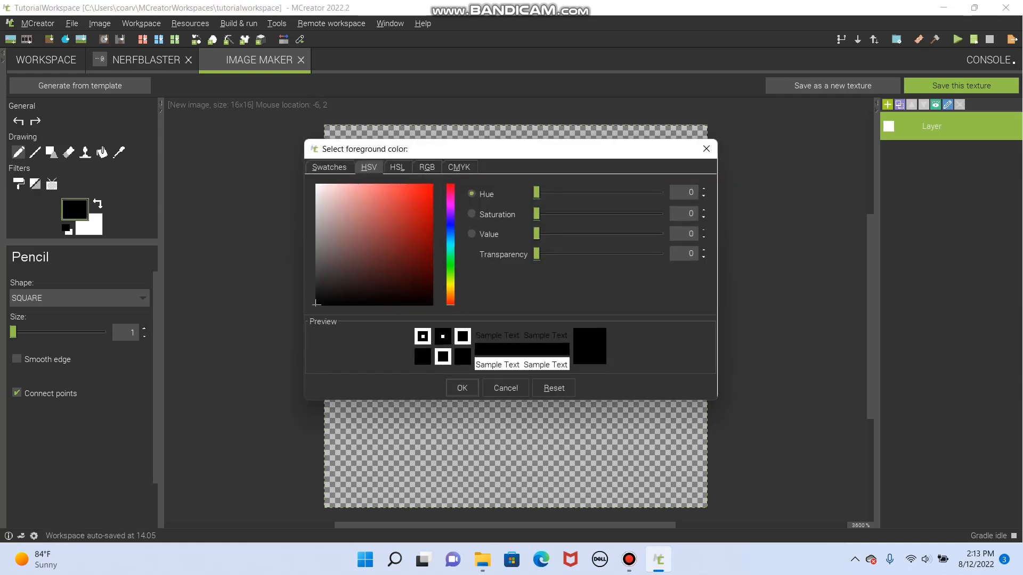
drag(536, 192, 623, 191)
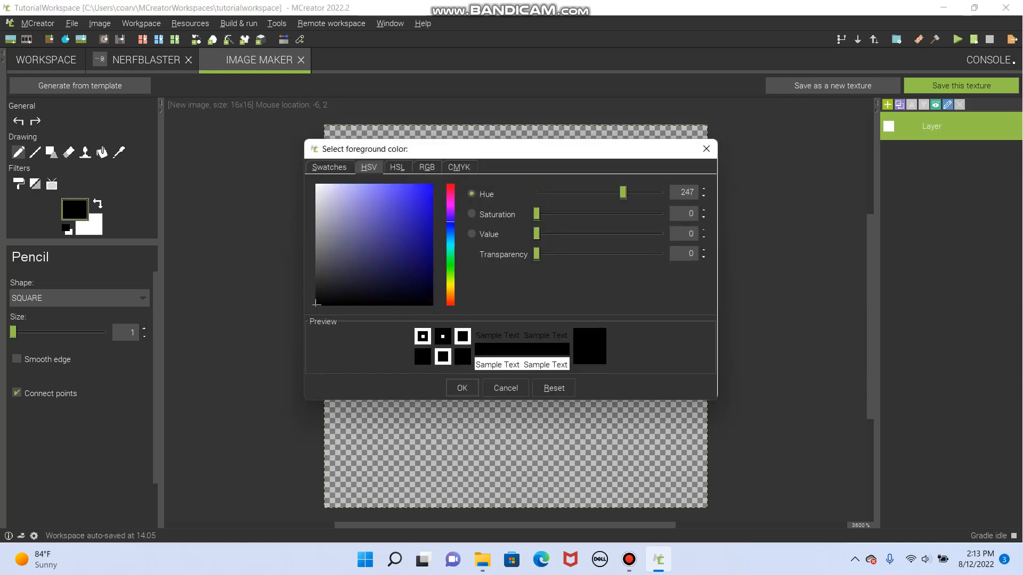
click(328, 166)
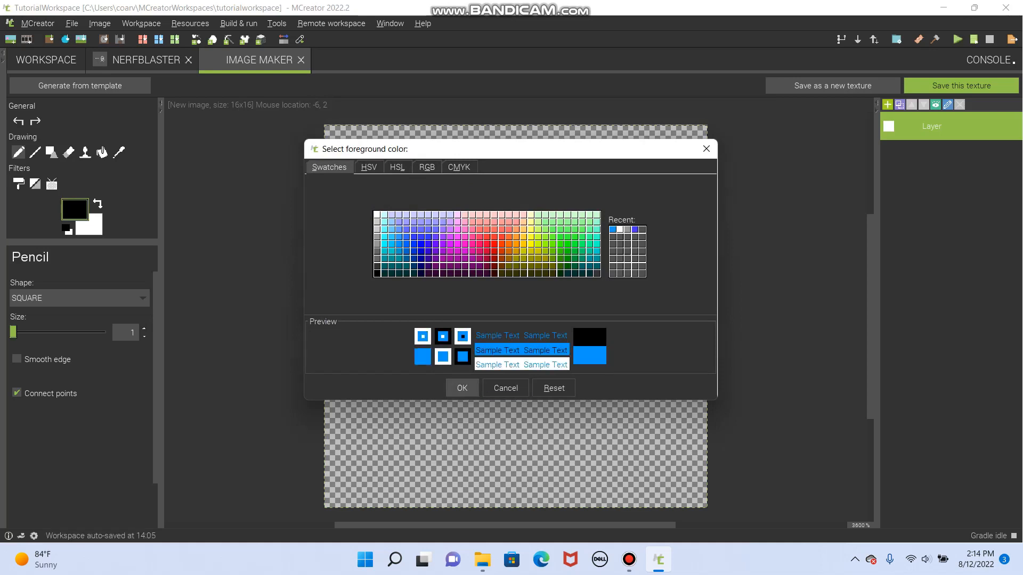
click(463, 388)
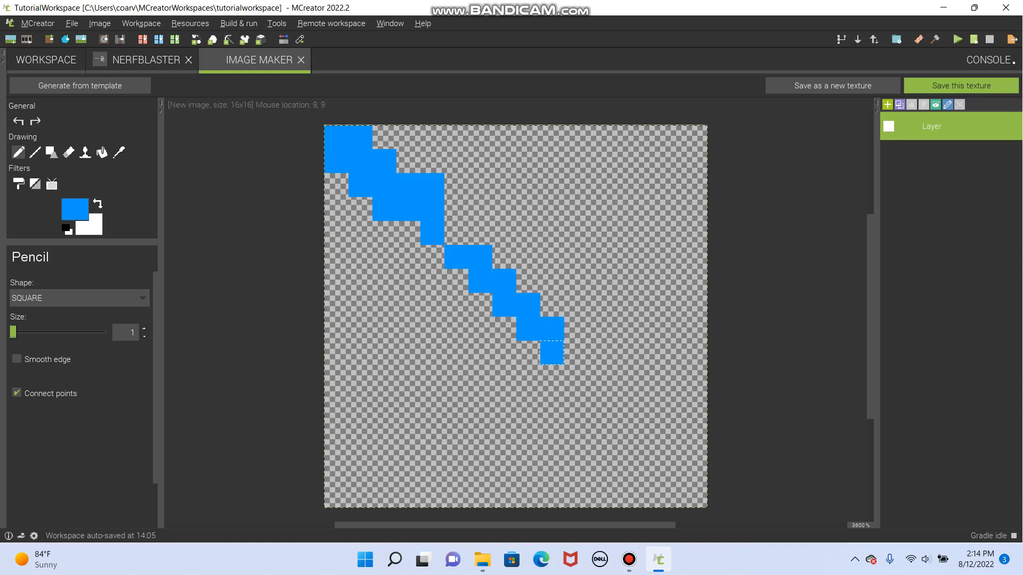
Draw the thick blue diagonal barrel from top-left to bottom-right, erasing stray pixels
drag(565, 359, 679, 505)
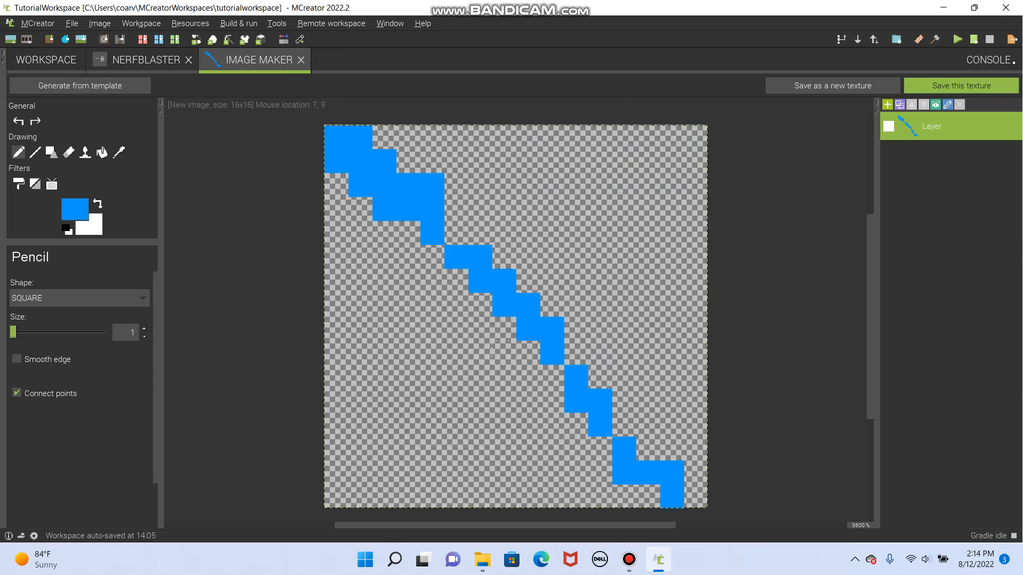
click(551, 383)
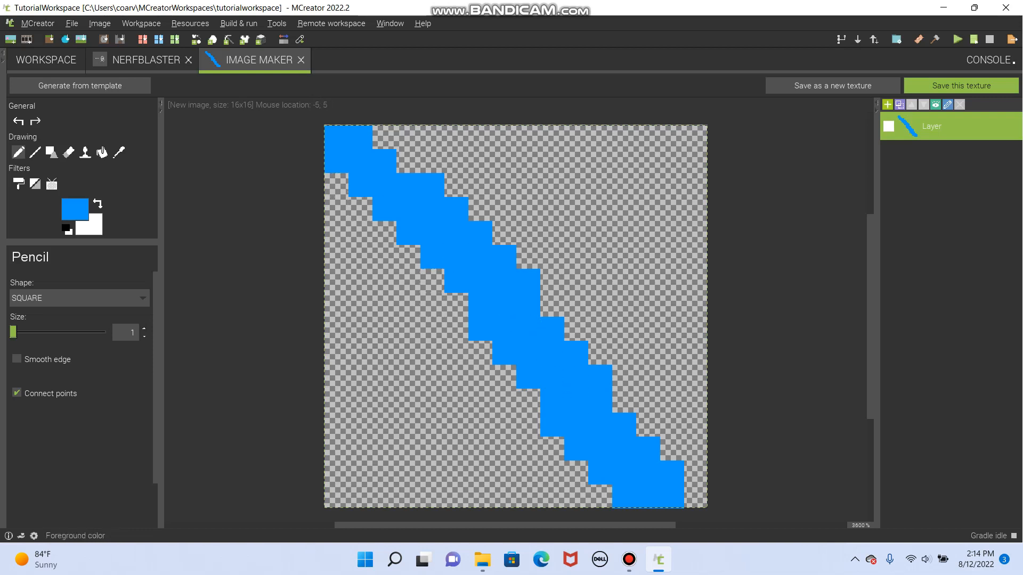
click(69, 154)
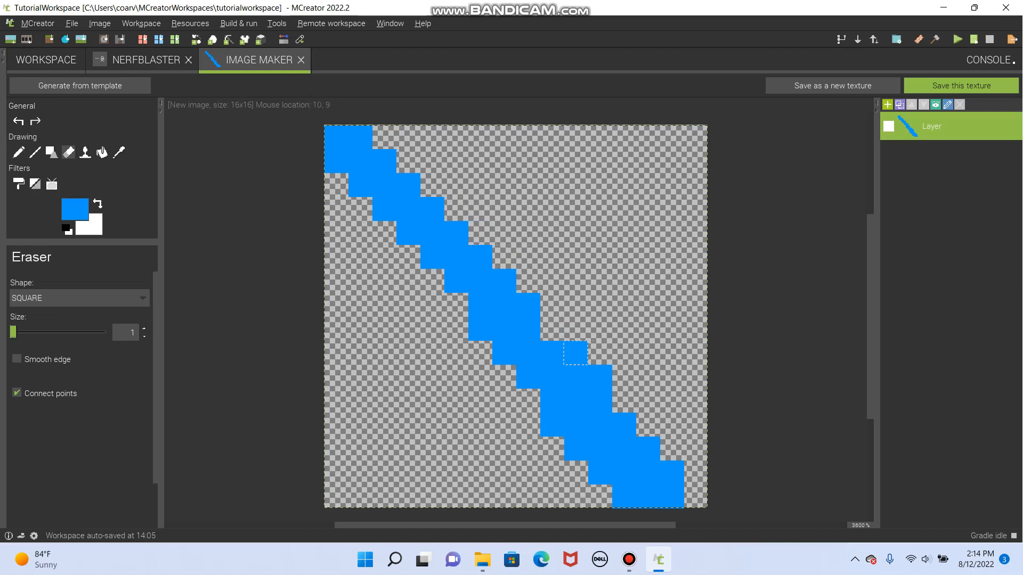
mouse_move(572, 360)
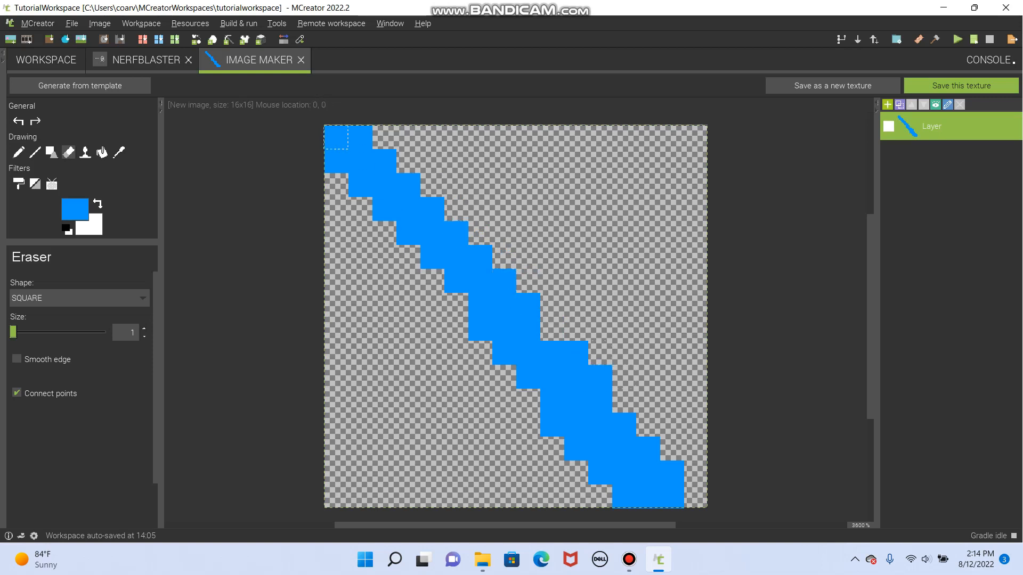
click(18, 153)
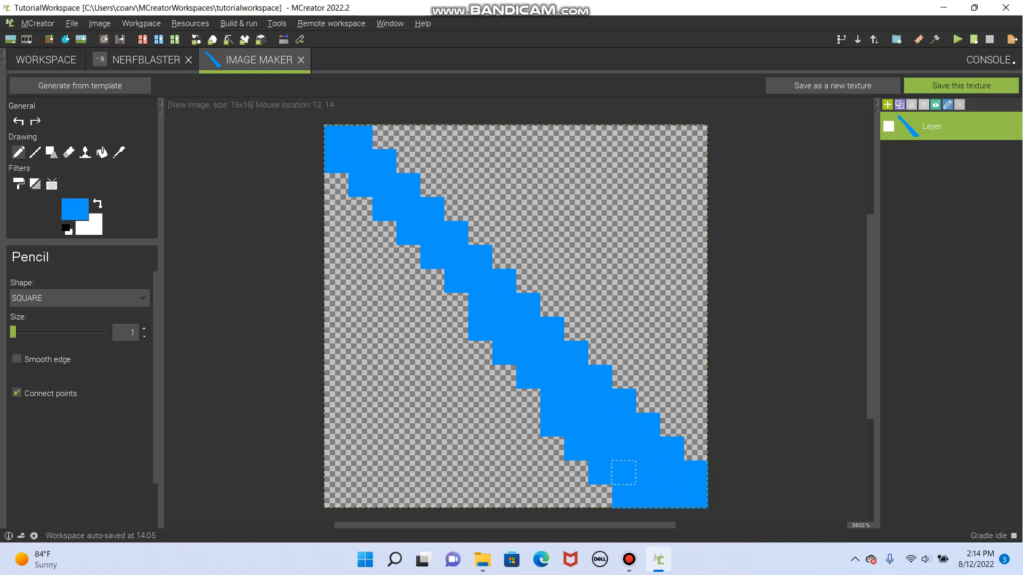
mouse_move(528, 377)
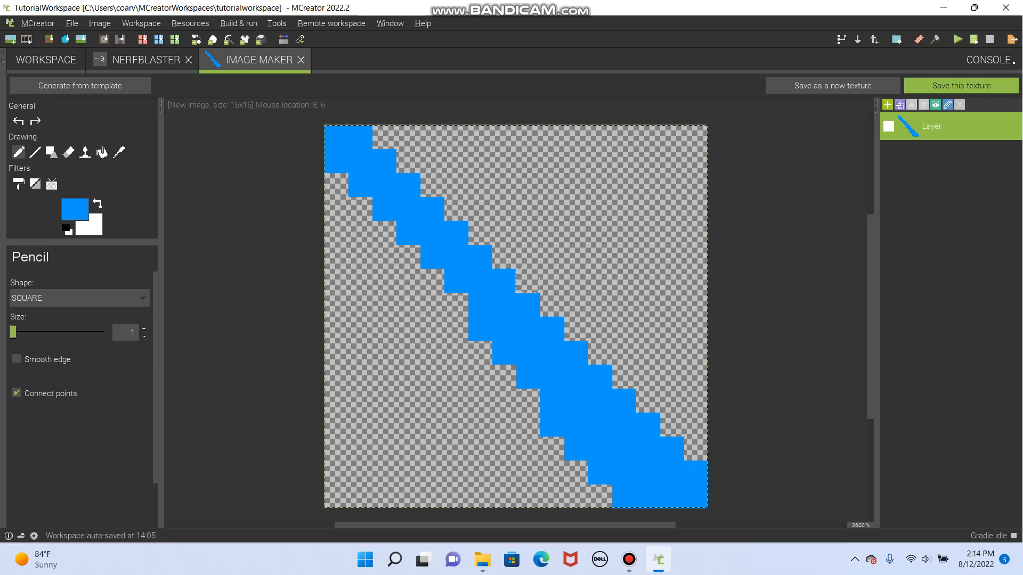
Add the sideways grip, a top bump and small protrusions below the barrel
click(524, 257)
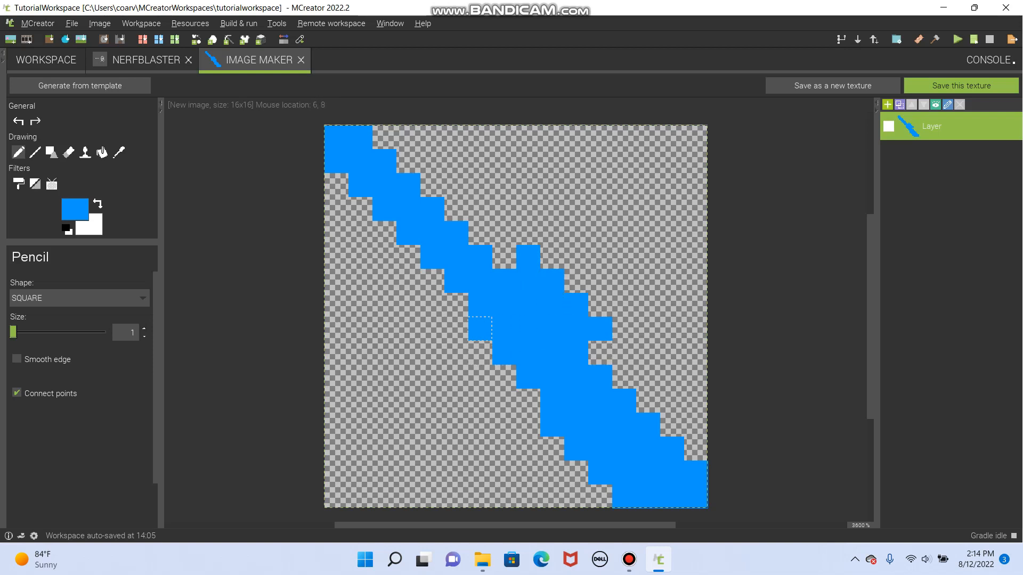
click(436, 318)
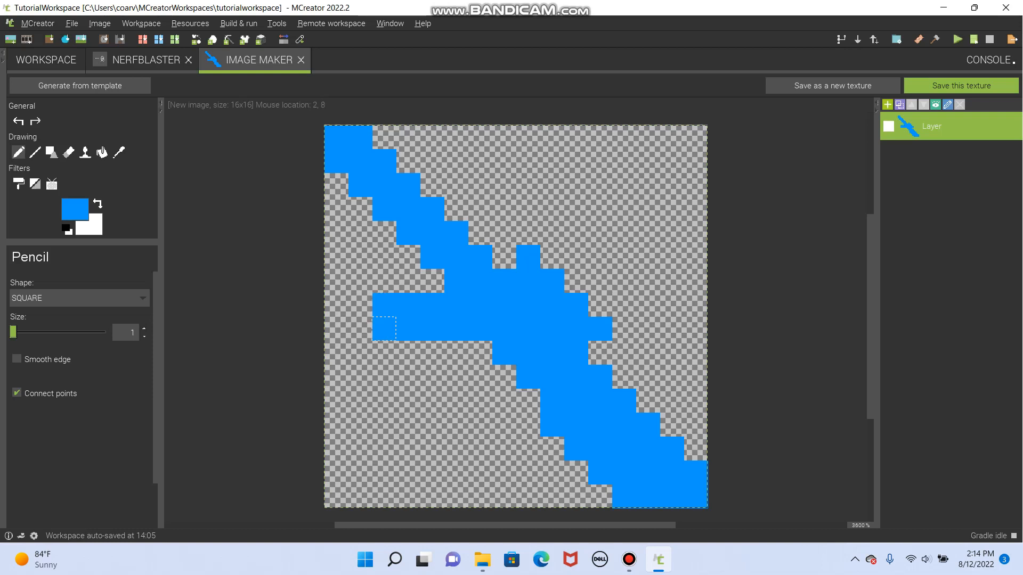
click(504, 424)
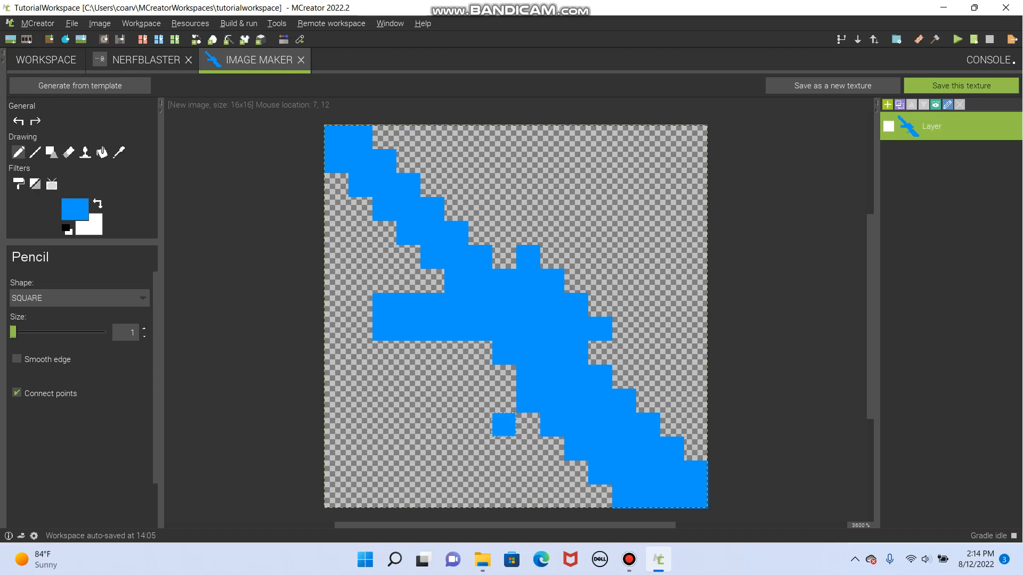
click(486, 427)
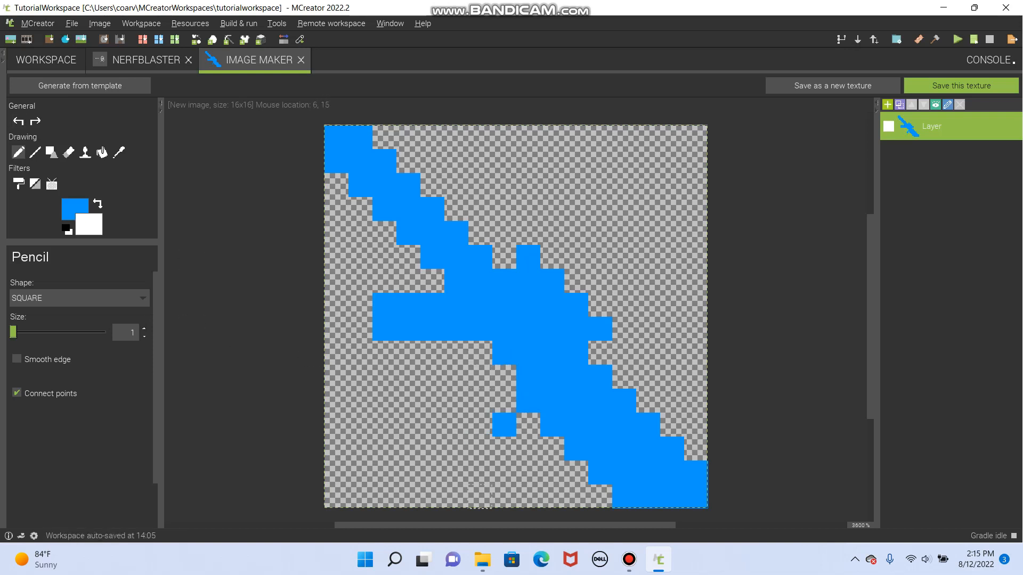
click(511, 435)
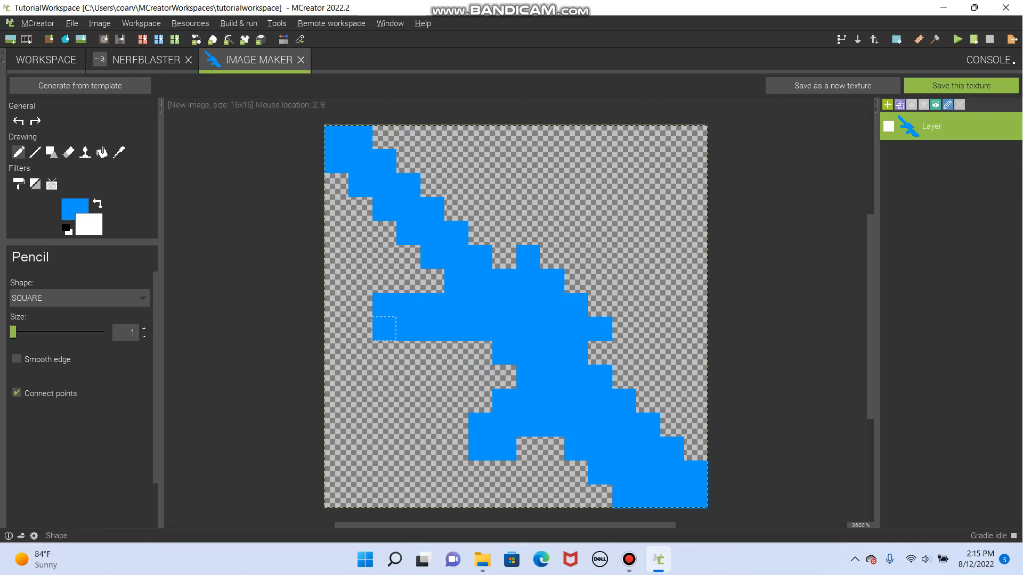
click(74, 206)
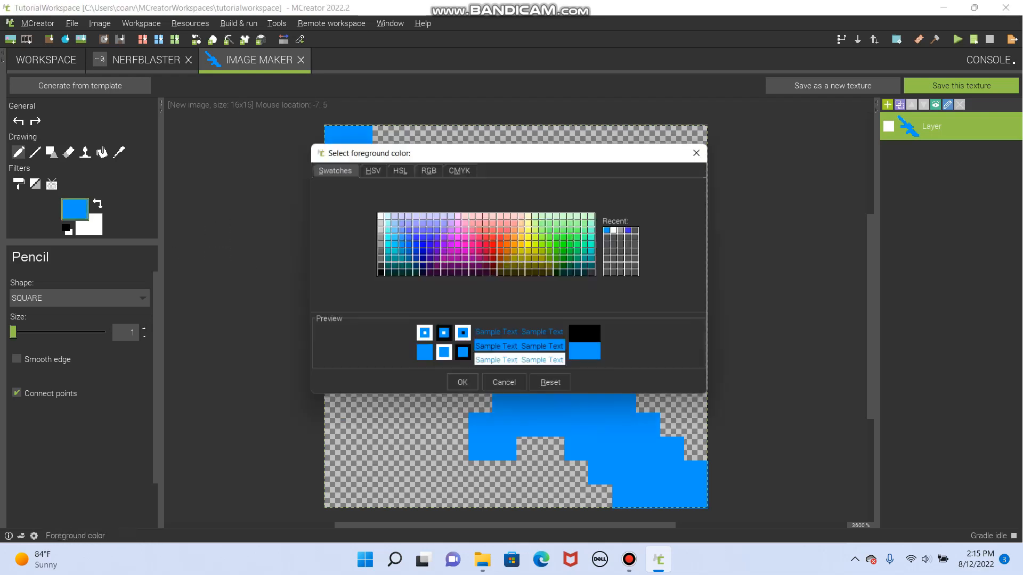
Colour the muzzle tip orange, then switch the drawing colour to green
click(516, 243)
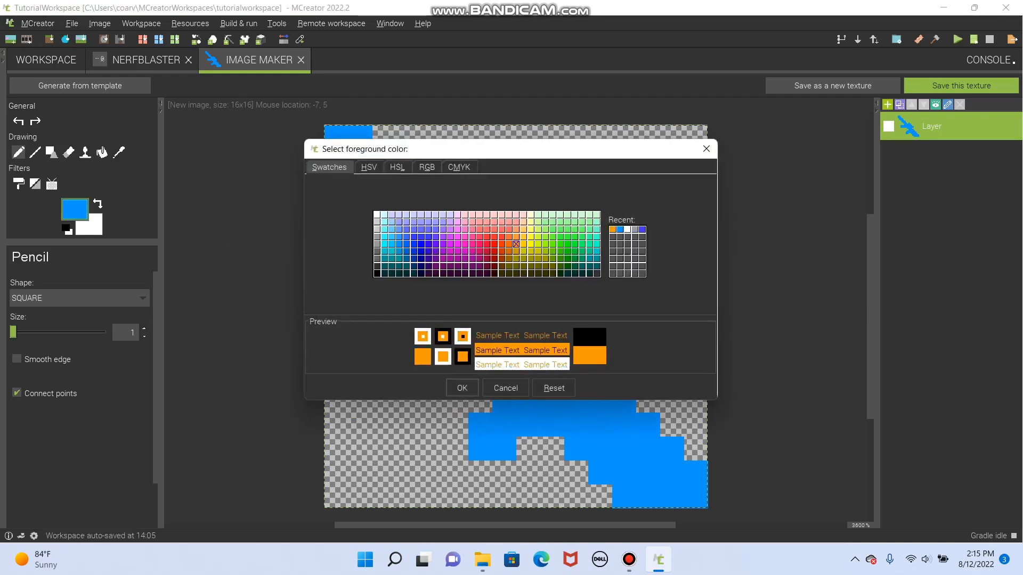
click(463, 387)
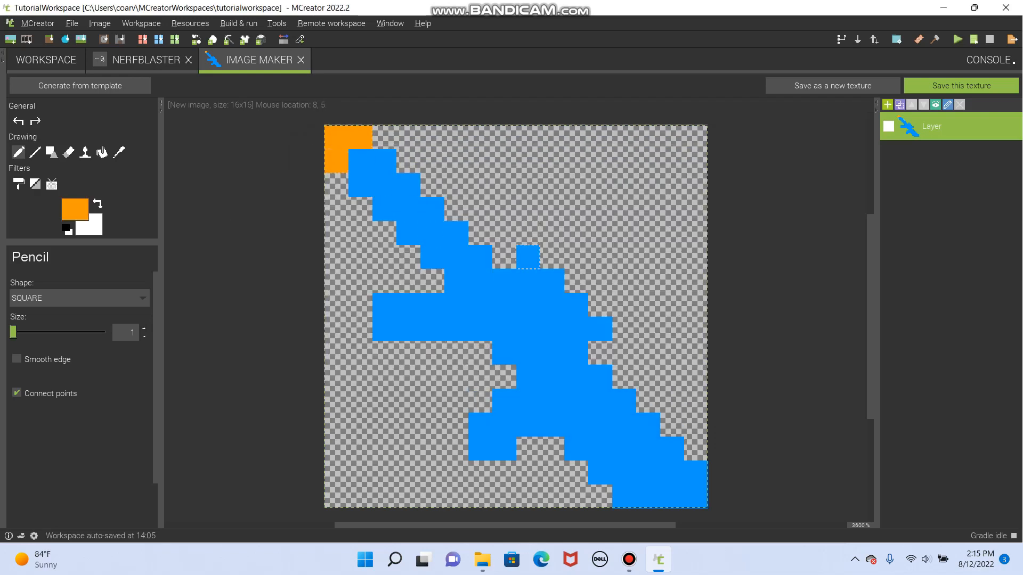
click(394, 319)
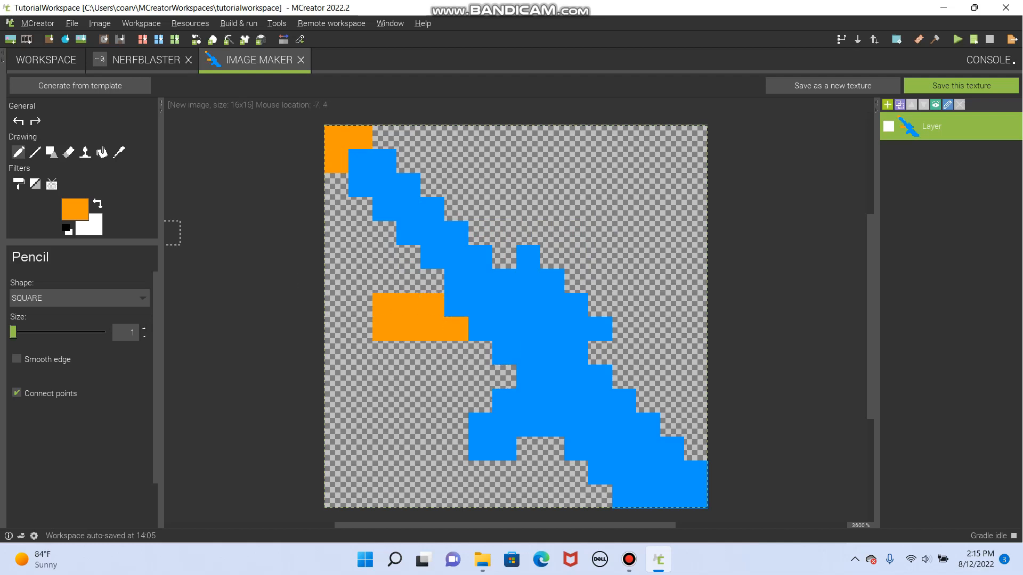
click(74, 208)
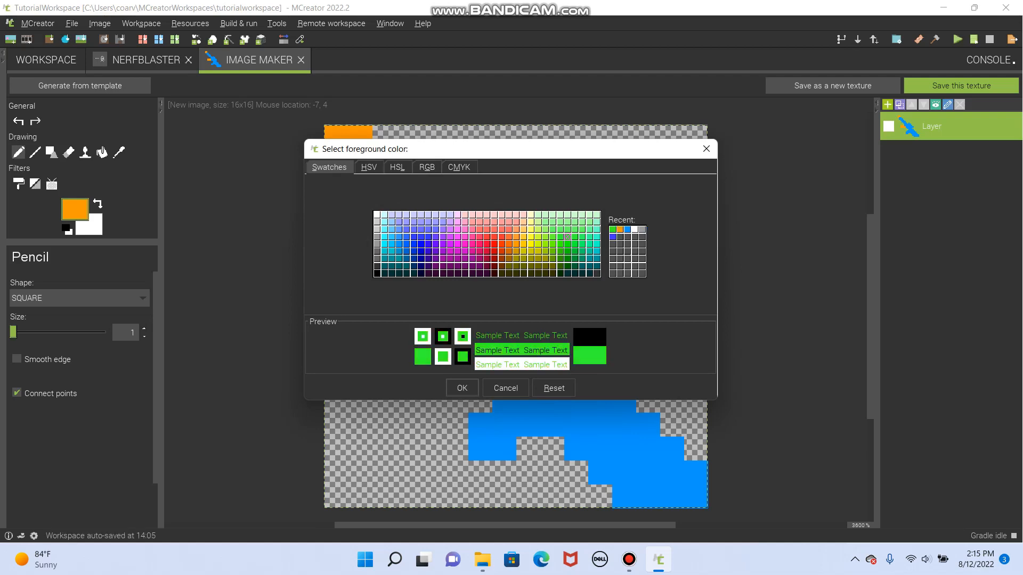
click(462, 387)
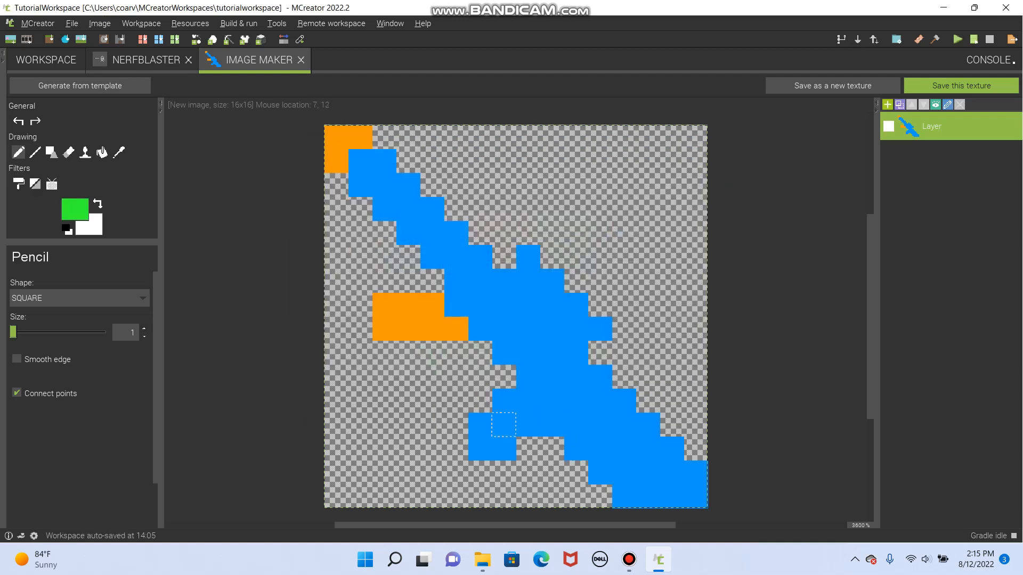
Paint green accent pixels along both sides of the blue barrel
click(503, 426)
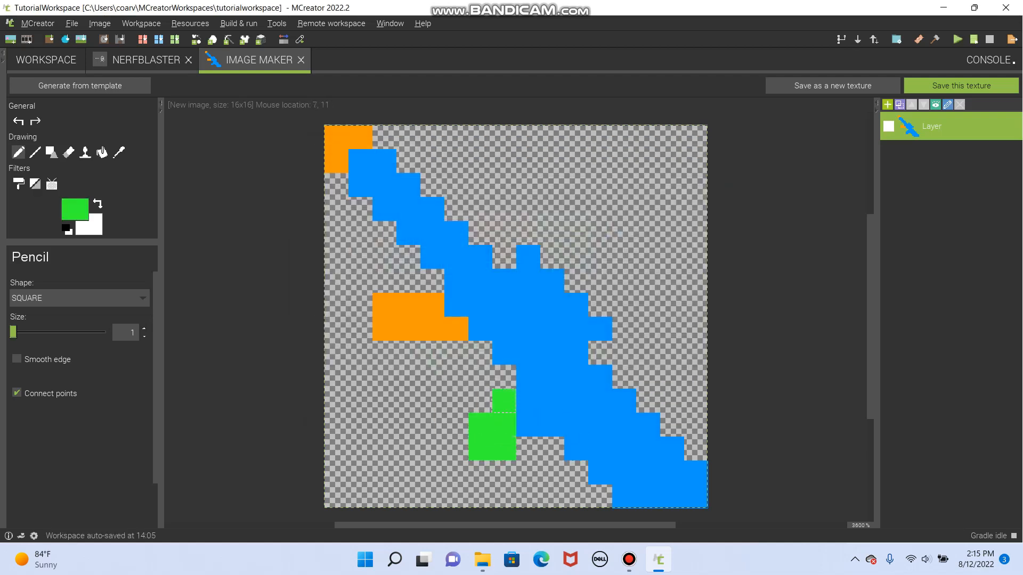
click(523, 413)
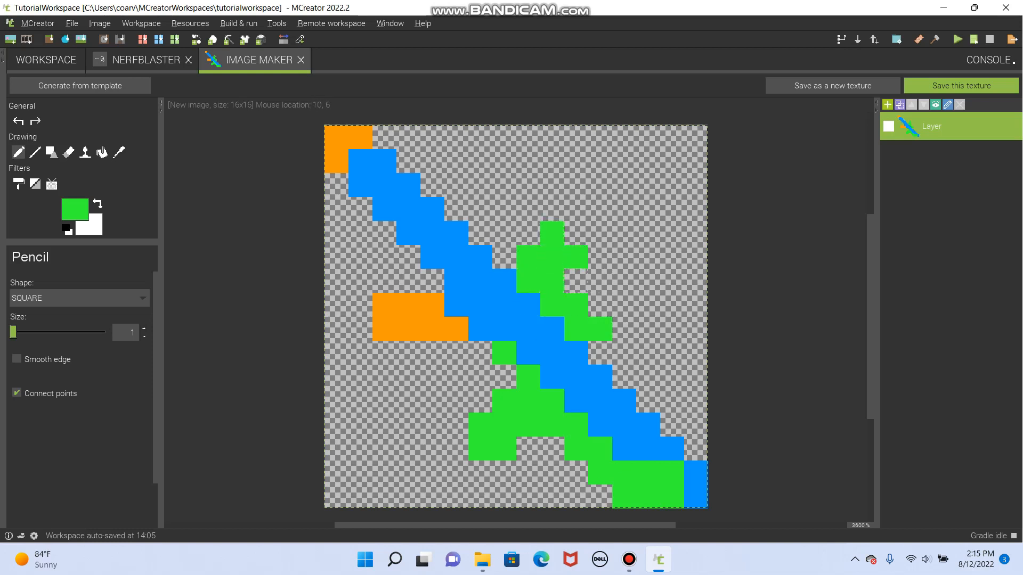
click(529, 337)
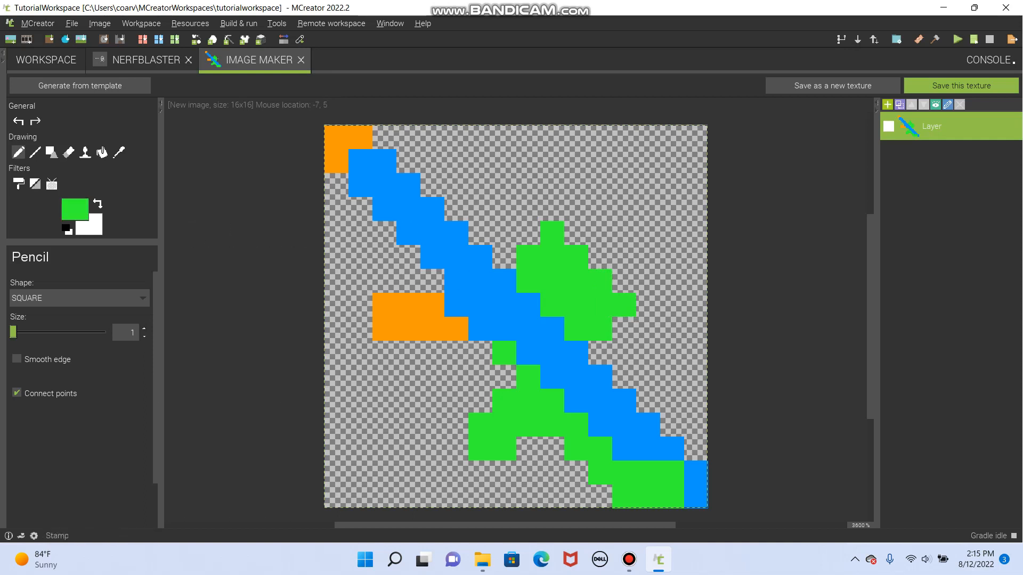
click(120, 153)
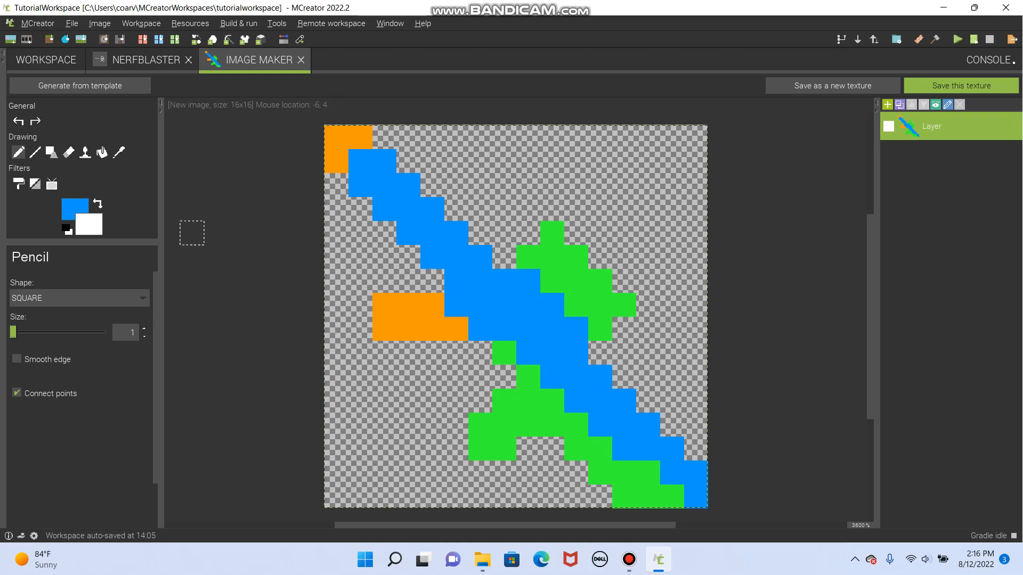
Repaint the sprite's lower end purple in place of the green detail
click(75, 207)
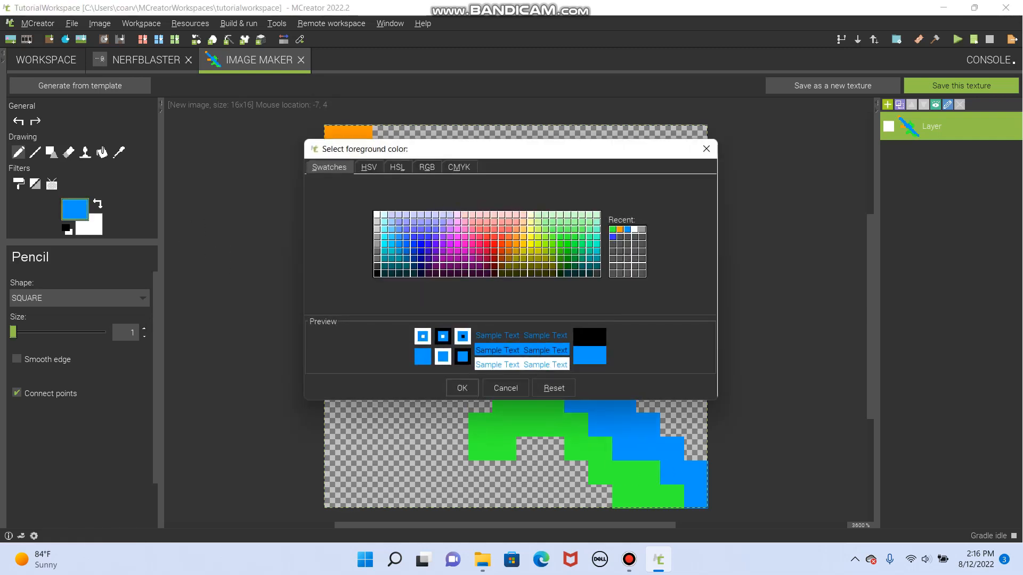
click(443, 244)
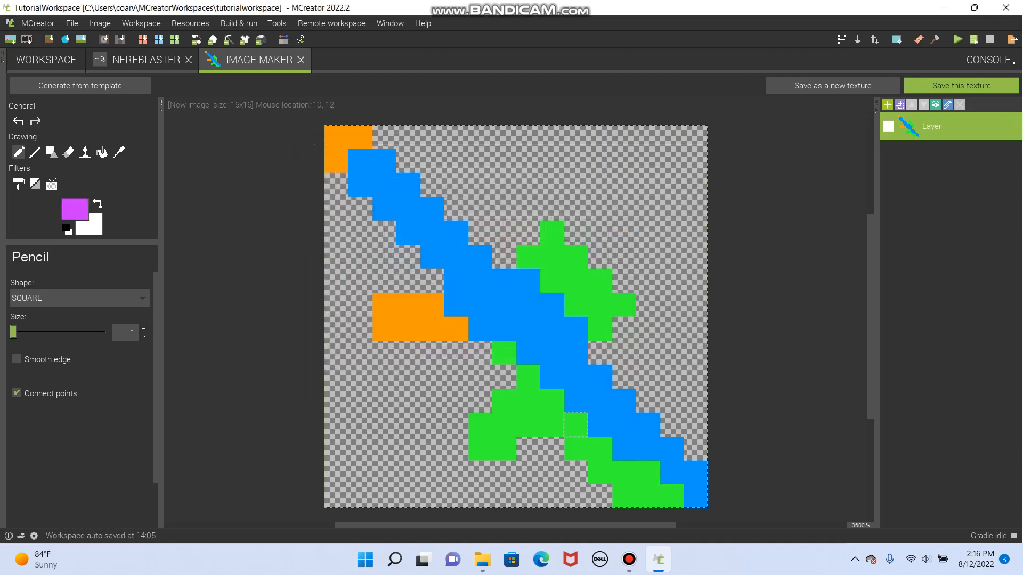
click(551, 425)
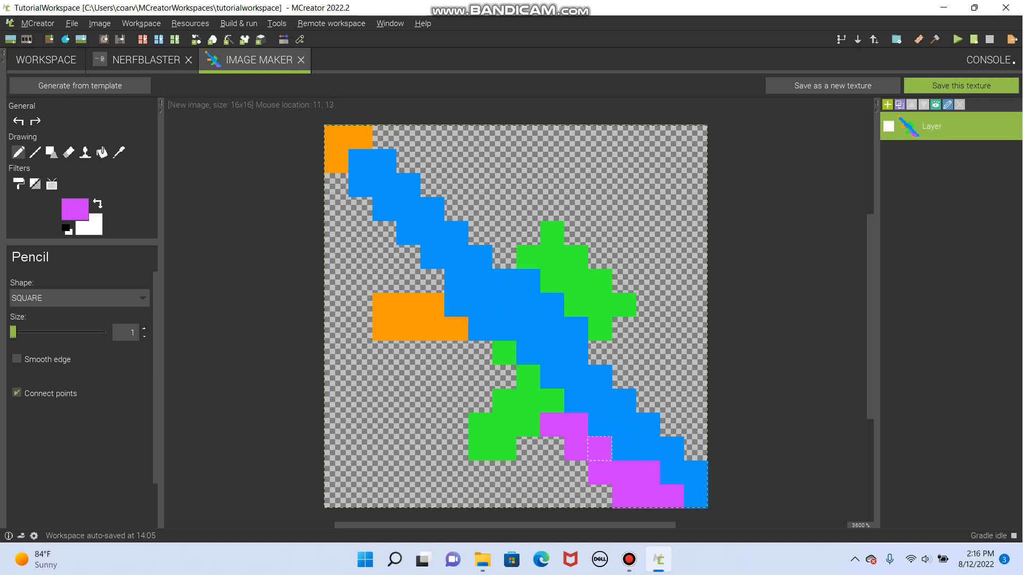
click(648, 473)
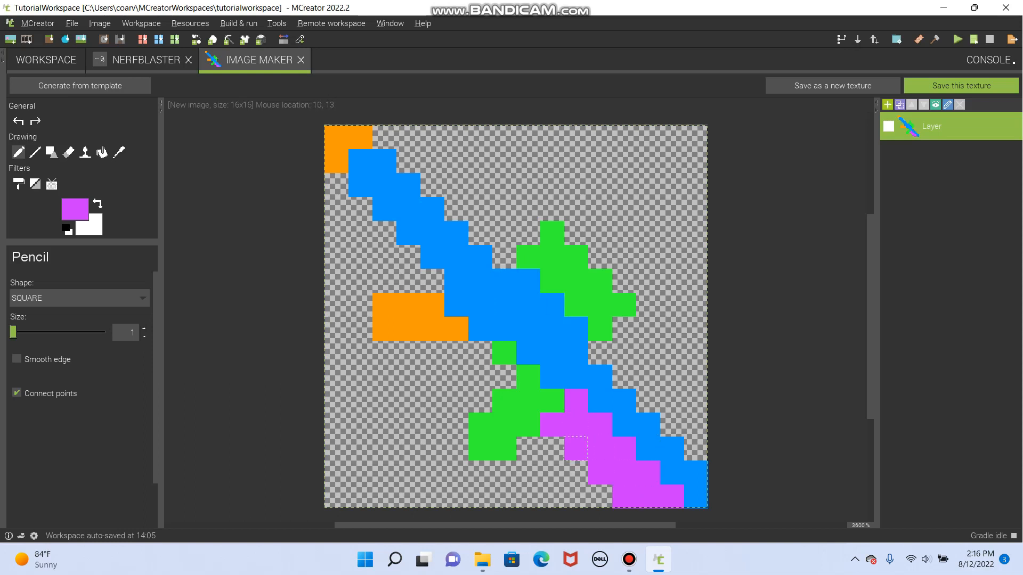
click(68, 153)
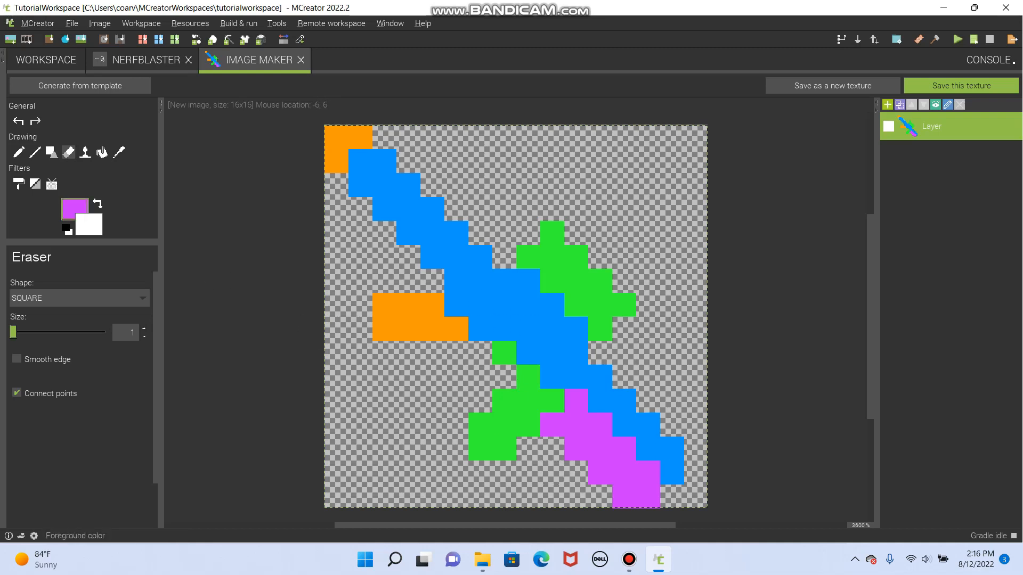
Set the foreground colour to black at transparency 65 via the HSV tab
click(75, 209)
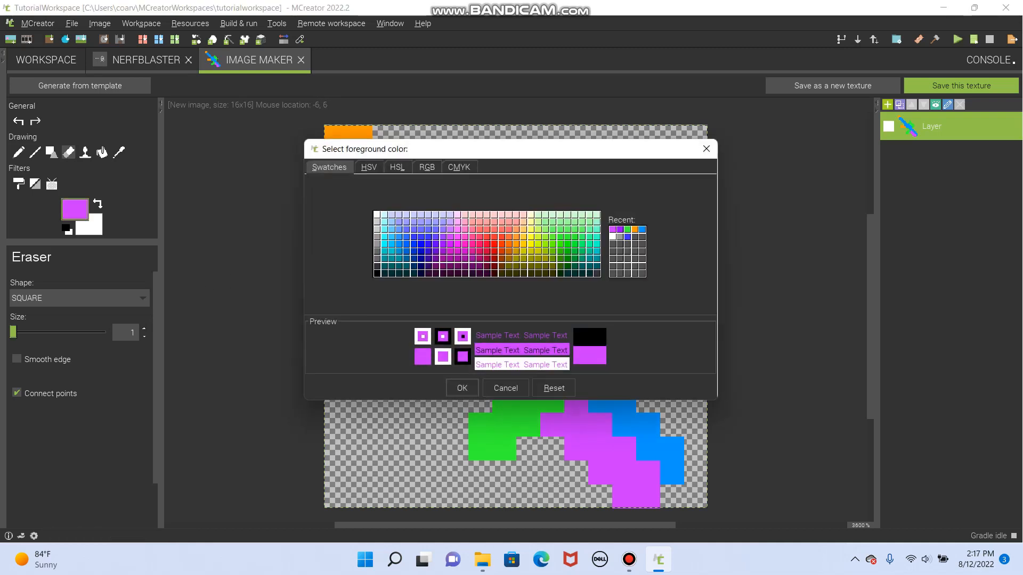
click(368, 167)
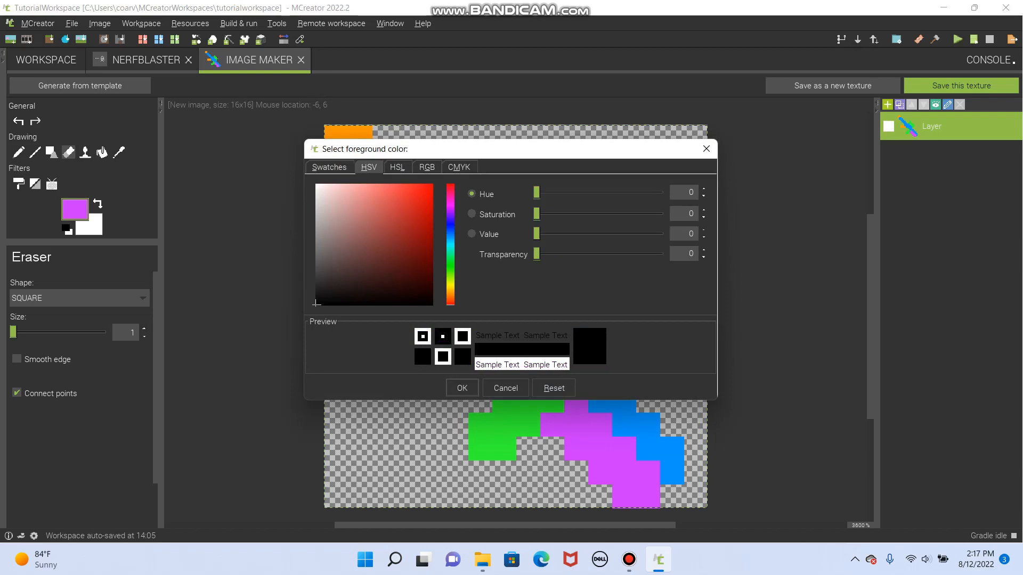
drag(536, 253, 617, 254)
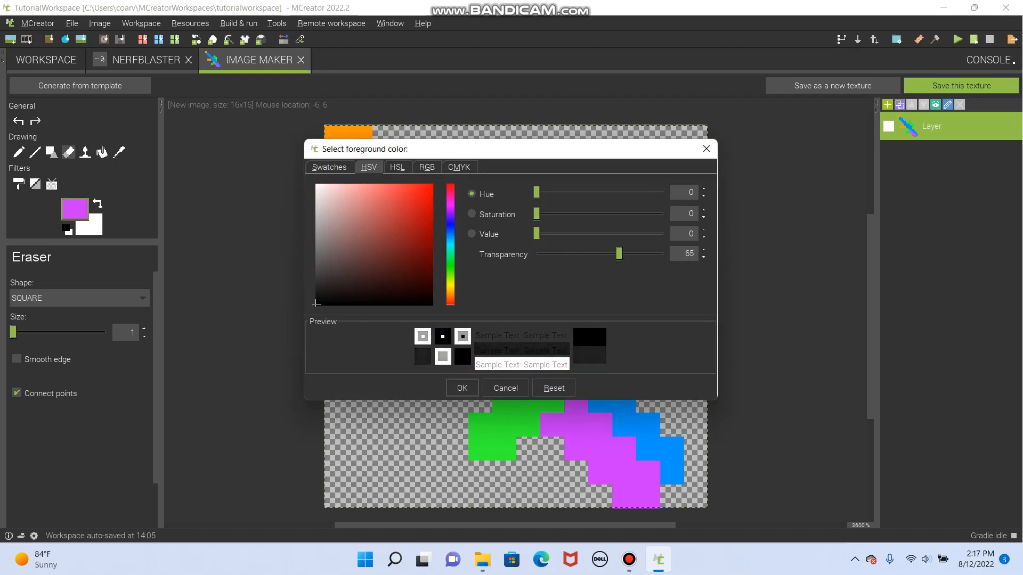
click(505, 388)
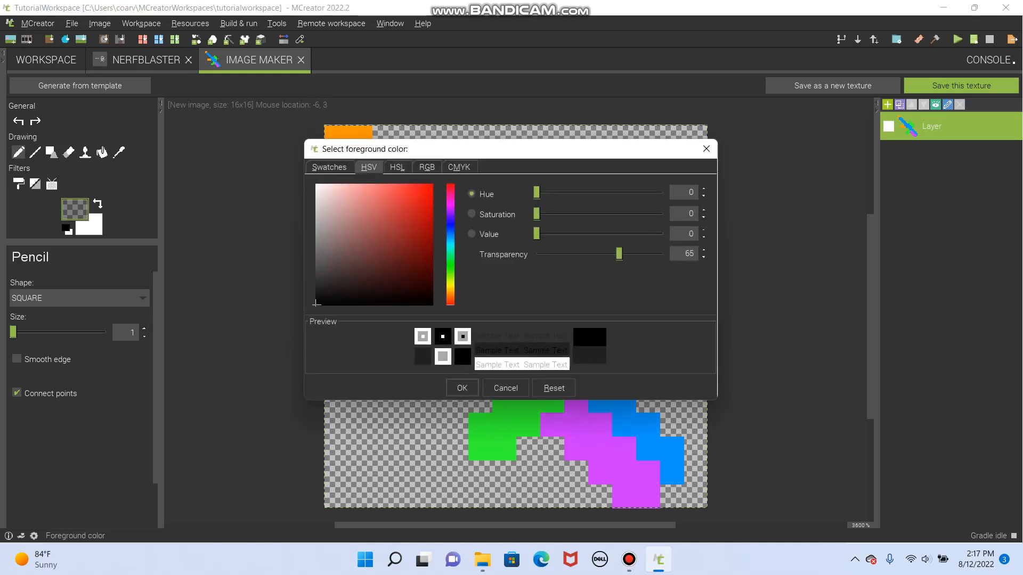
Shade the green and purple areas with the translucent dark tone
drag(618, 253, 632, 254)
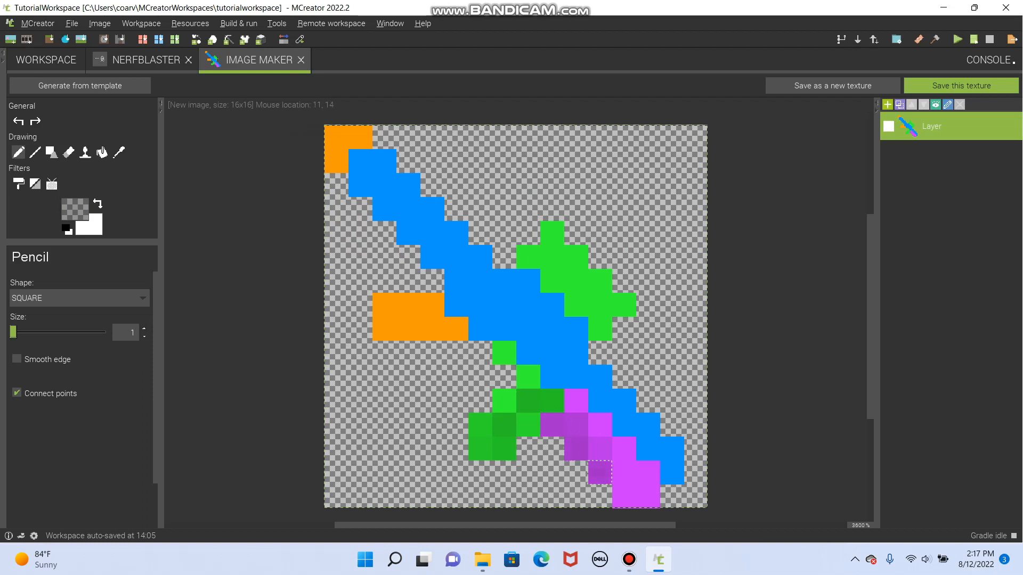
click(623, 424)
text(nerf_blaster_te)
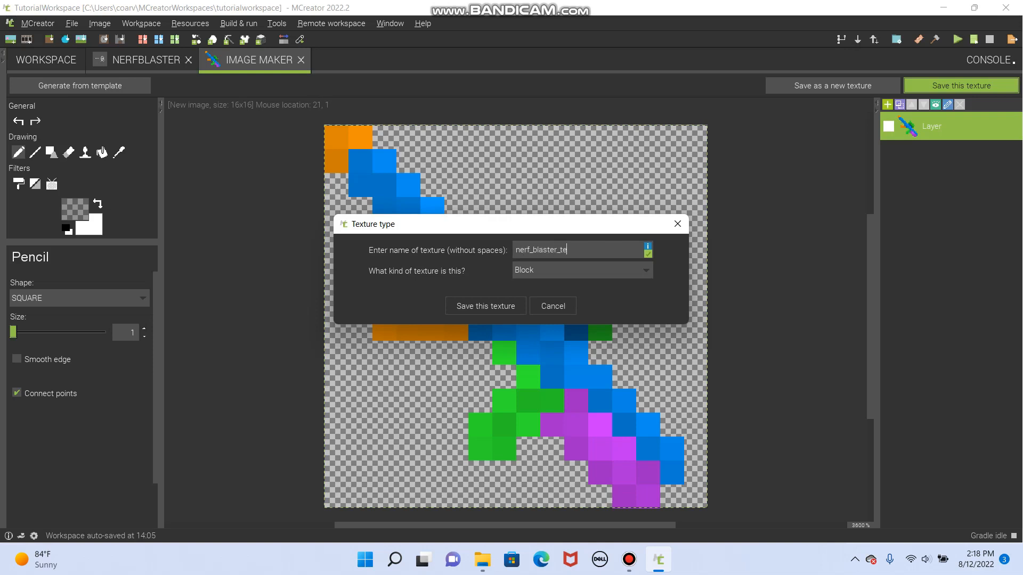
Save the drawing as item texture nerf_blaster_texture and return to the NerfBlaster settings
text(xture)
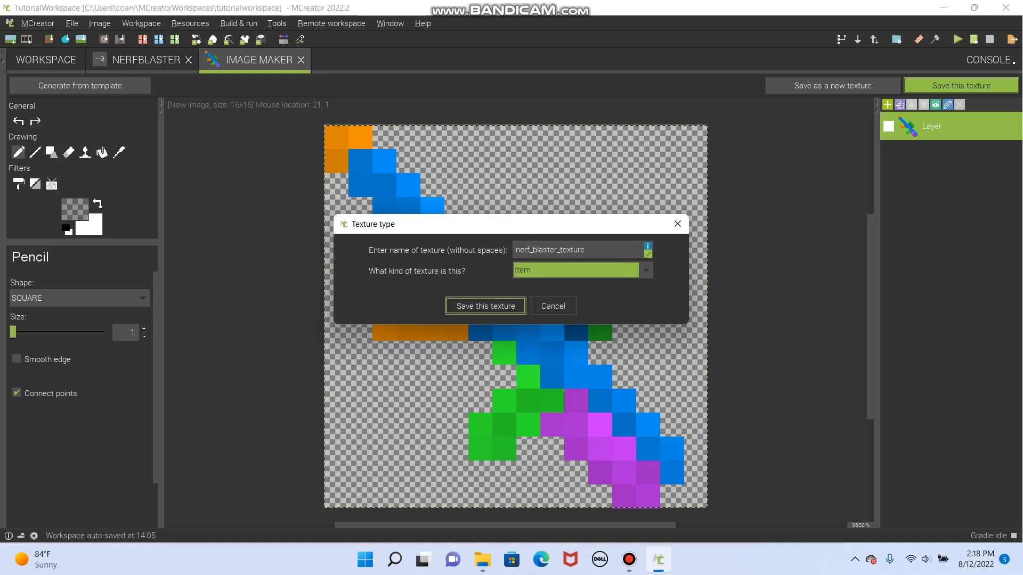
click(486, 306)
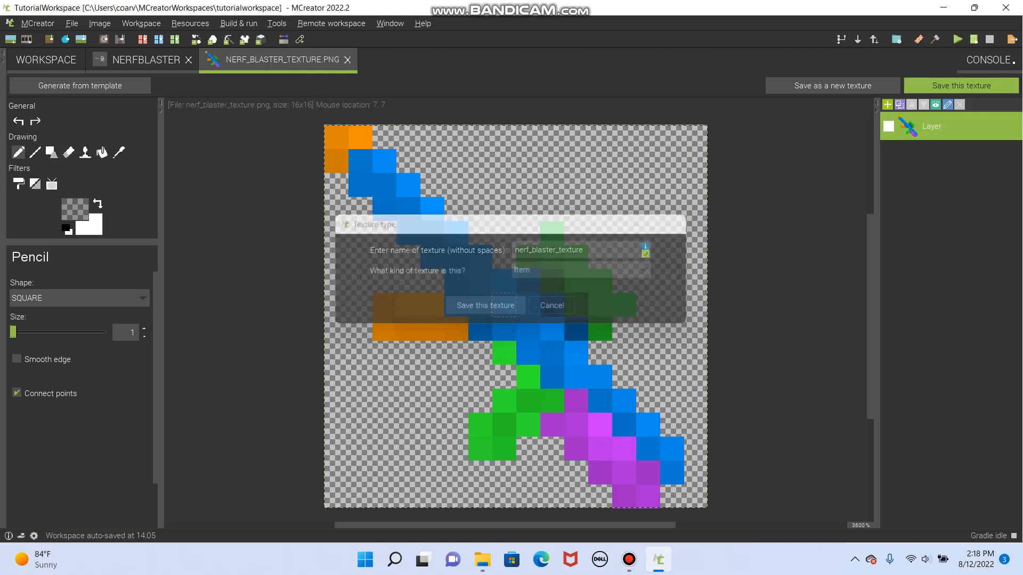
click(485, 304)
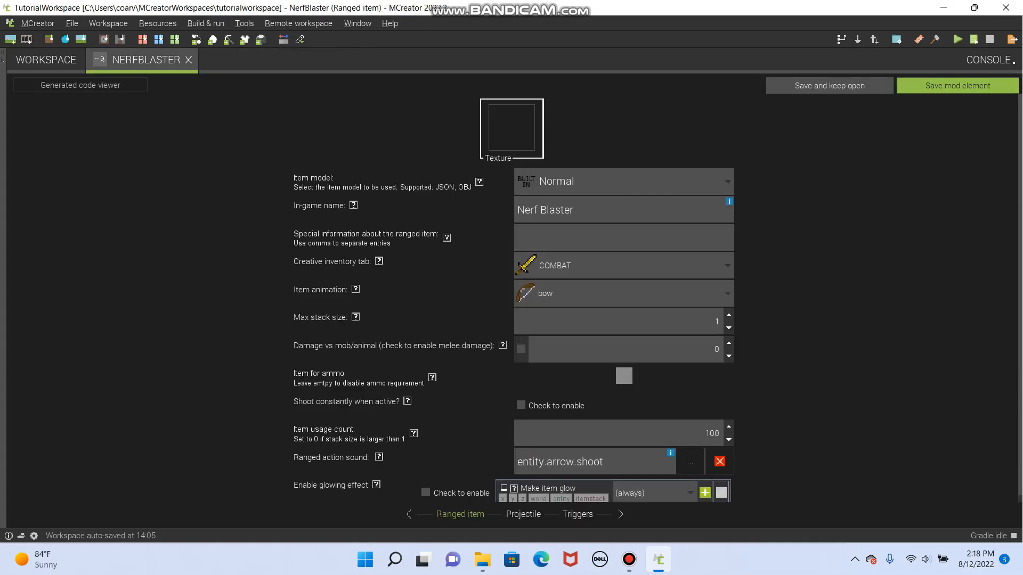
Assign nerf_blaster_texture to the item and keep it in the Combat creative tab
click(511, 128)
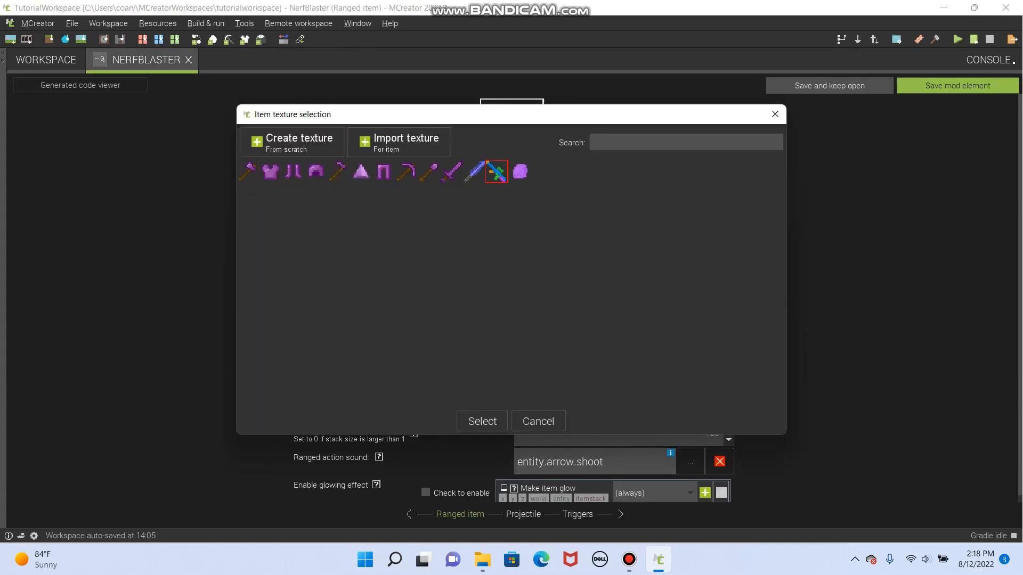
click(482, 421)
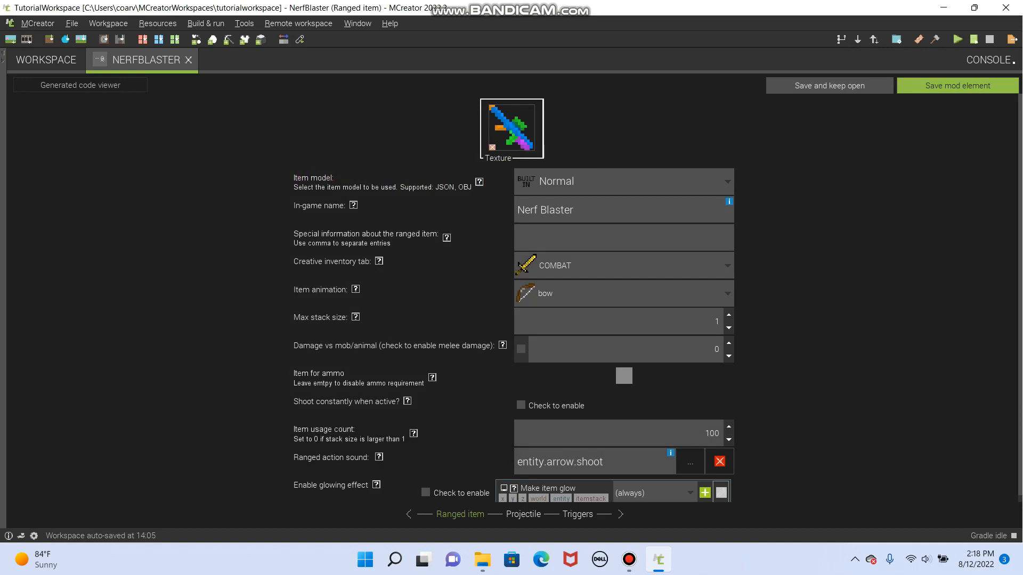
click(622, 265)
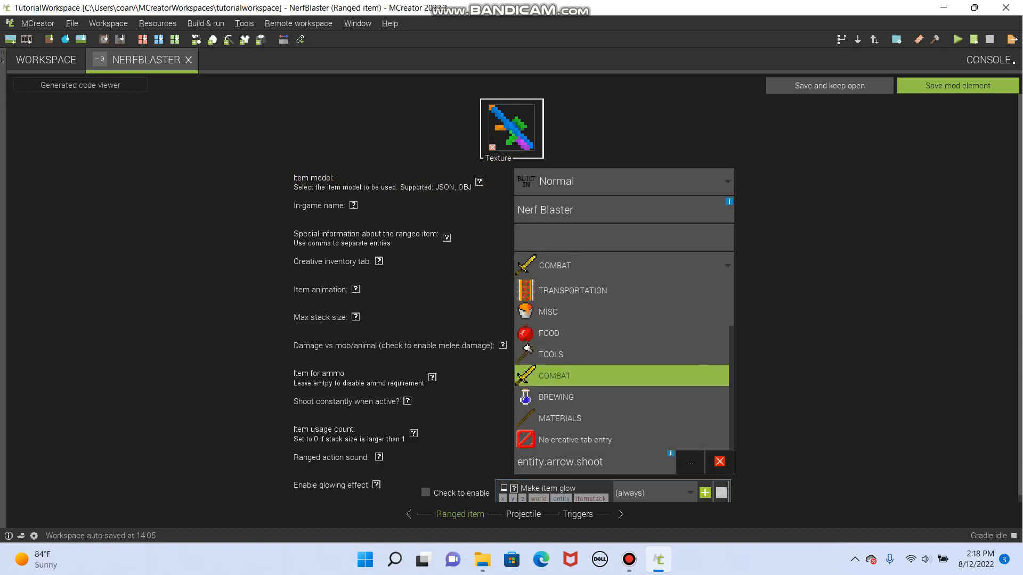
click(624, 293)
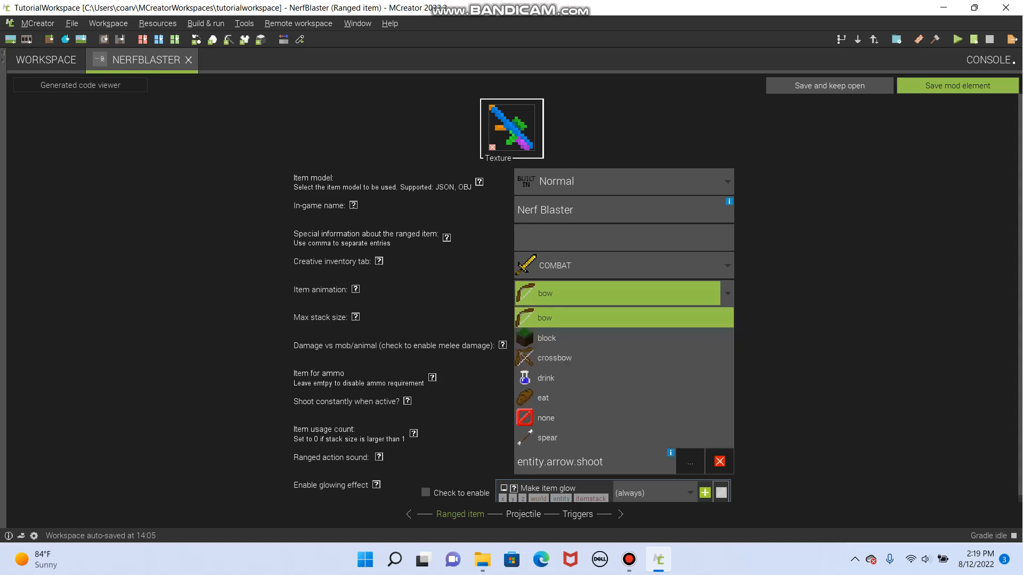
mouse_move(554, 358)
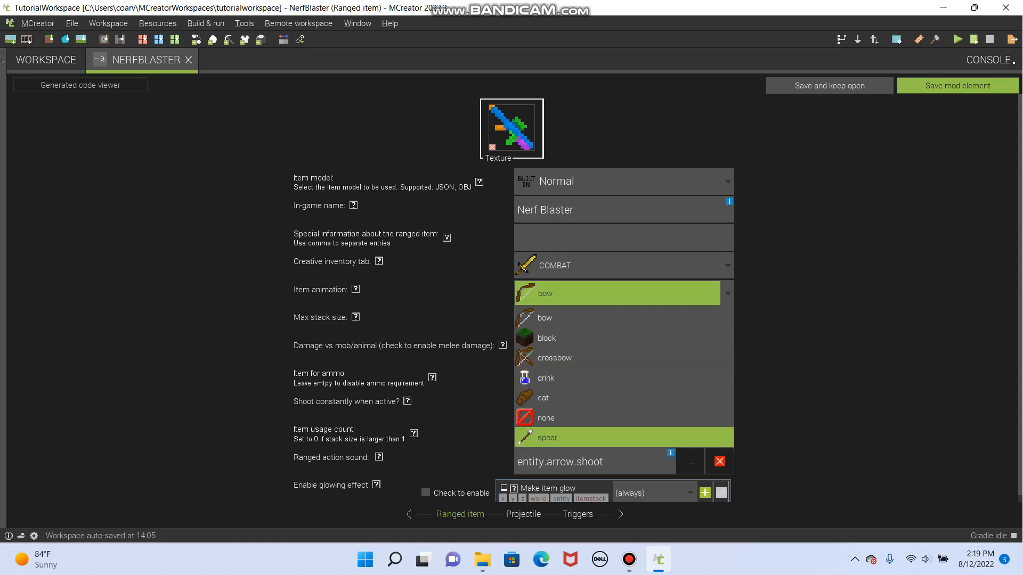
mouse_move(545, 417)
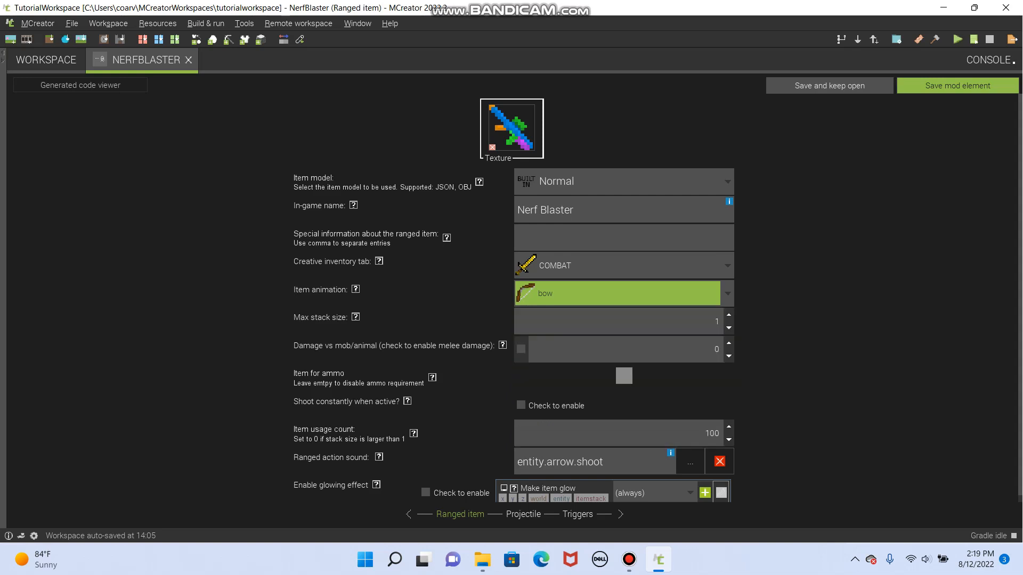
Enable melee damage with value 1.8, then go back to the workspace
click(355, 318)
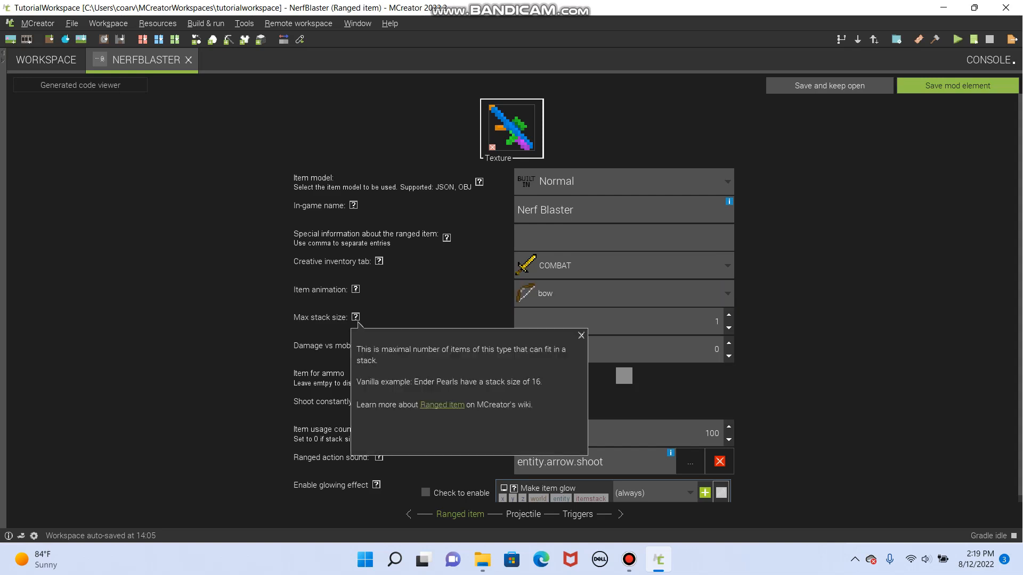
click(581, 334)
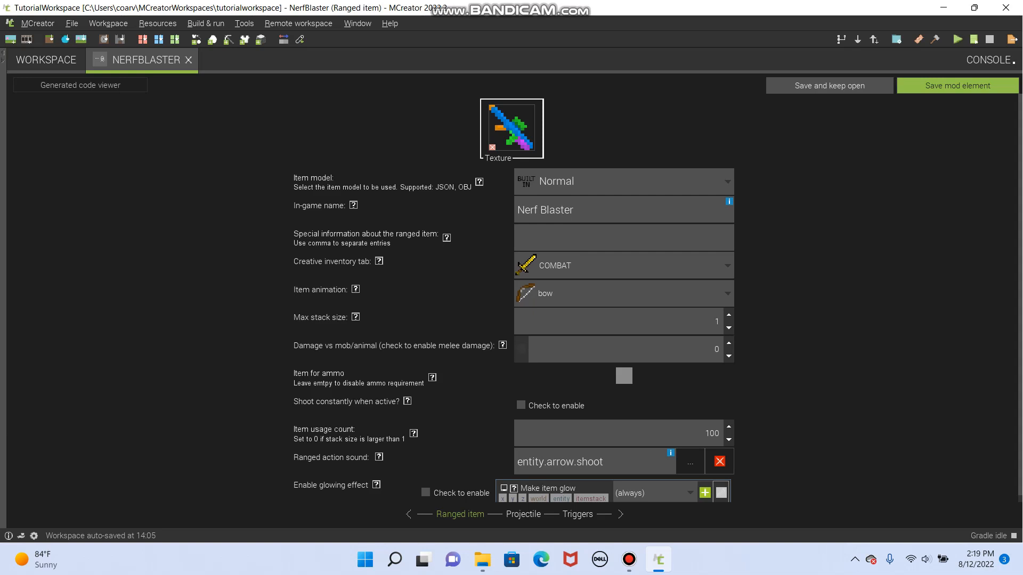
click(520, 349)
text(1.8)
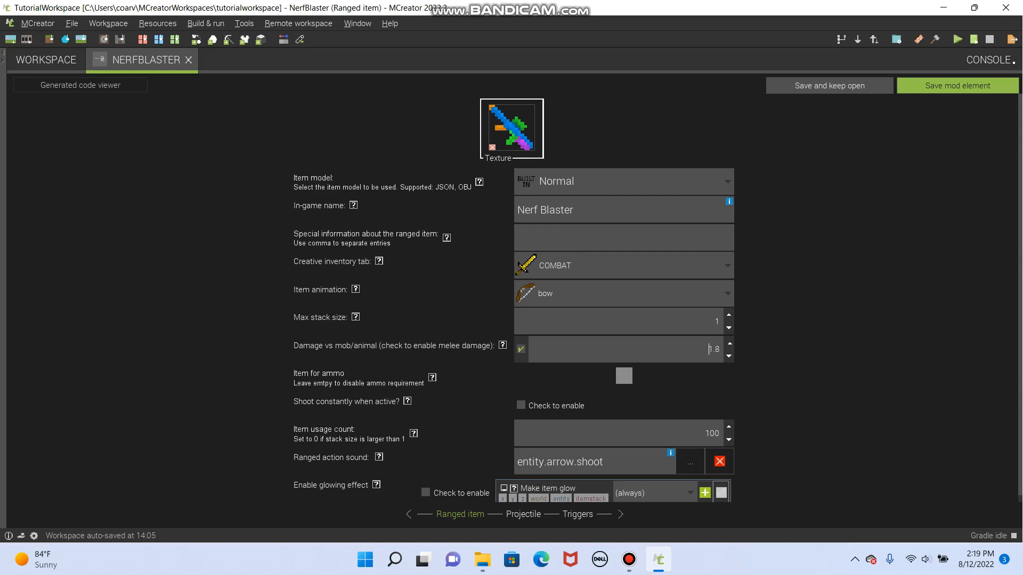
click(520, 349)
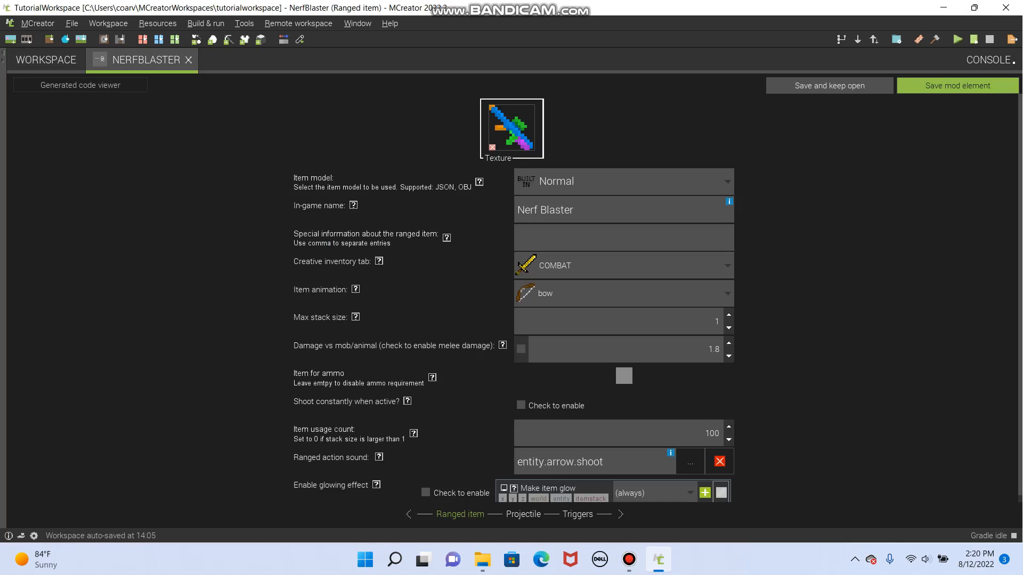
click(46, 59)
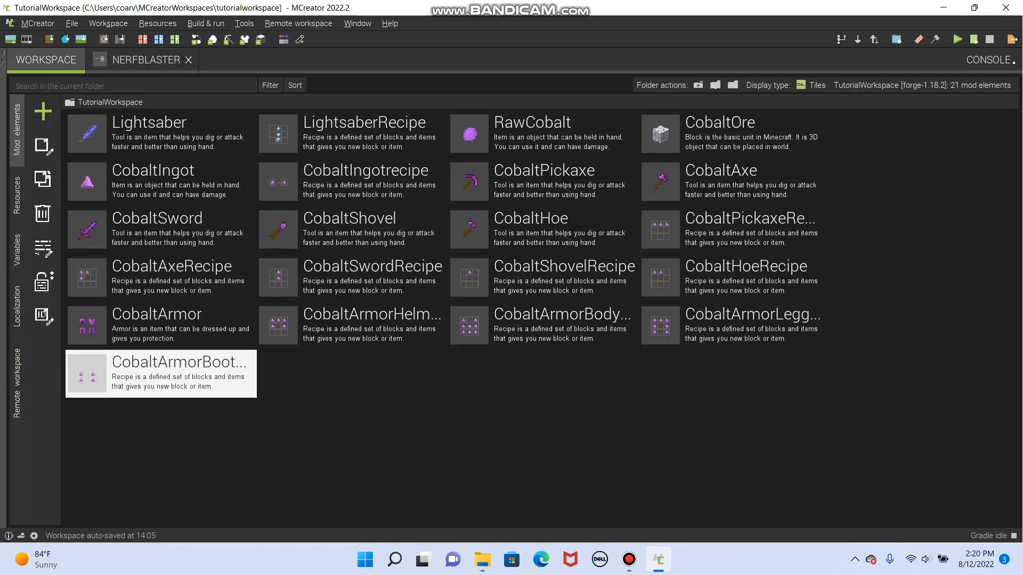
mouse_move(44, 112)
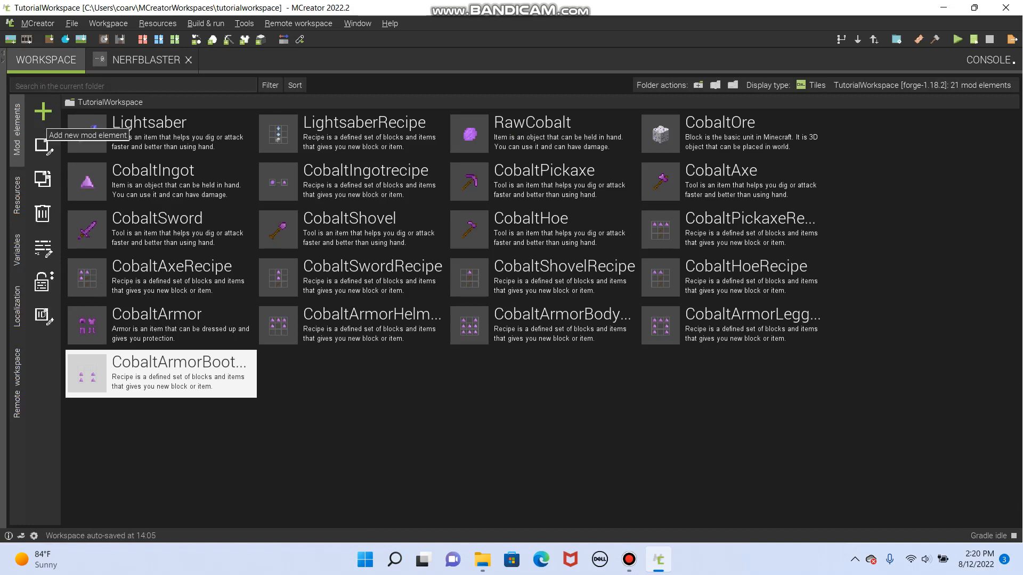
Create a new Item element named Nerf_dart
click(42, 111)
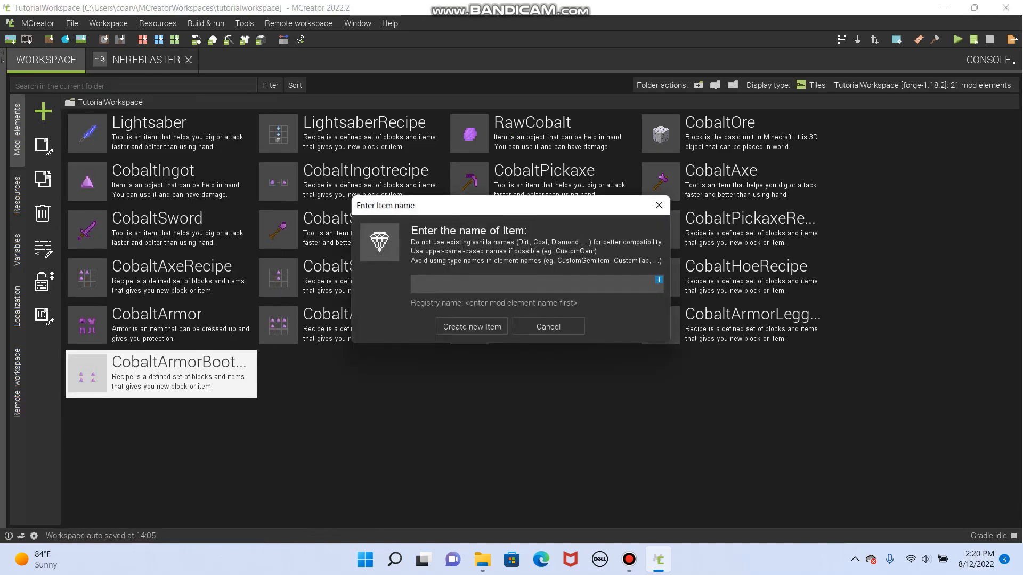
text(Nerf_)
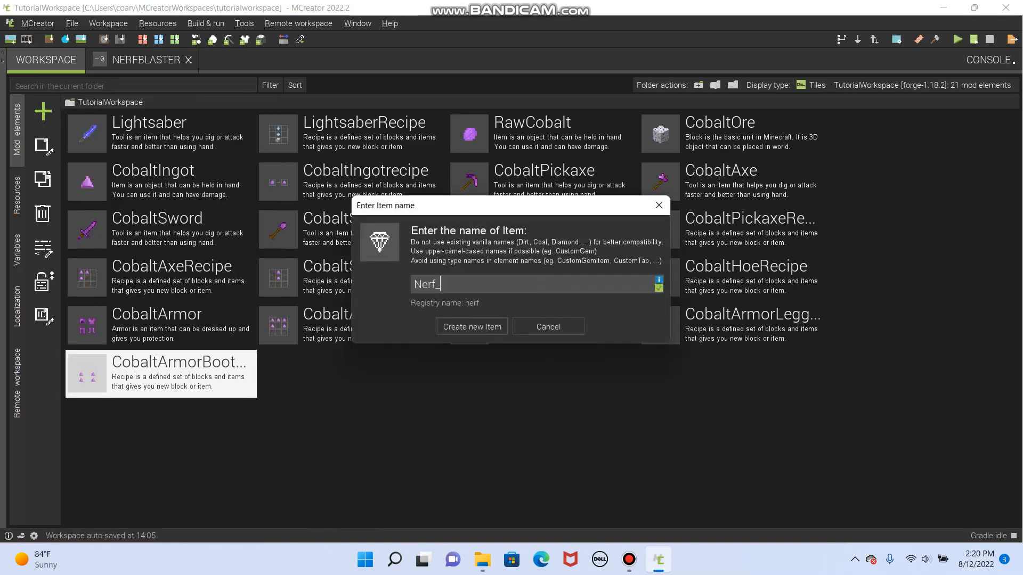
text(dart)
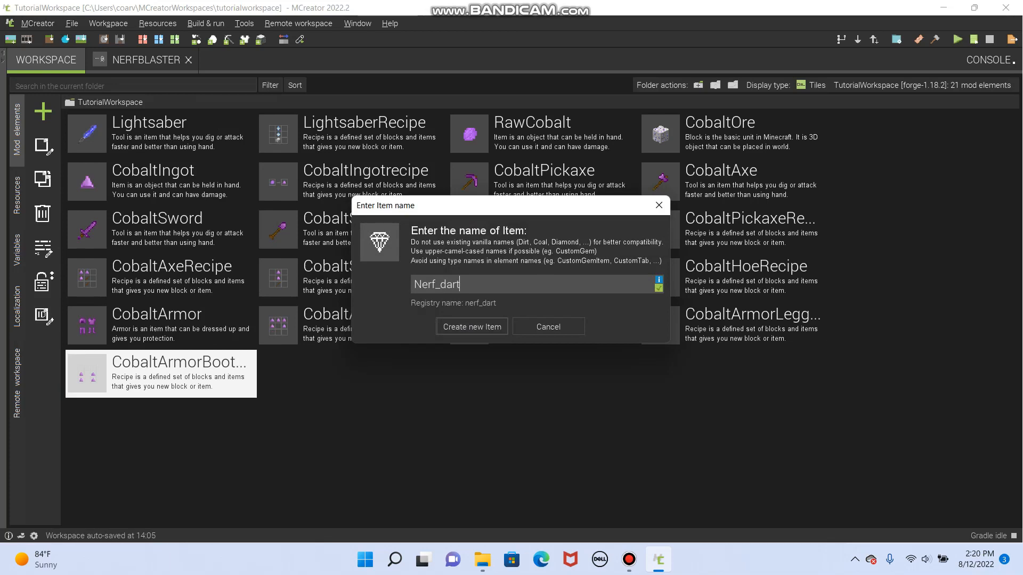
click(471, 327)
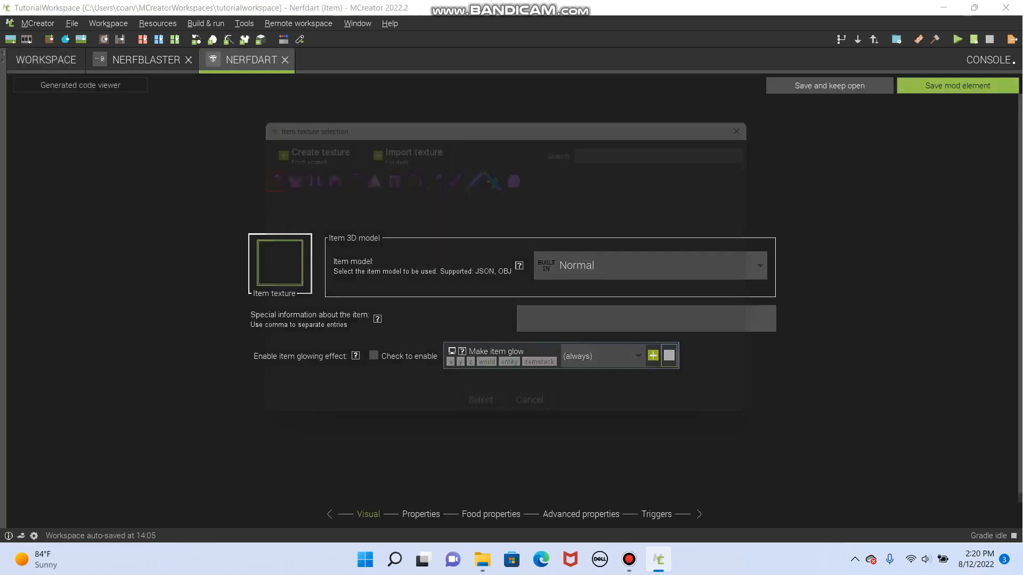
Start a blank 16x16 transparent texture for the dart
click(291, 142)
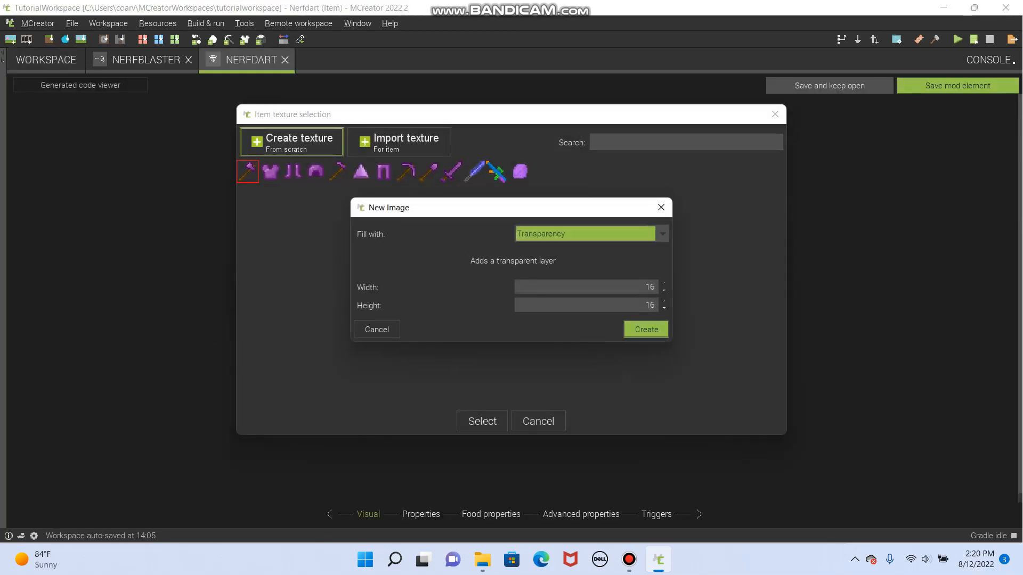
click(645, 329)
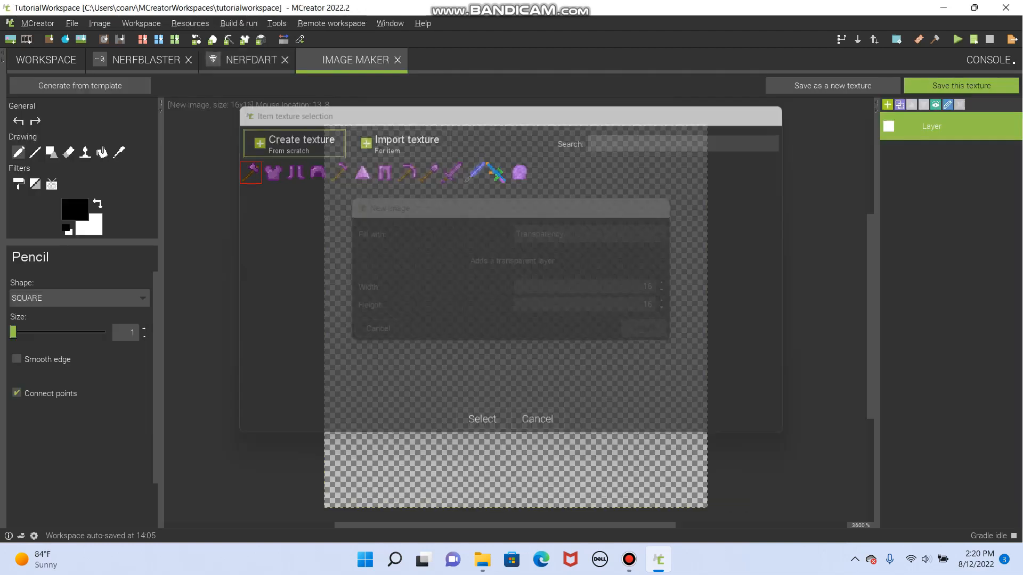
Set the foreground colour to orange from the swatches
click(75, 209)
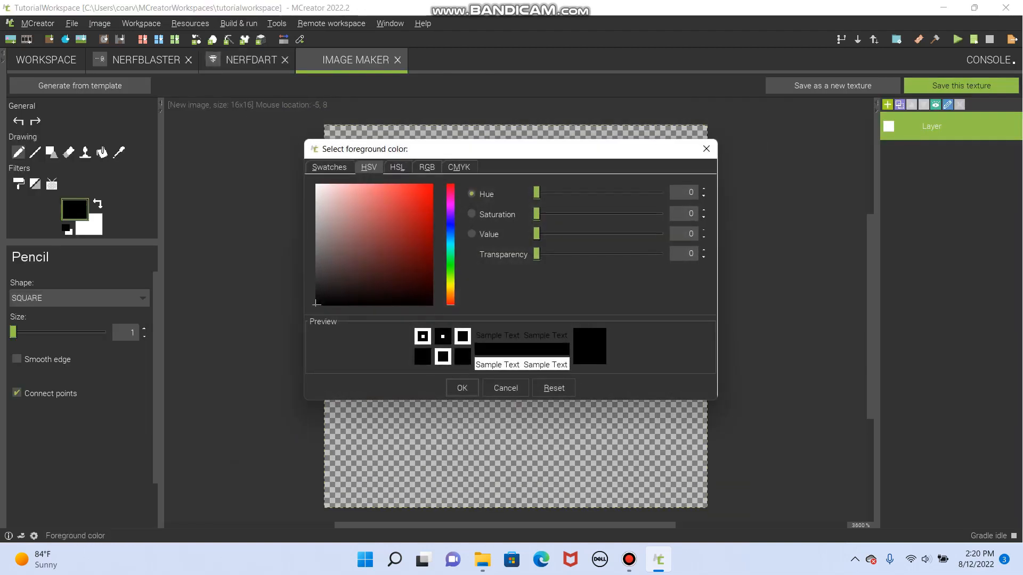
drag(535, 193, 548, 193)
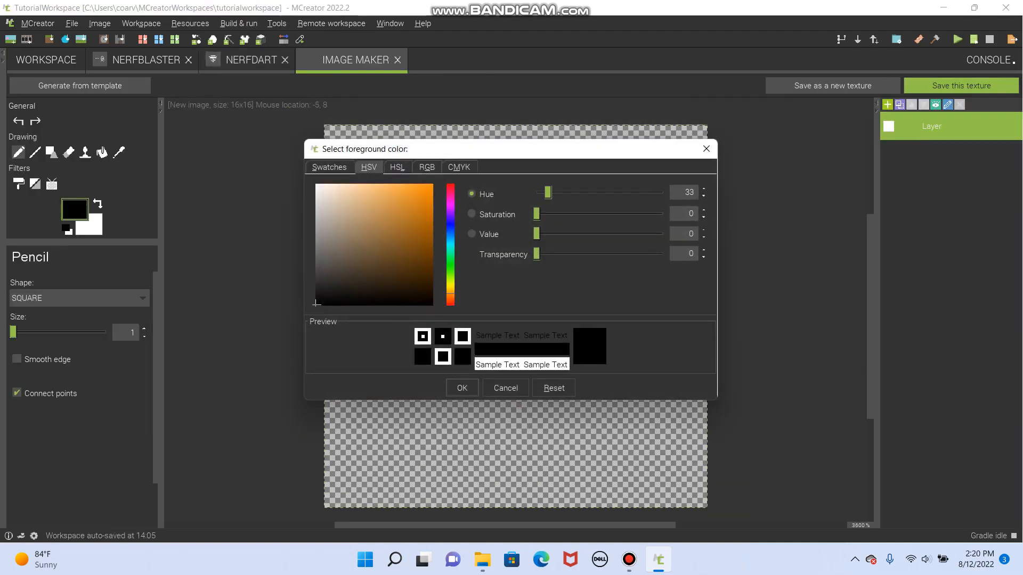
click(328, 166)
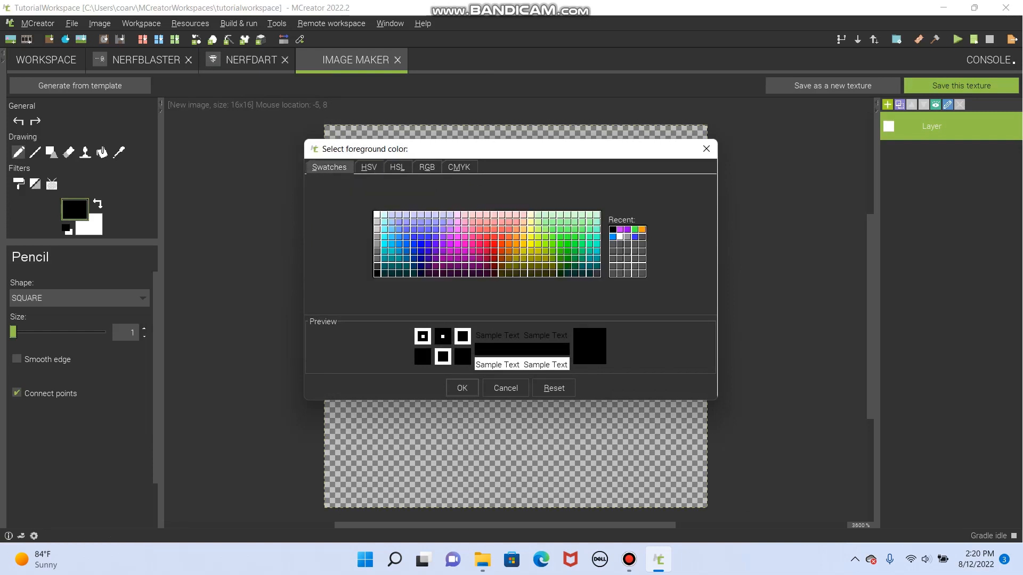
click(516, 243)
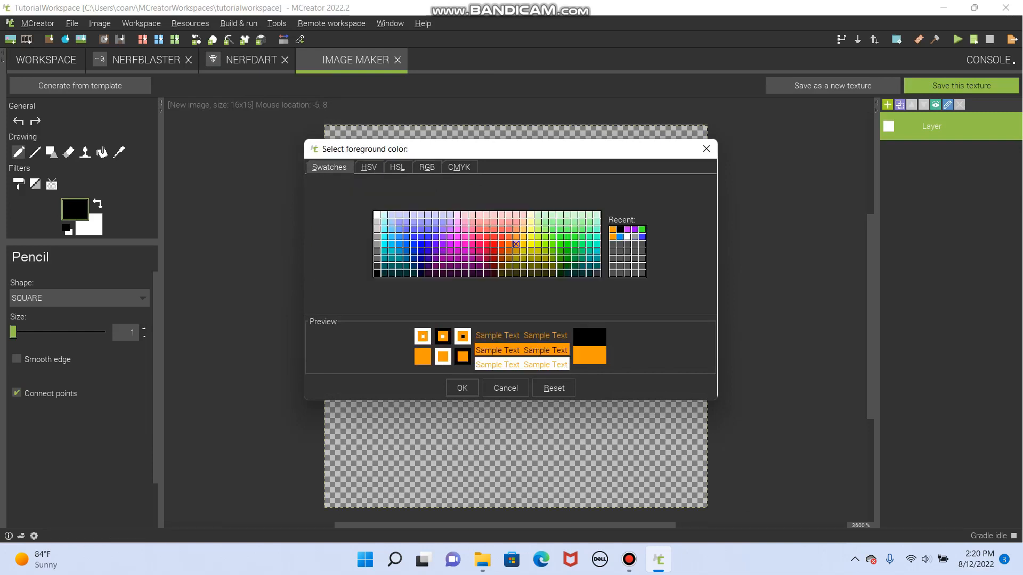
click(462, 387)
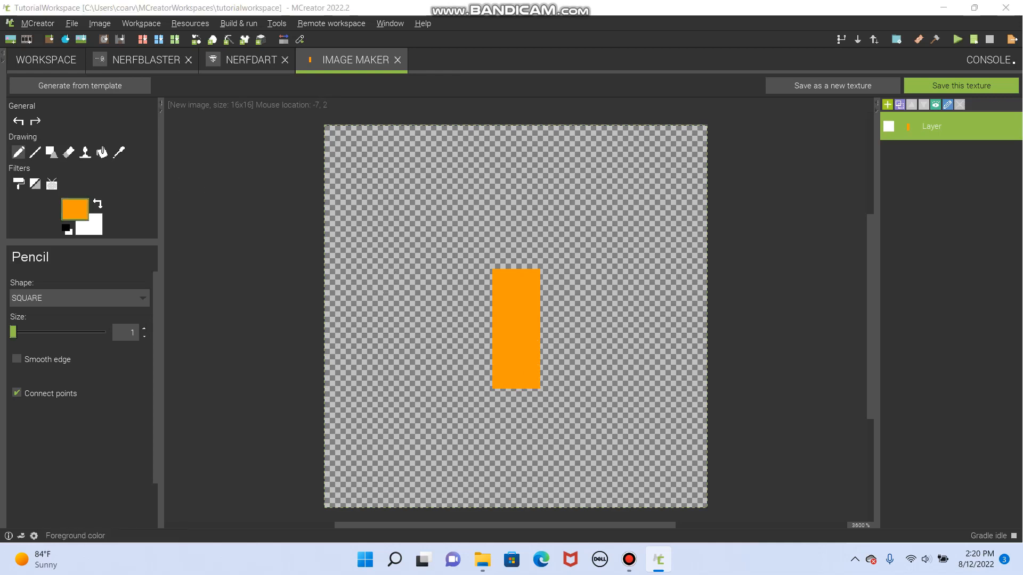
Draw the orange dart body with a blue tip, then resample the orange to extend it
click(75, 209)
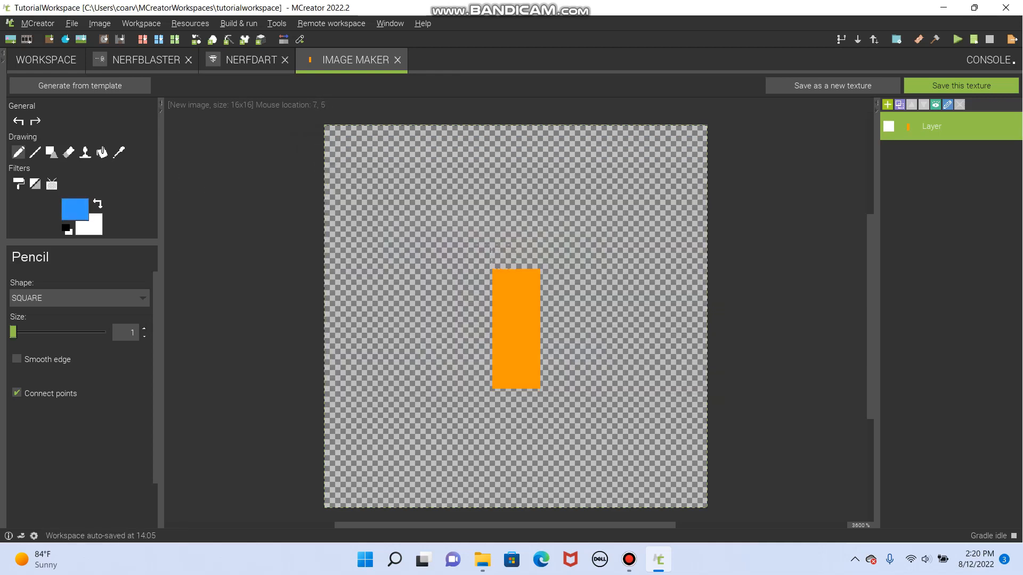
click(517, 260)
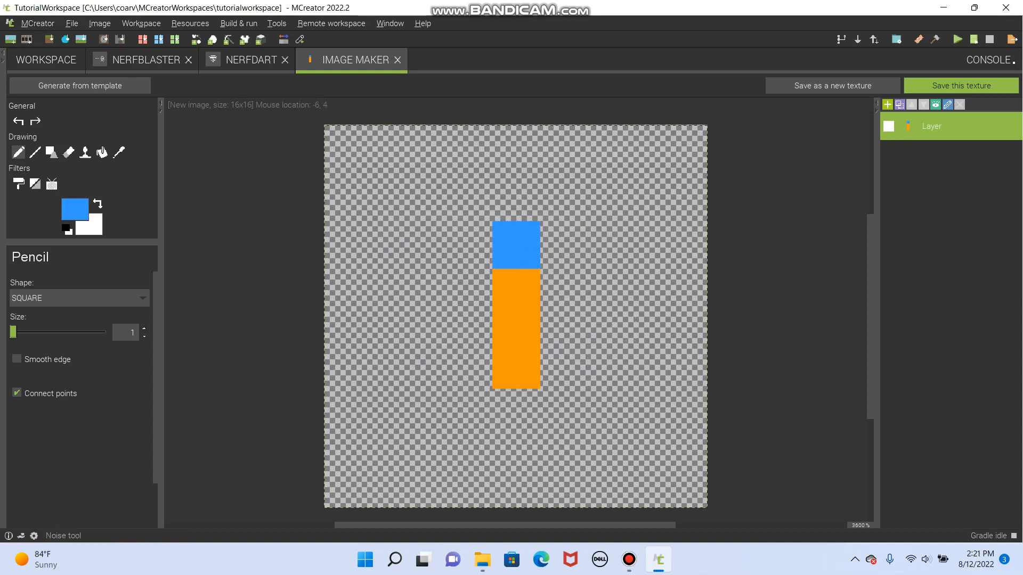
click(119, 153)
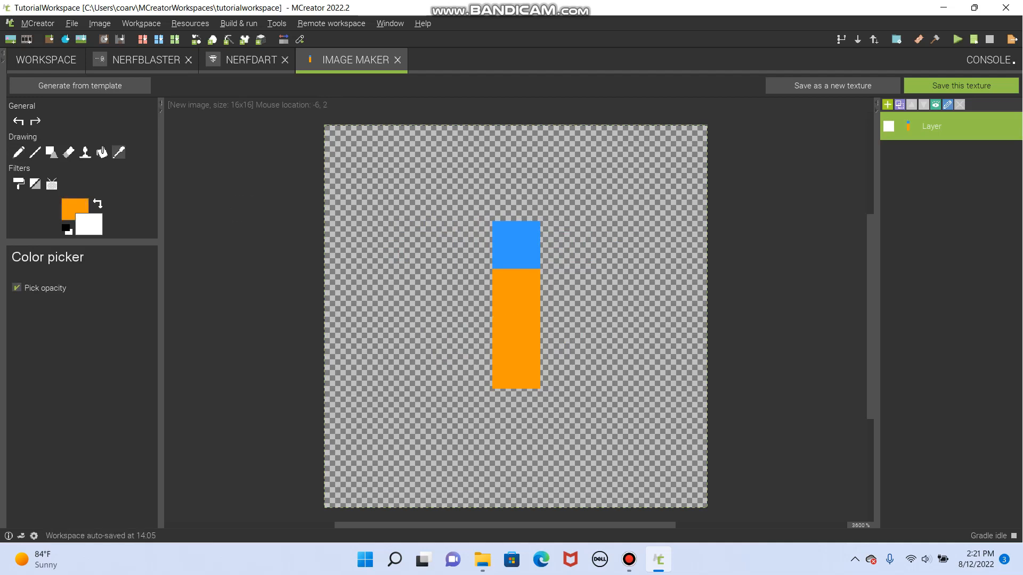
click(17, 153)
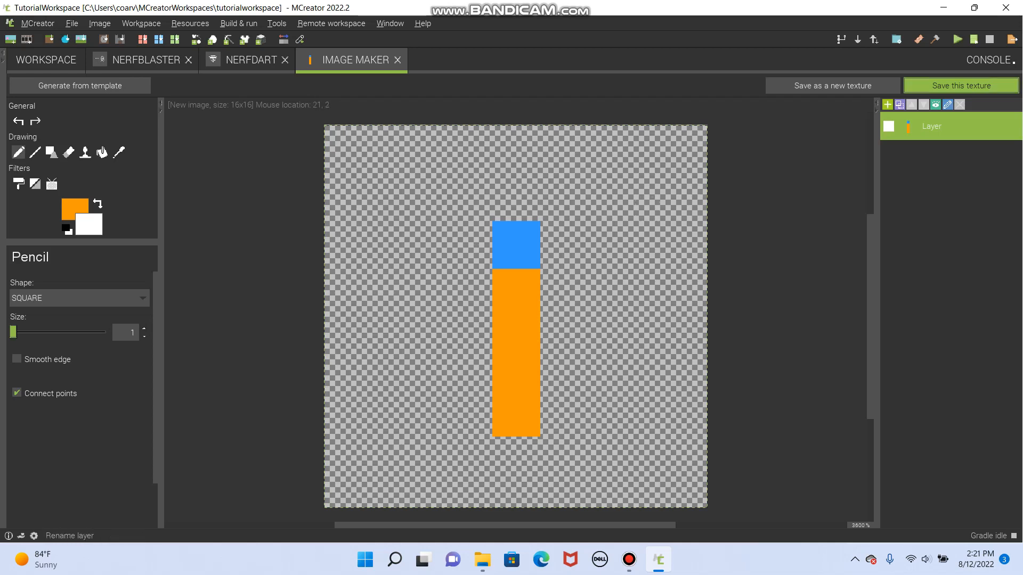
Save the dart drawing as block texture nerf_dart_texture
click(961, 86)
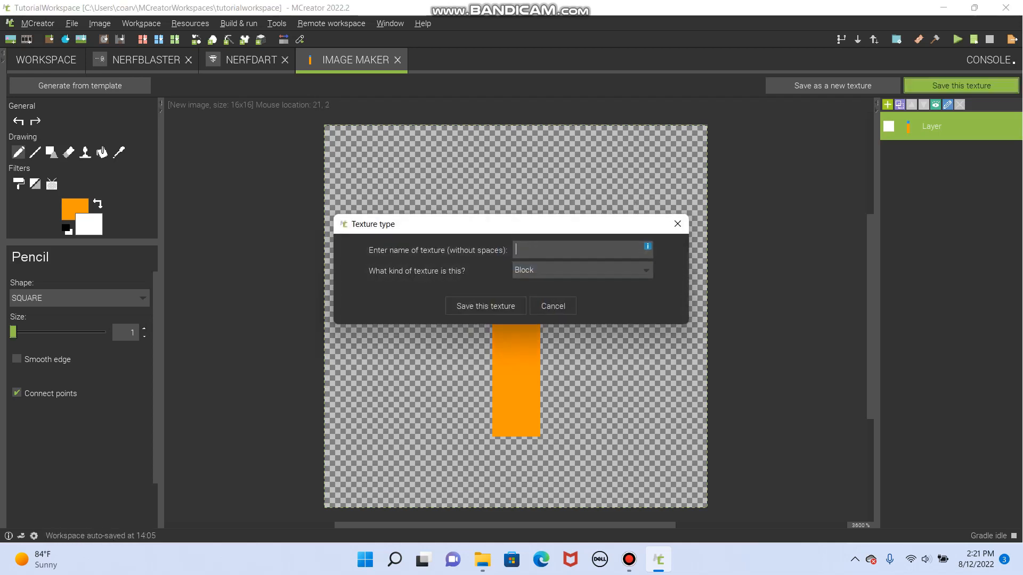
text(nerf_dart_)
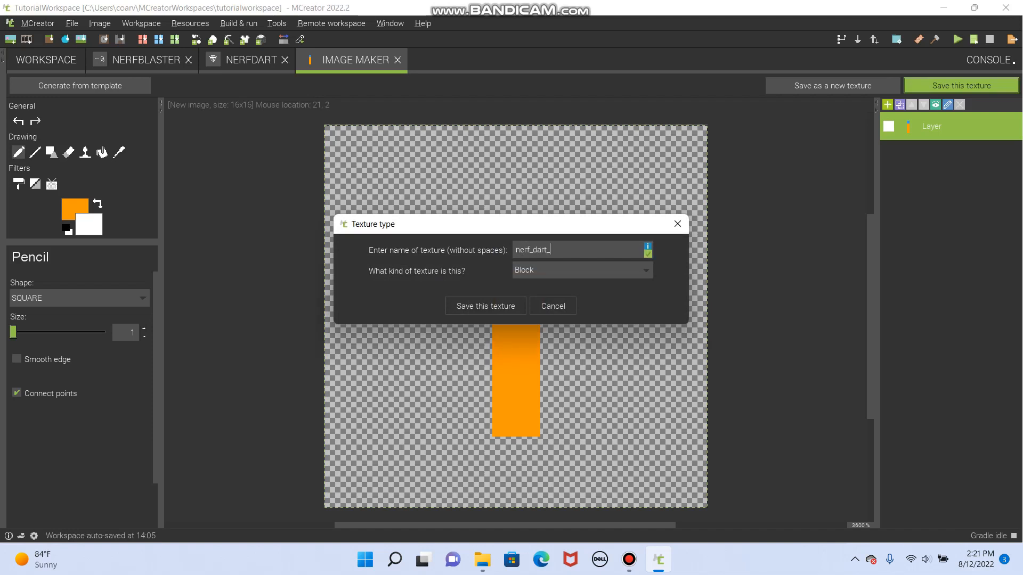
text(texture)
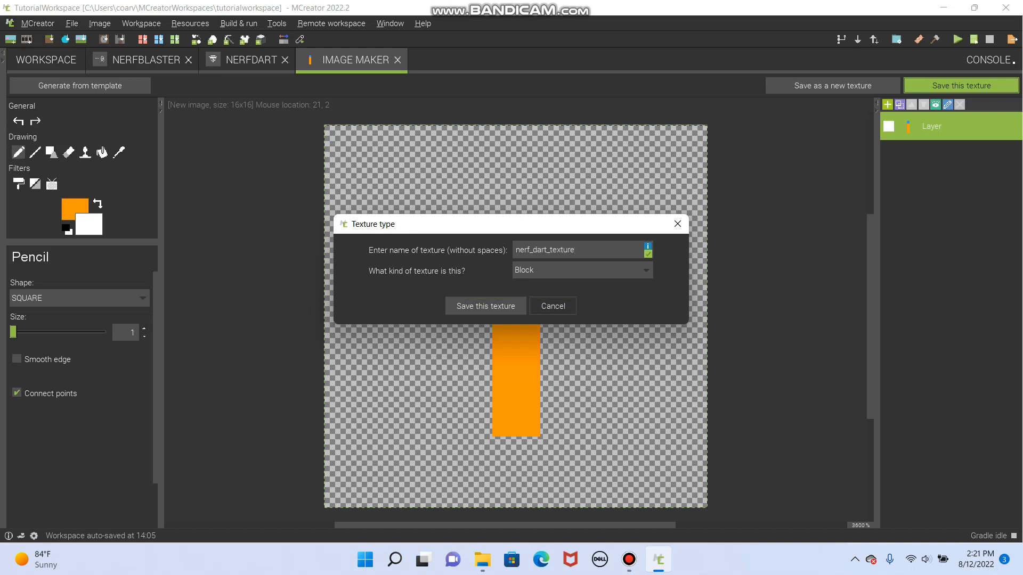
click(486, 306)
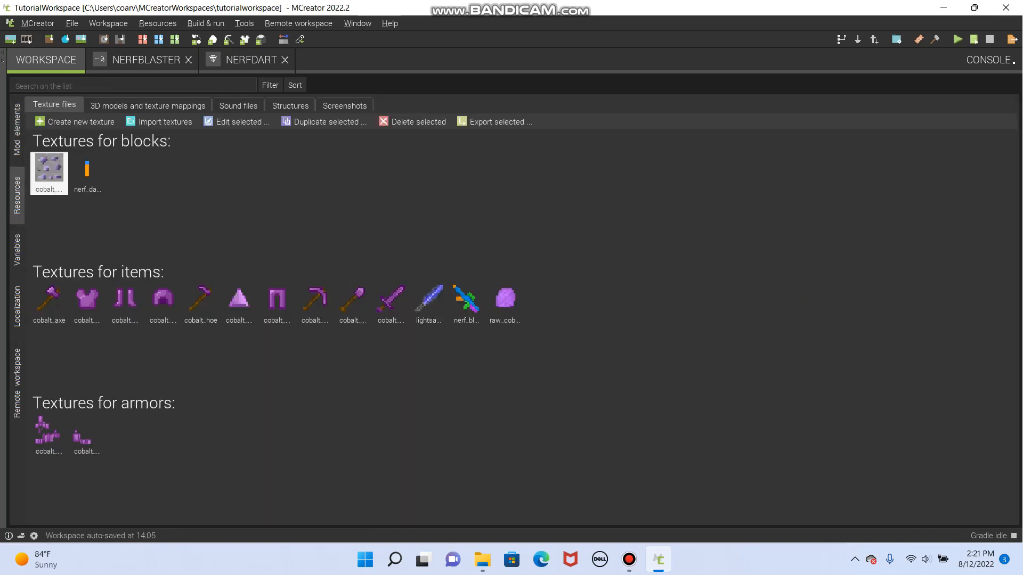
Reopen nerf_dart_texture and pick a darker orange to shade the dart body
click(87, 170)
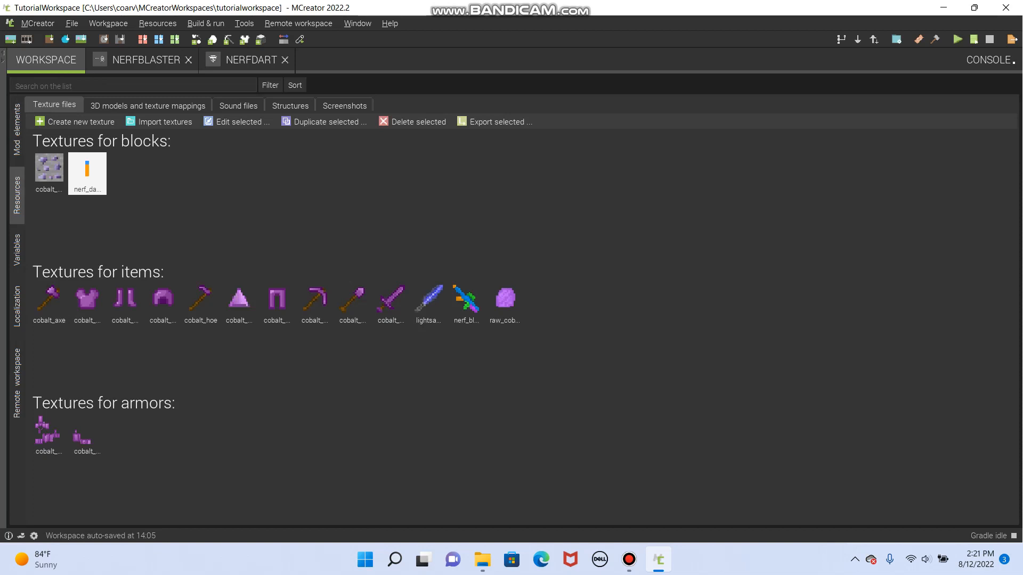
double_click(87, 168)
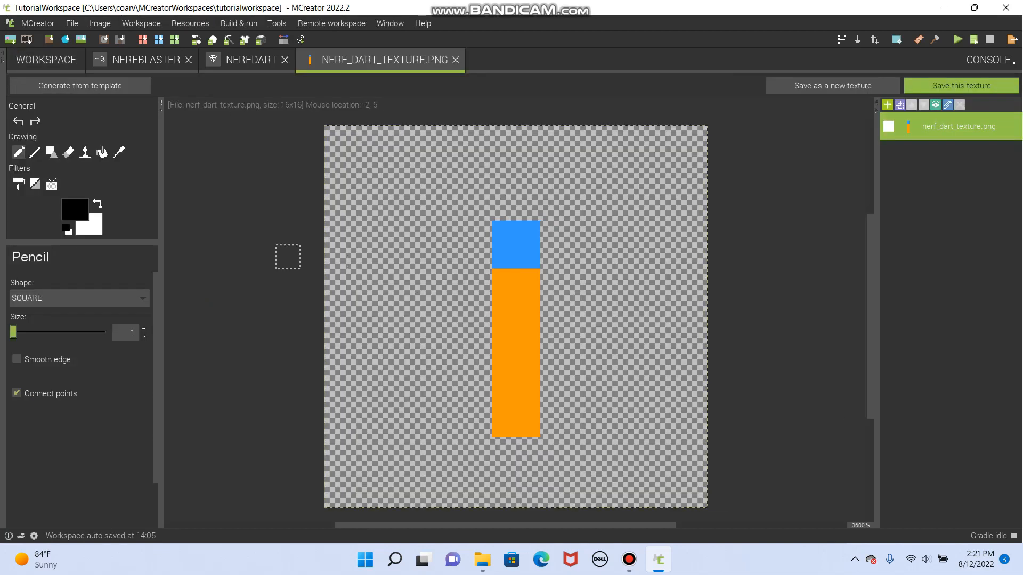
click(74, 208)
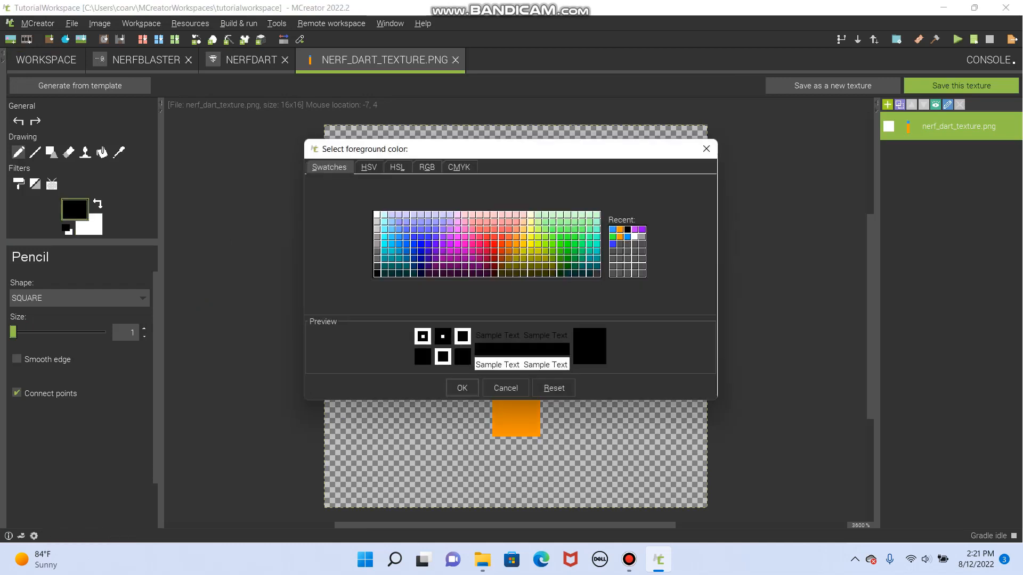
click(368, 166)
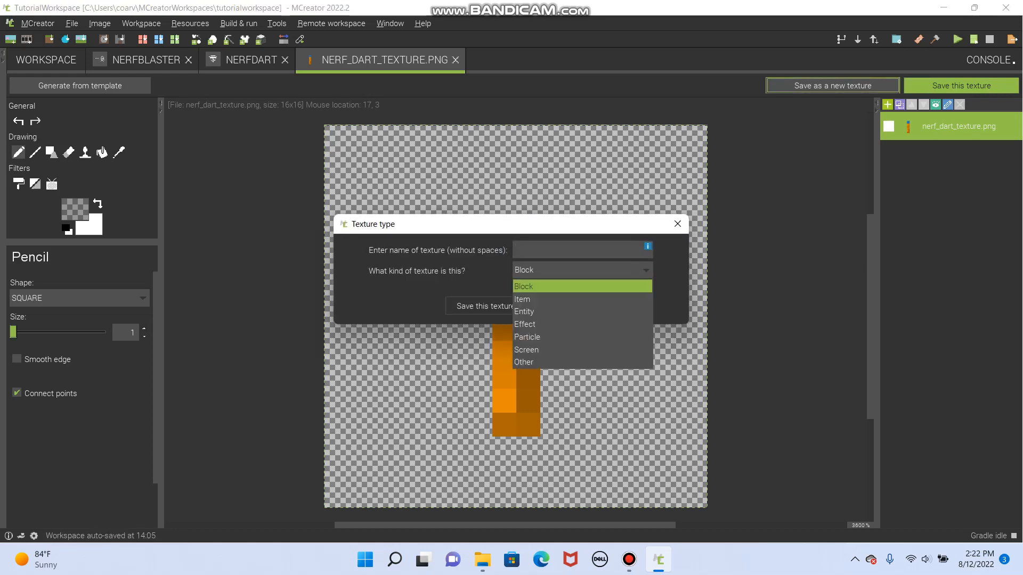
Save the shaded dart as an Item texture named with the nerf_ prefix
click(522, 299)
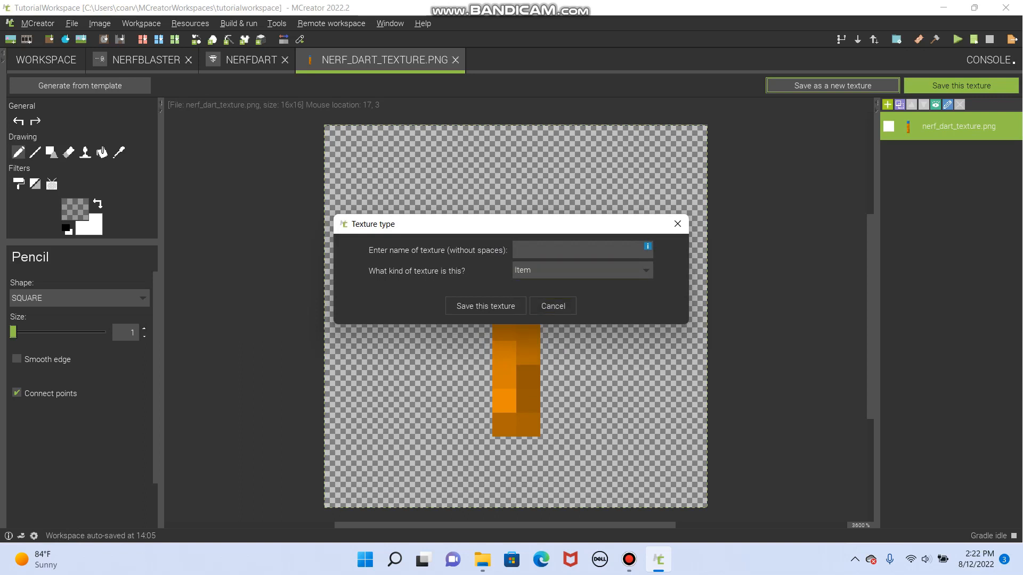
text(nerf_dart_text)
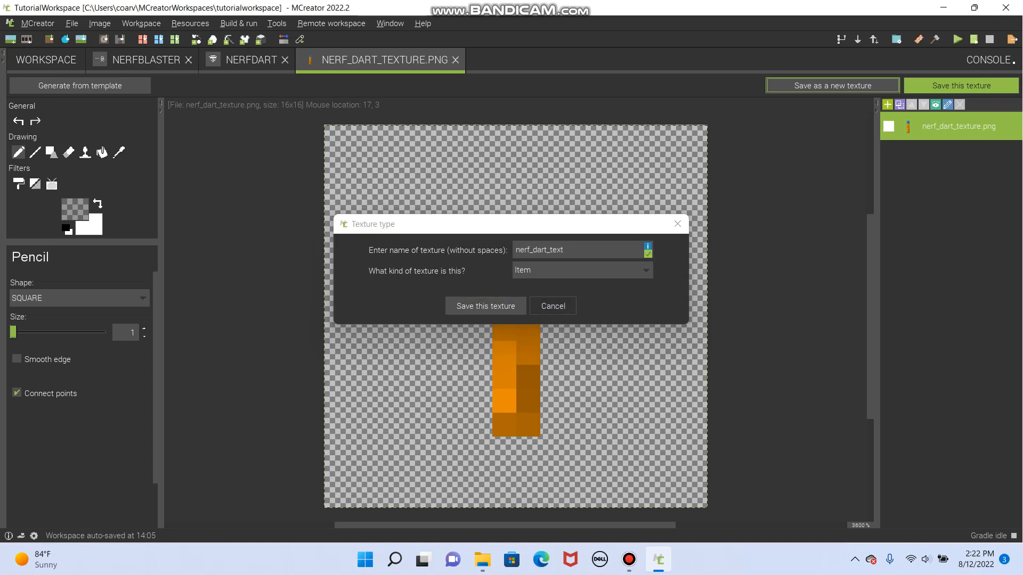
click(486, 305)
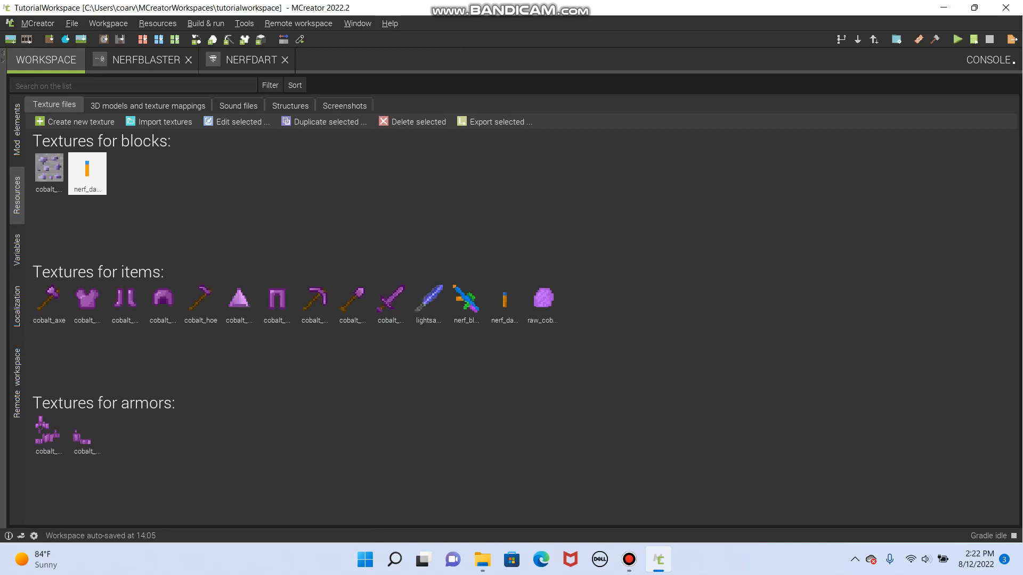
Delete the old block copy of the dart texture and return to the Nerfdart editor
click(417, 122)
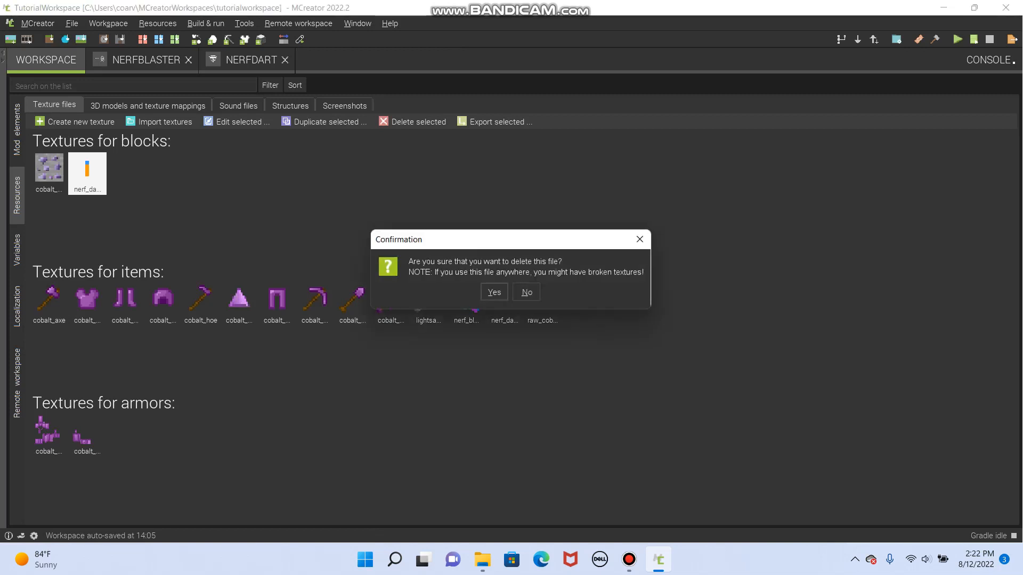
click(494, 292)
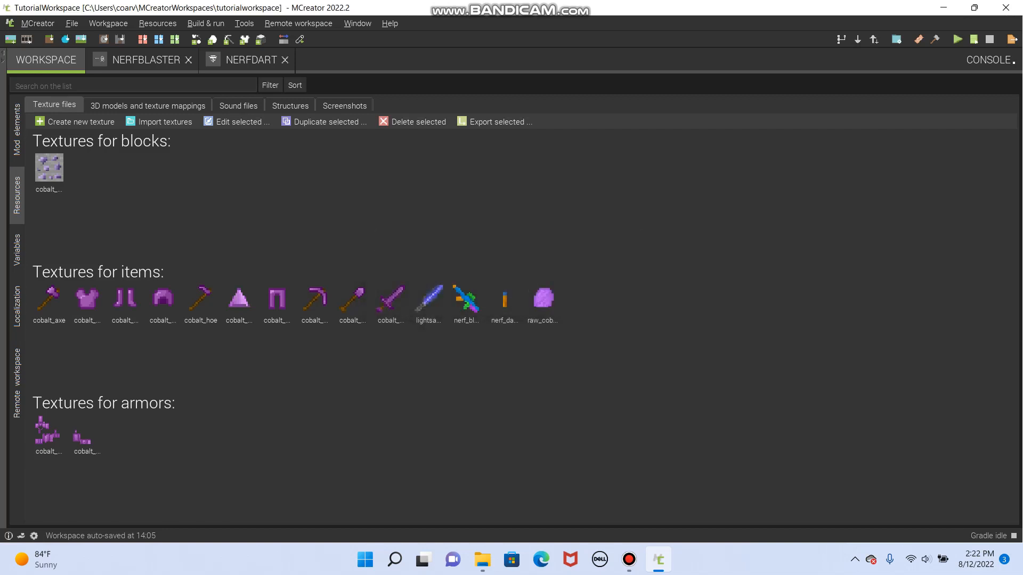
click(256, 60)
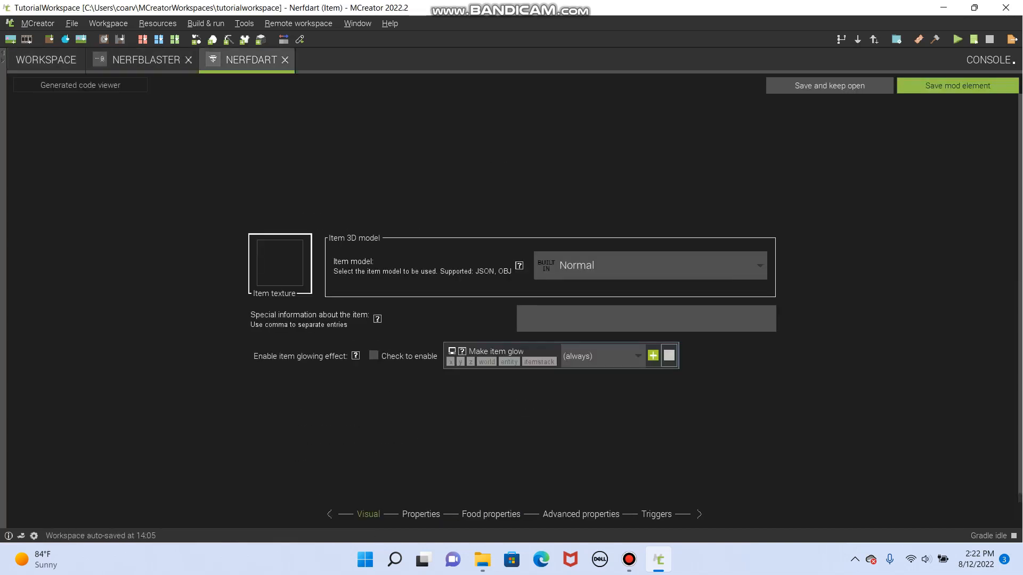
Assign the orange dart texture to the Nerfdart item and save the mod element
click(280, 264)
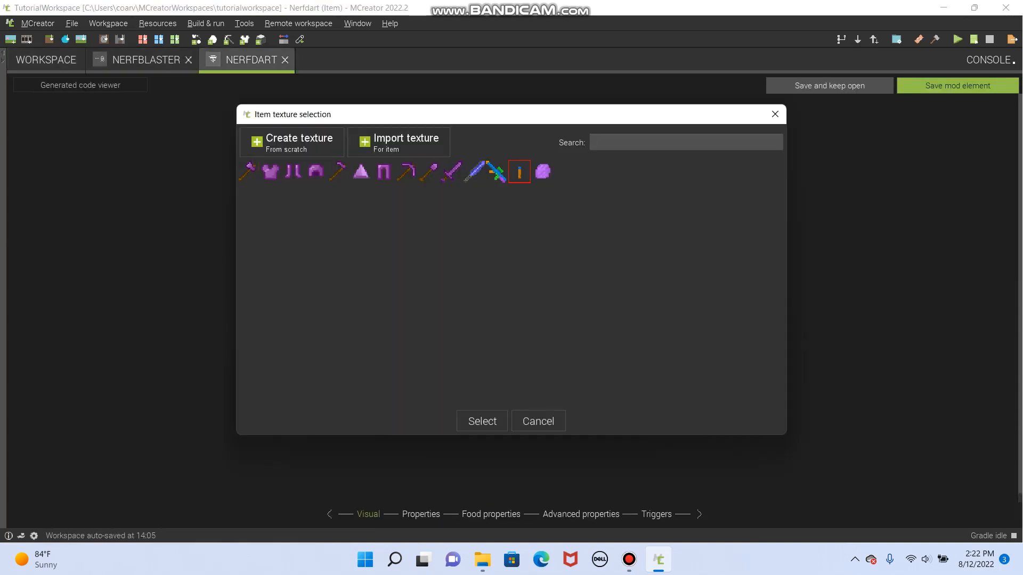
click(482, 420)
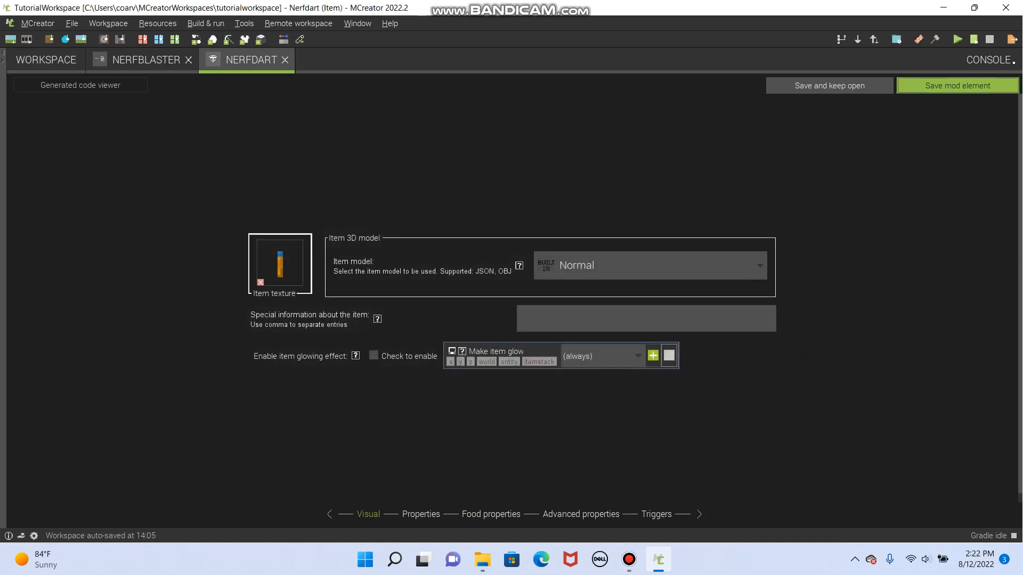
click(140, 60)
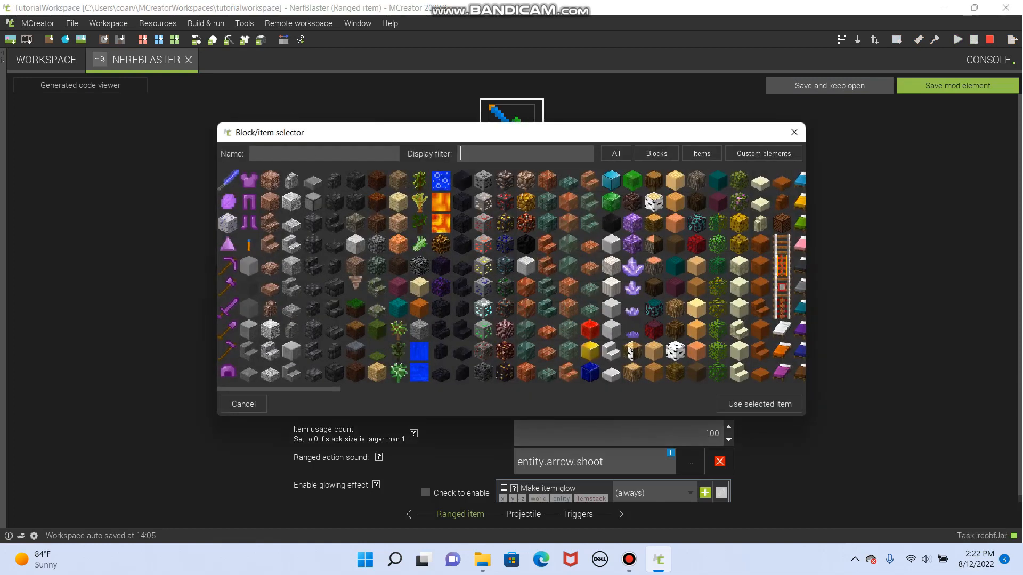
Set the Nerfdart item as the Nerf Blaster's ammo
click(249, 245)
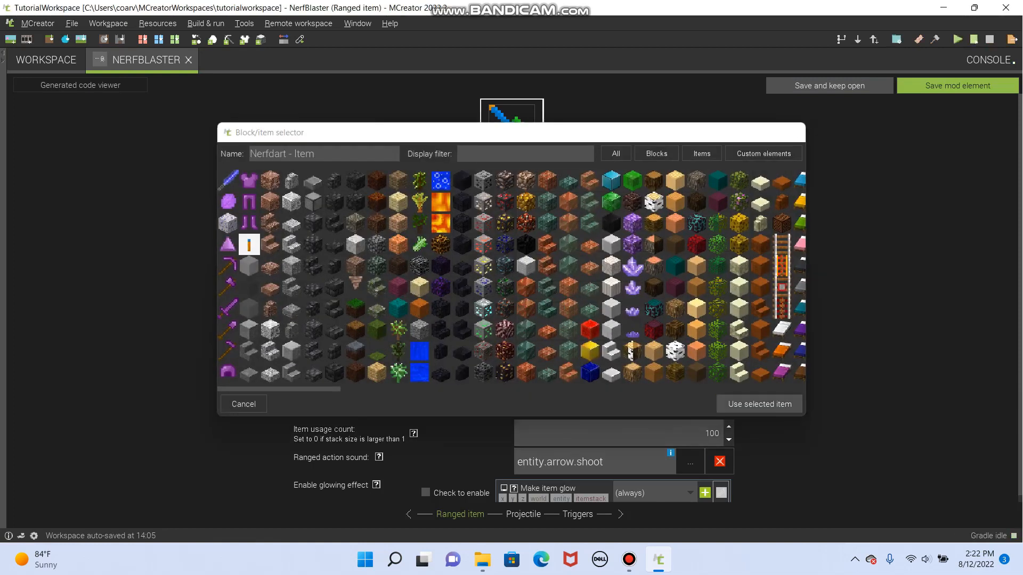
click(758, 404)
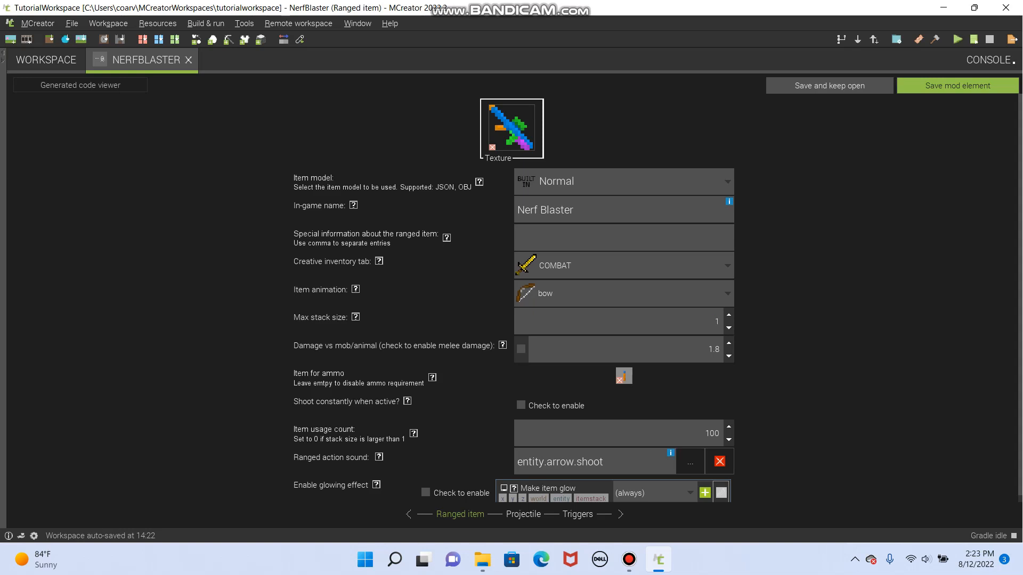
Try stack size and usage count values, leaving them at 1 and 100, then move to Projectile settings
text(16)
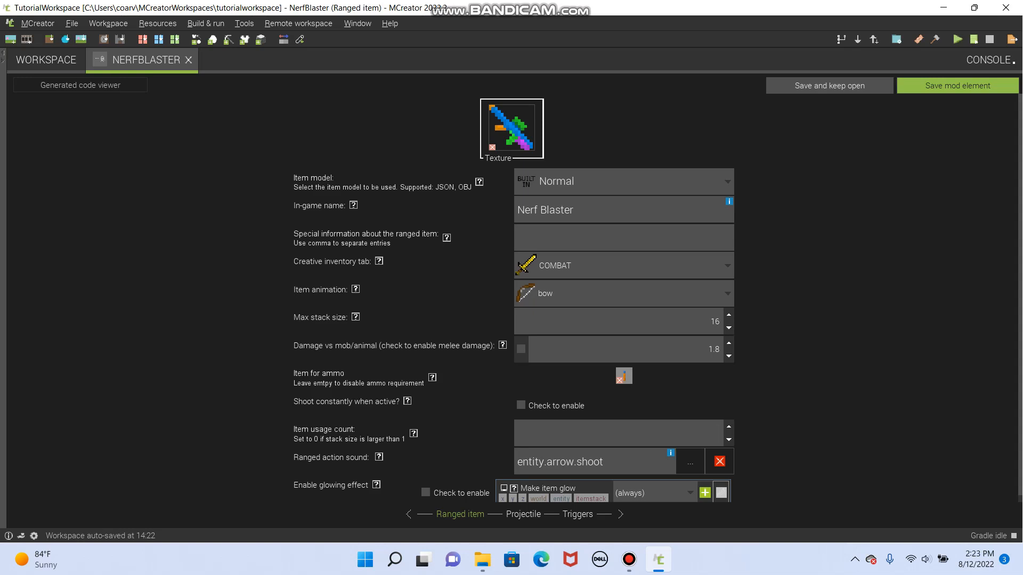
text(0)
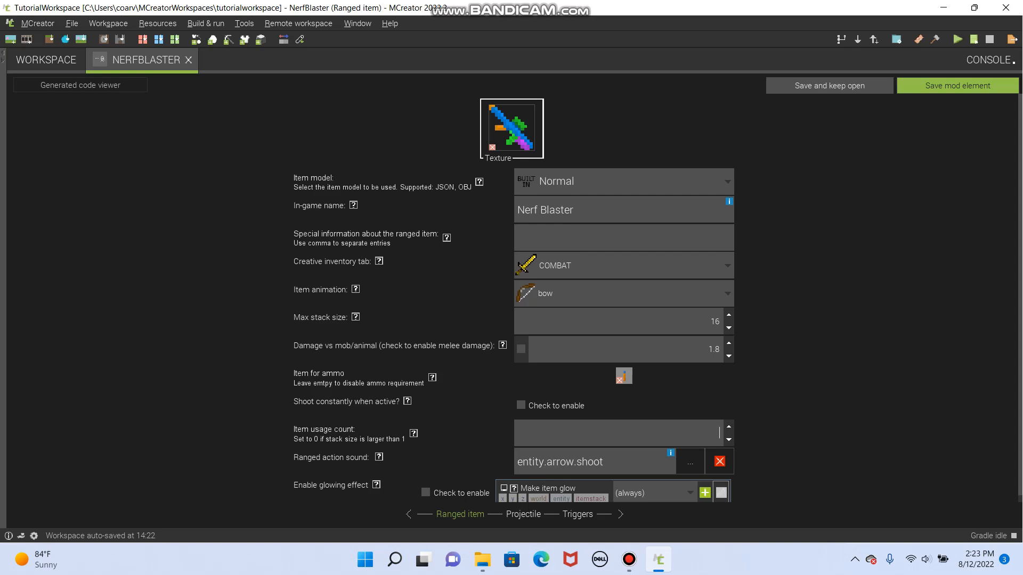
text(100)
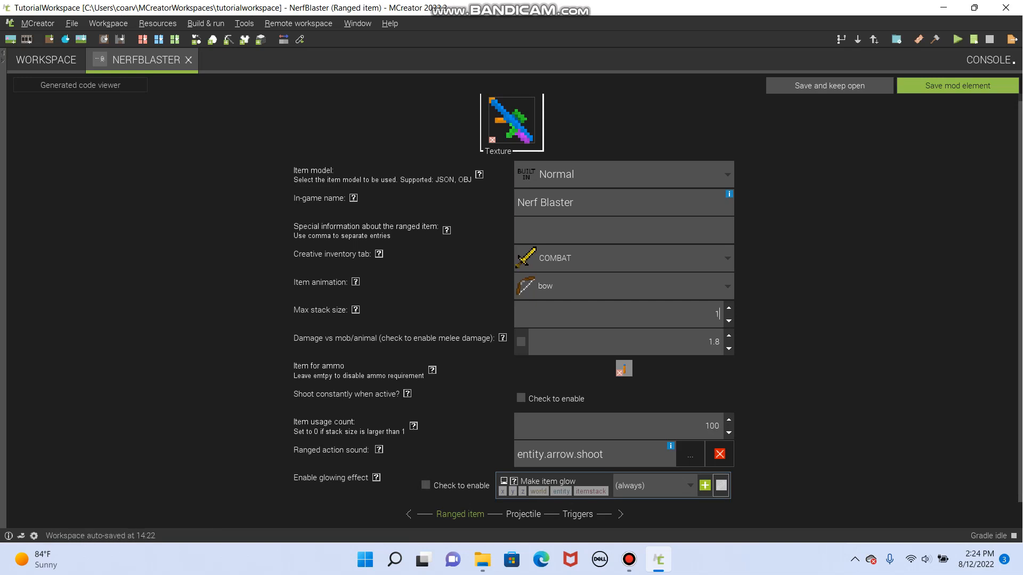
click(523, 515)
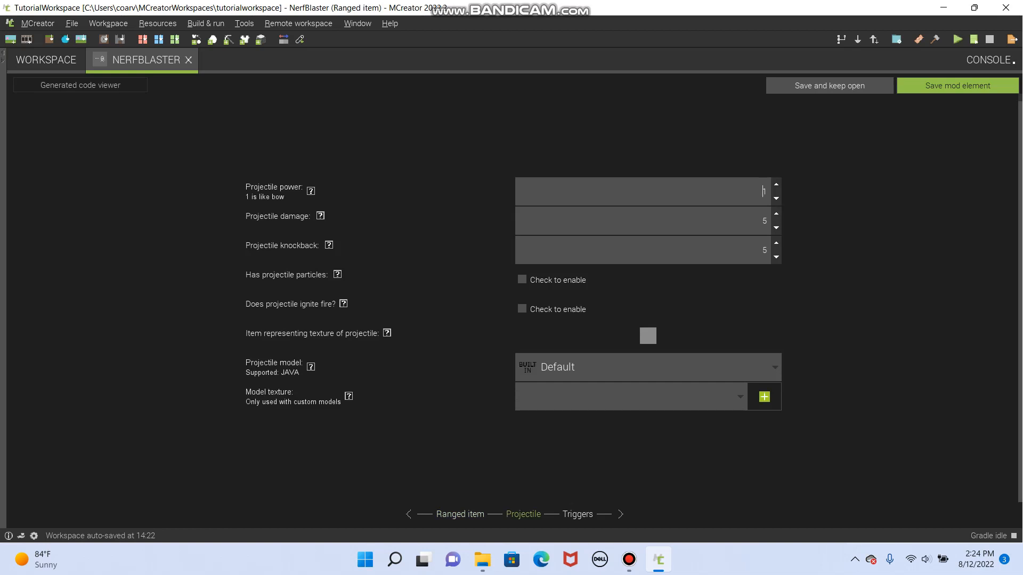
Read the projectile power help and set projectile power to 0.8
click(311, 191)
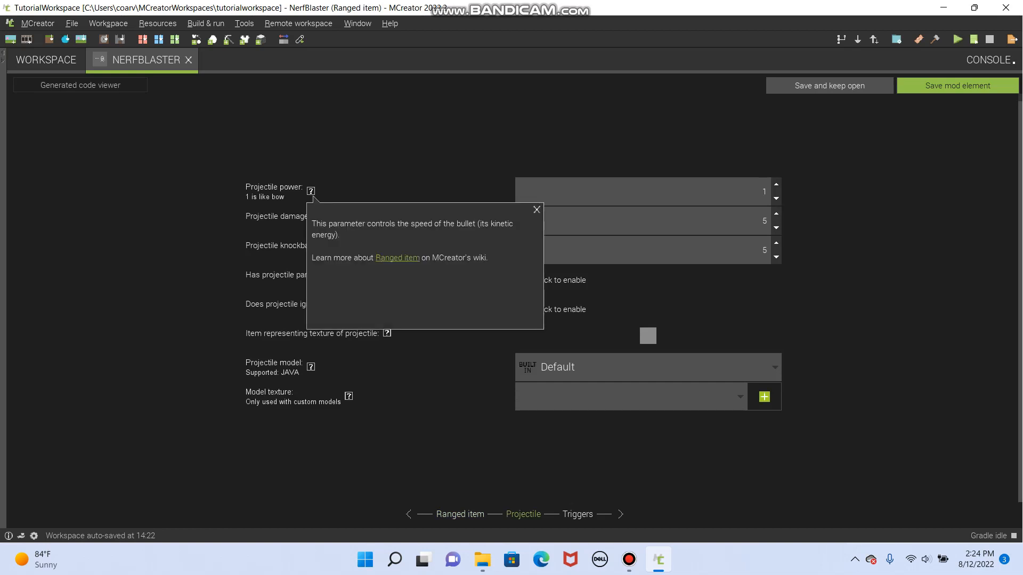
click(536, 209)
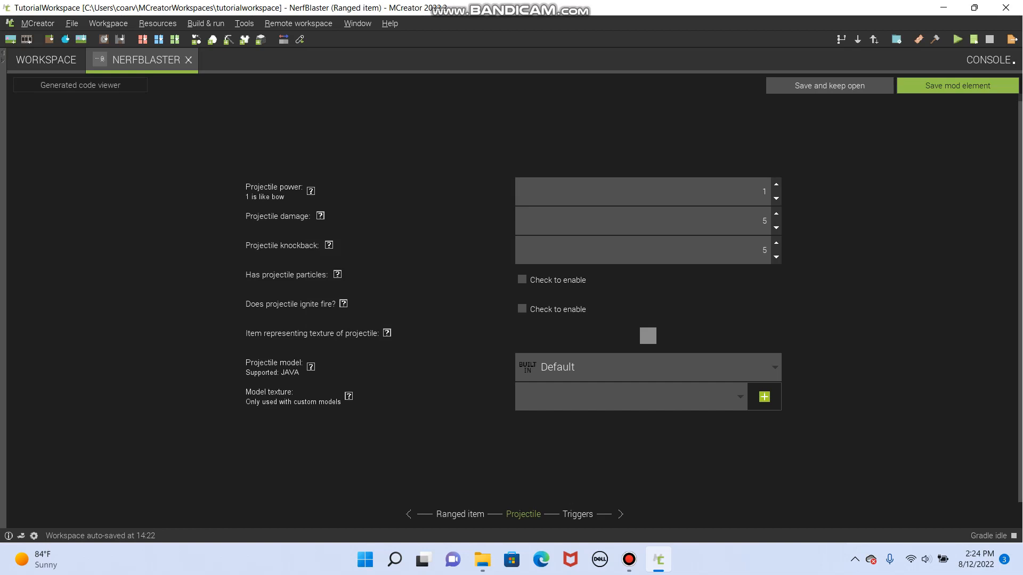
click(663, 192)
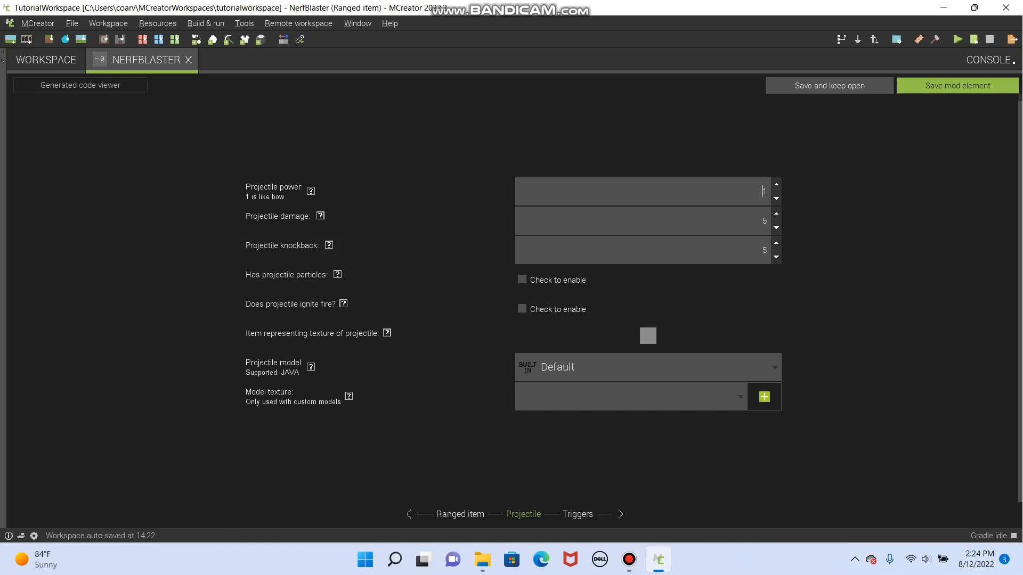
text(100)
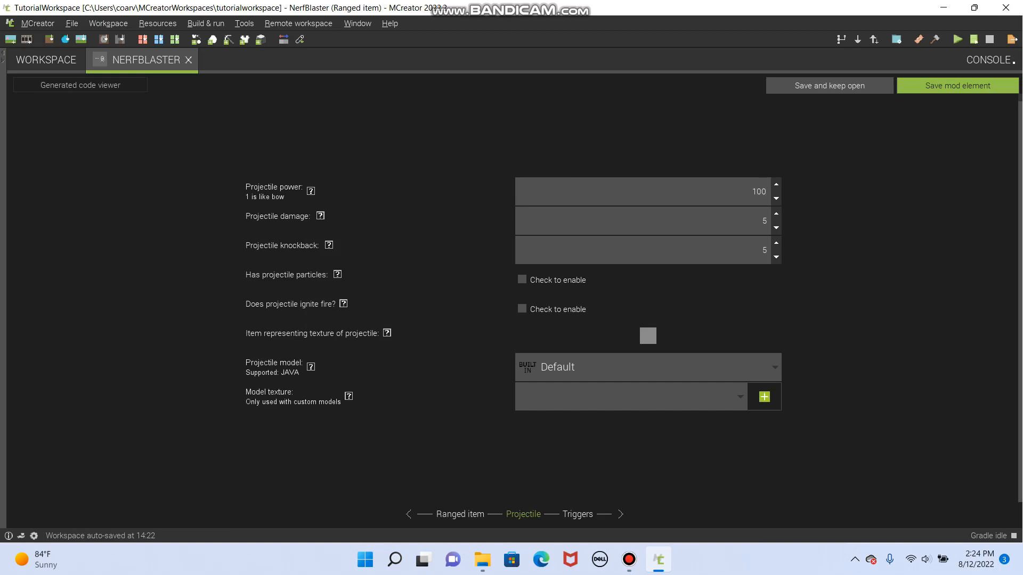
text(2)
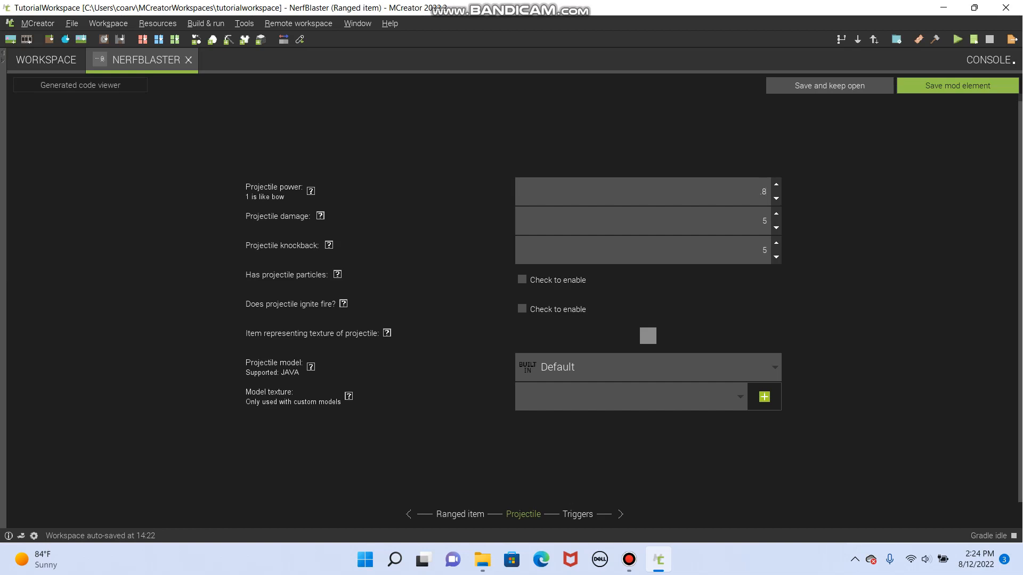
text(0.8)
text(1)
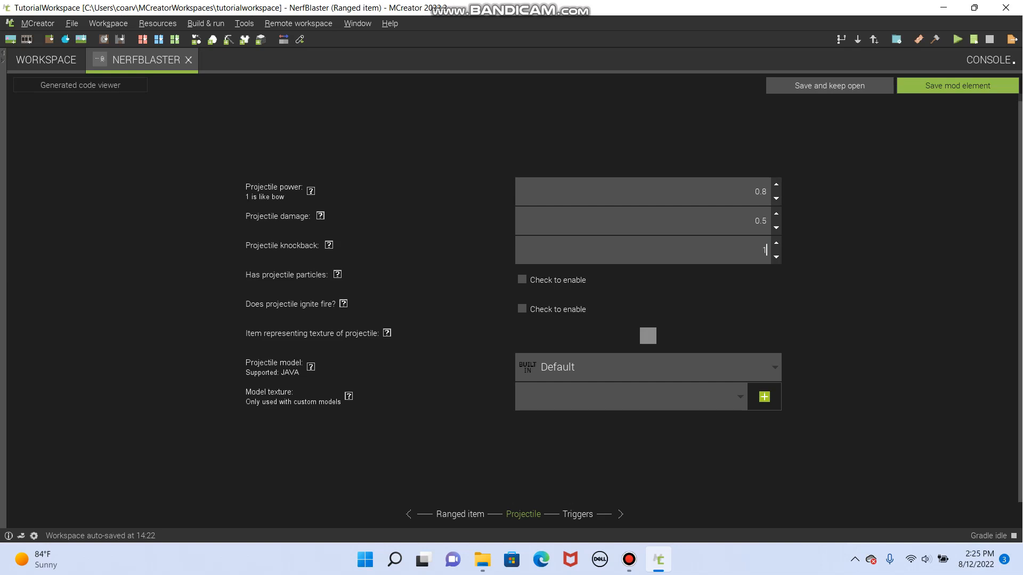
Leave projectile particles off and open the item chooser for the projectile's texture
click(522, 279)
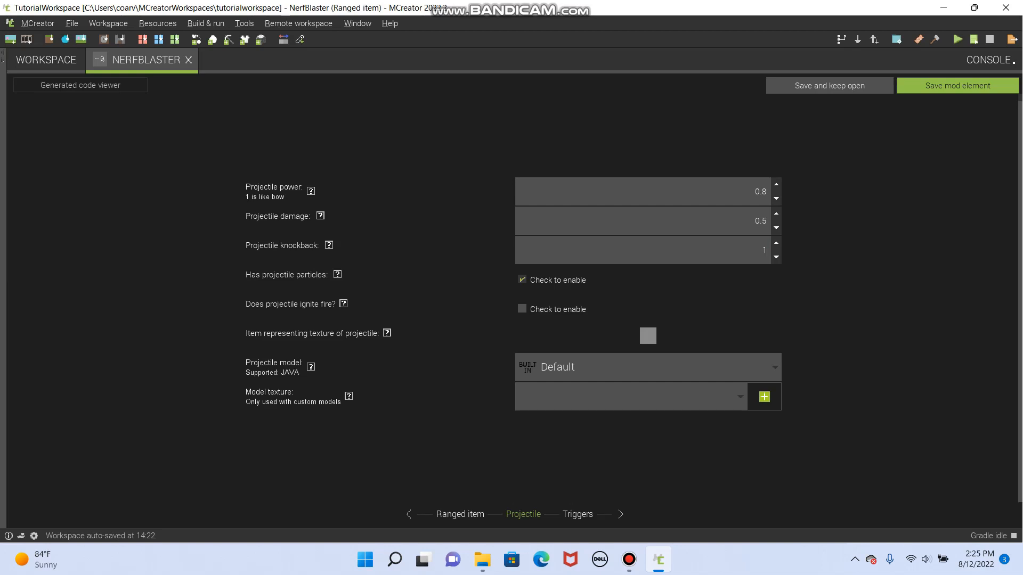
click(522, 279)
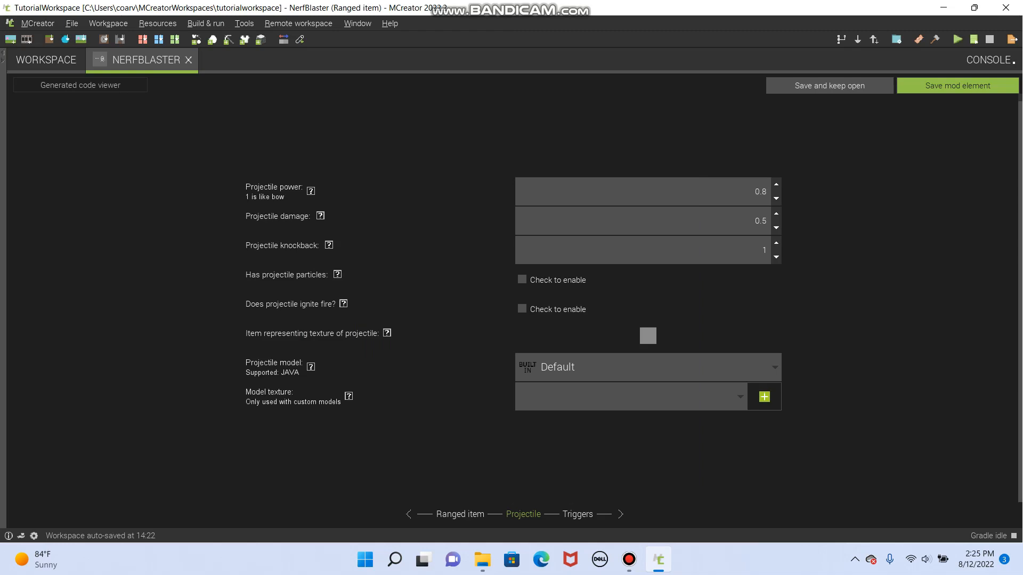
click(648, 336)
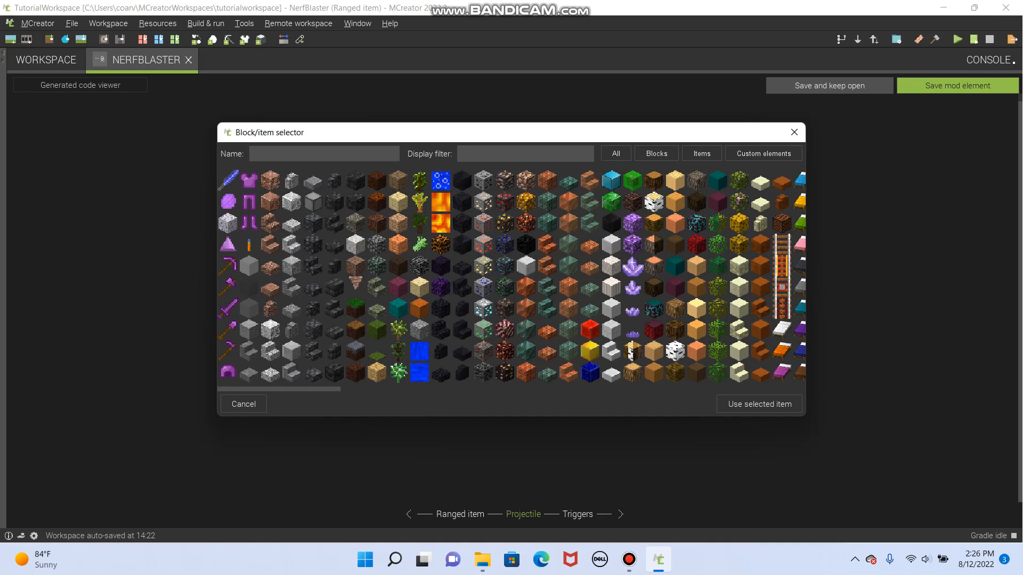
mouse_move(793, 132)
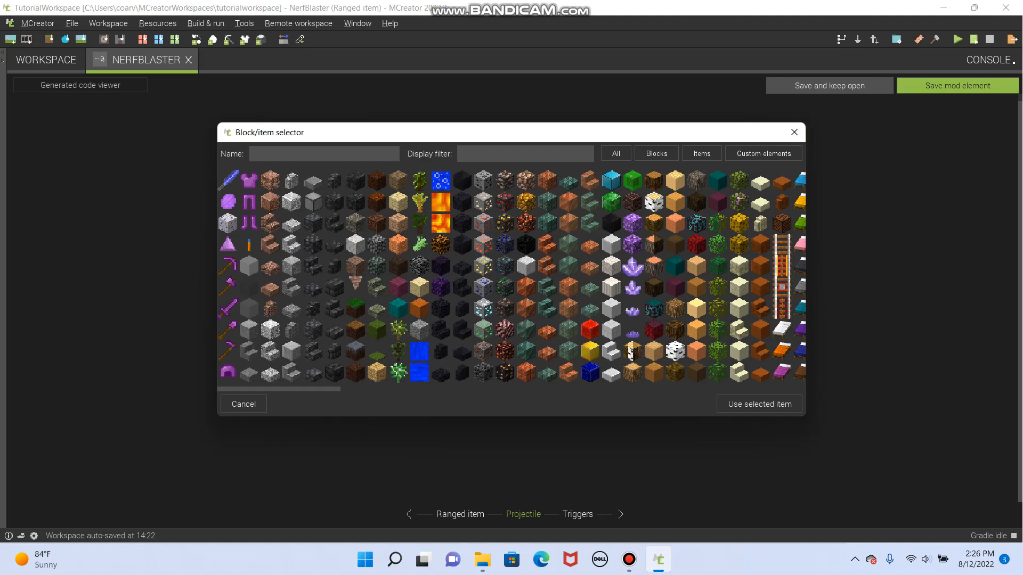
Cancel the item chooser and return to the workspace's mod element list
click(243, 404)
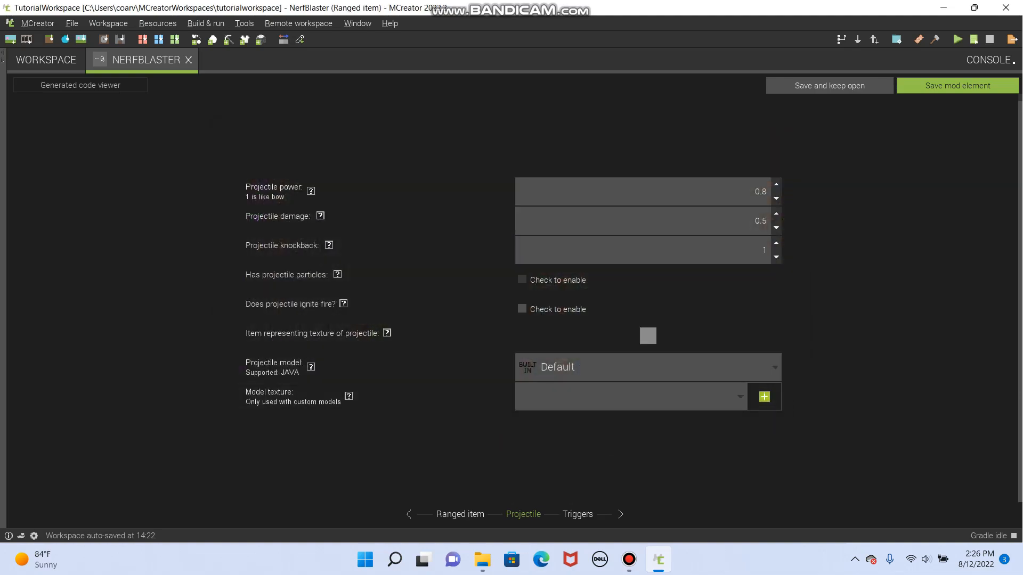
click(45, 60)
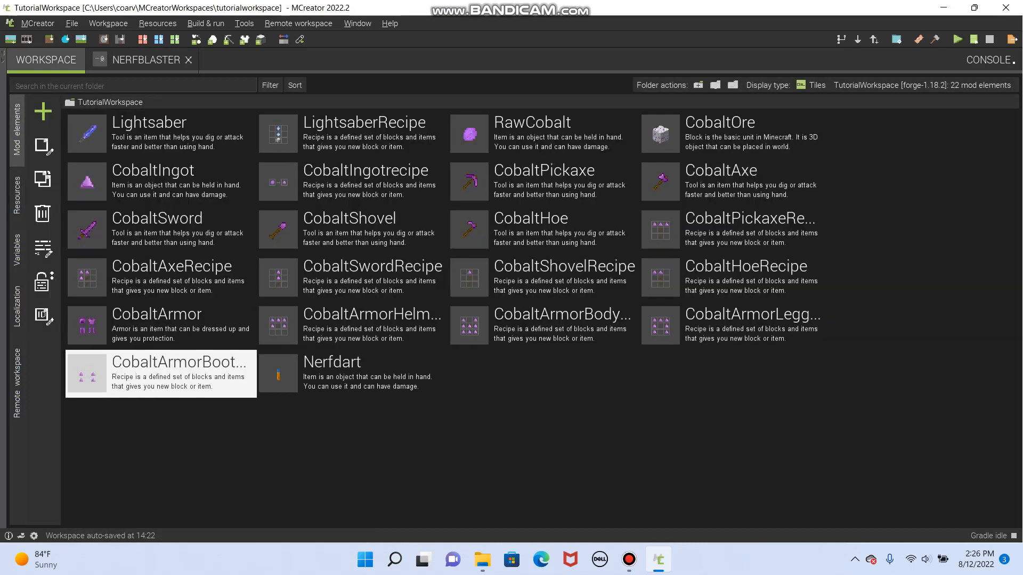
Create a new item element named Nerfdart_inair
click(44, 111)
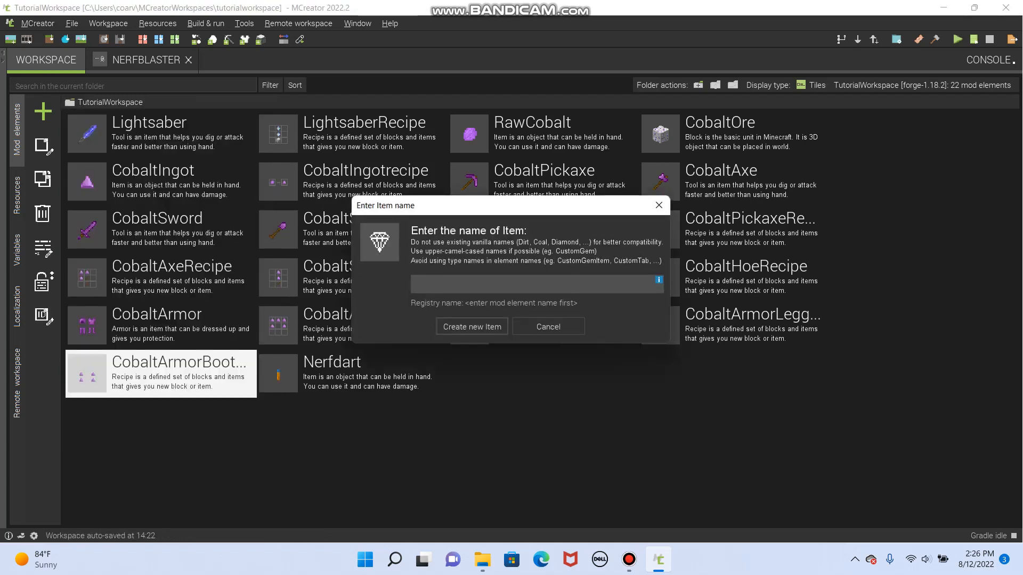
text(Nerf_)
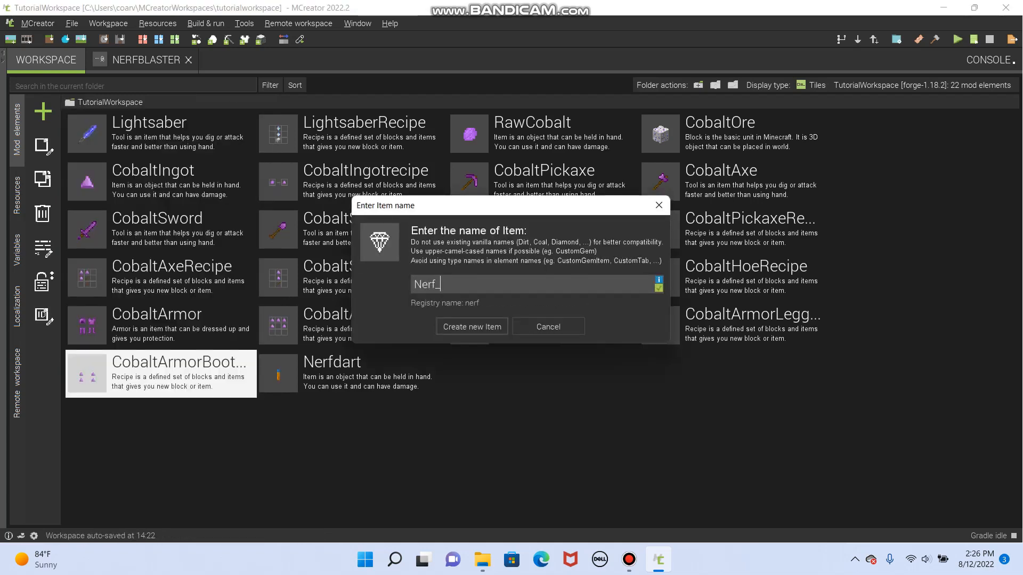
text(dart)
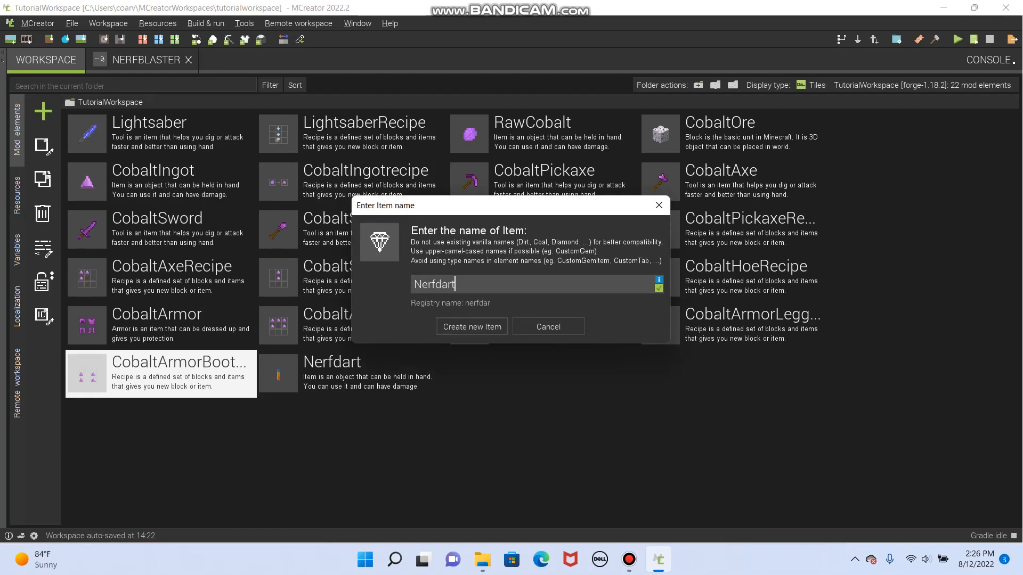
text(_inair)
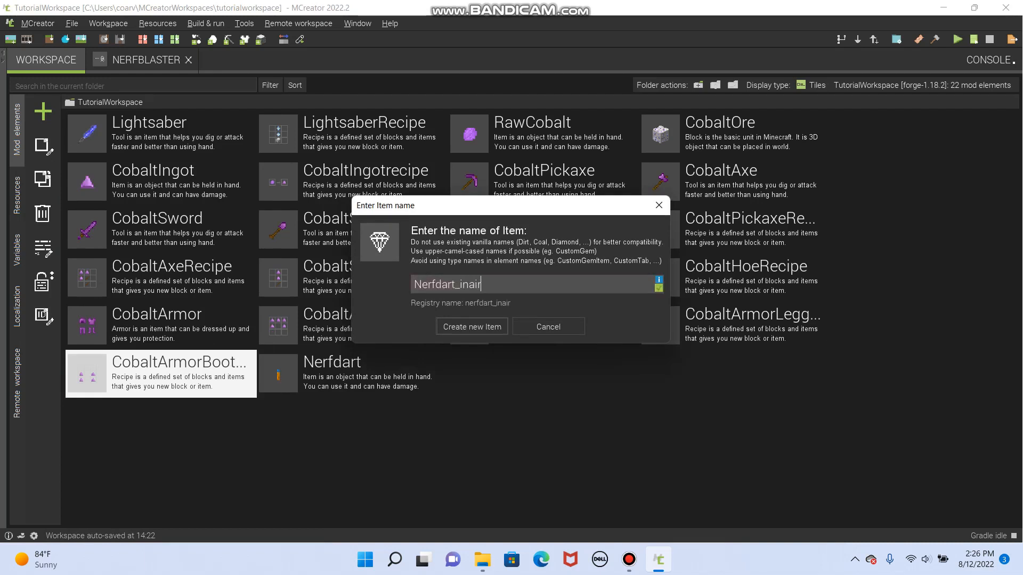
click(471, 327)
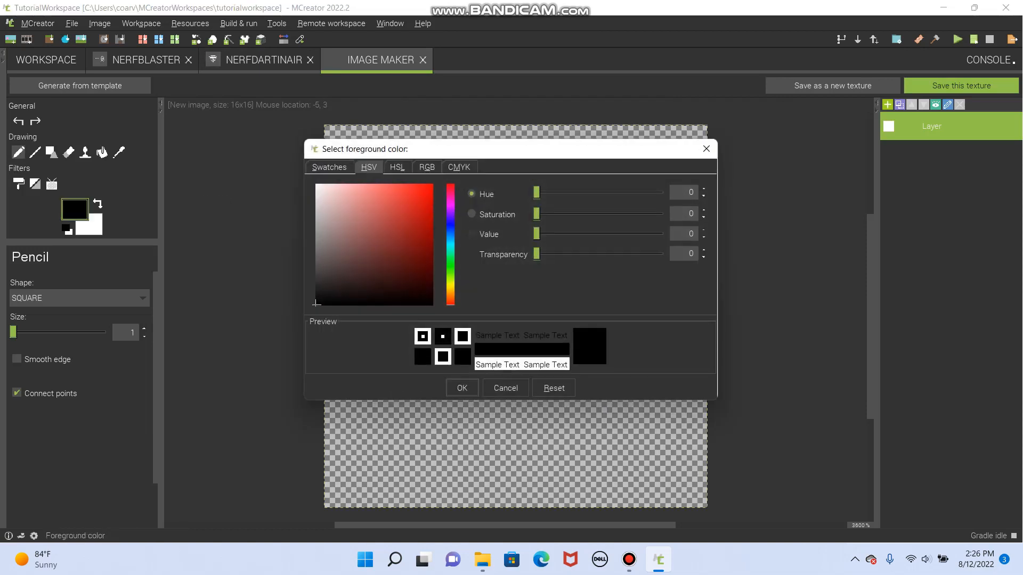
Choose an orange foreground colour via Swatches and adjust its shade in the HSV picker
click(329, 166)
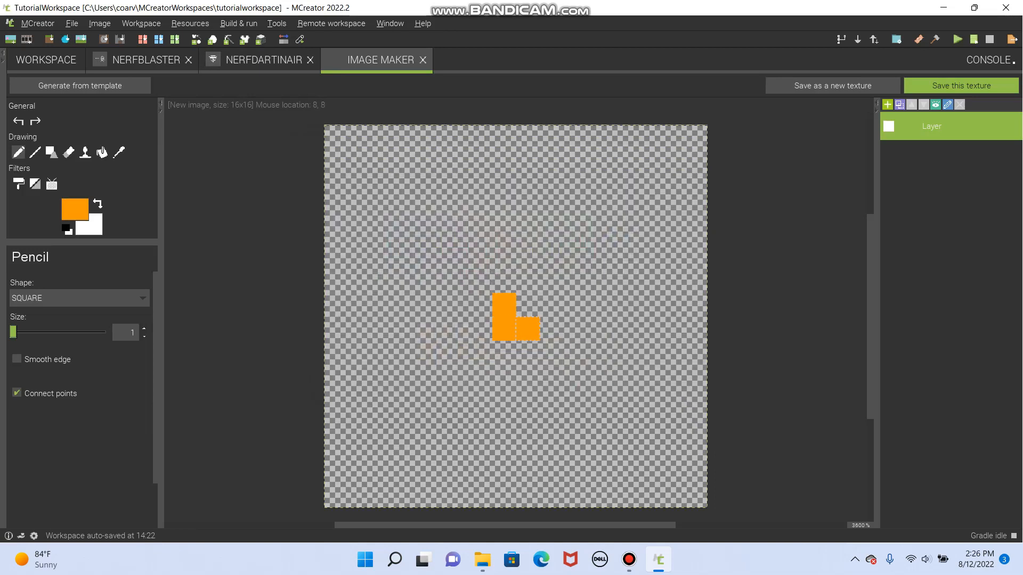
click(74, 209)
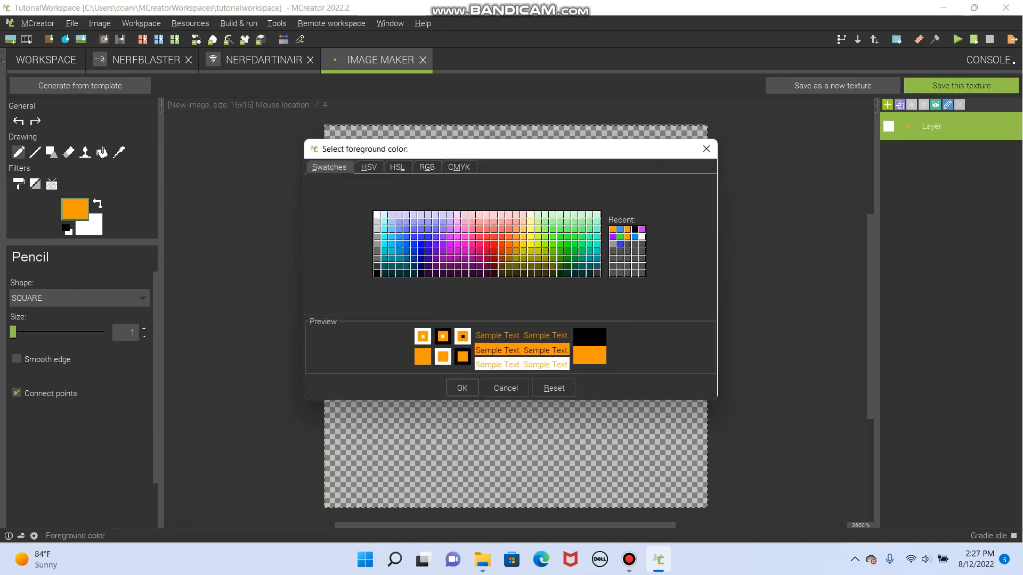
click(369, 167)
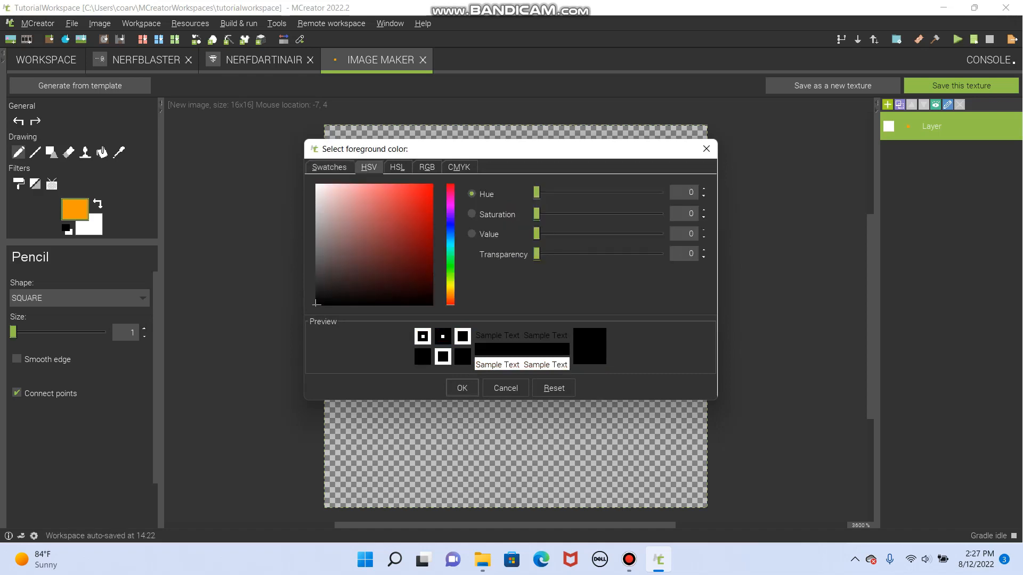
drag(536, 254, 655, 254)
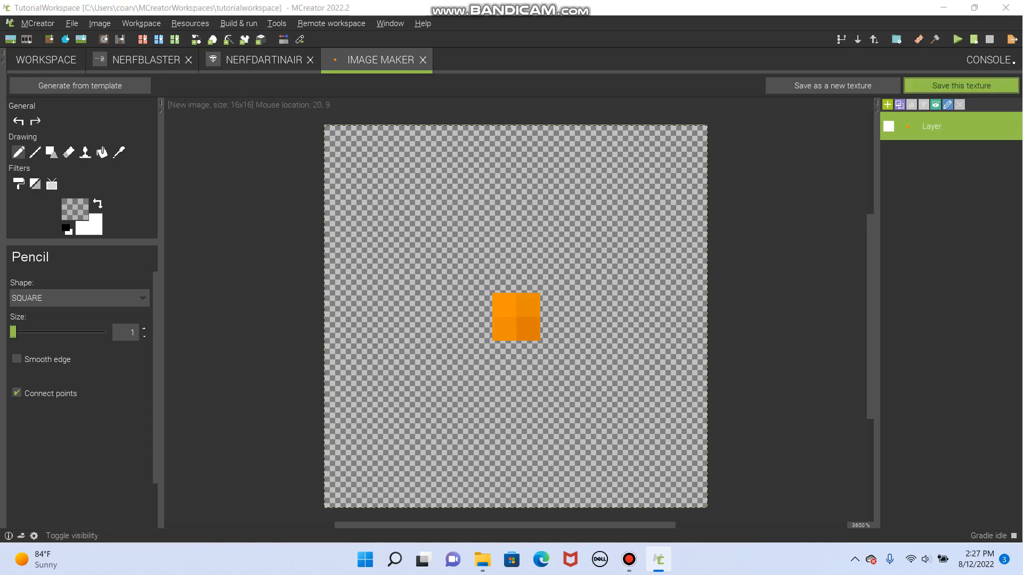
Save the texture as item texture 'nerf_inair_text' and reopen it in the image maker
click(961, 85)
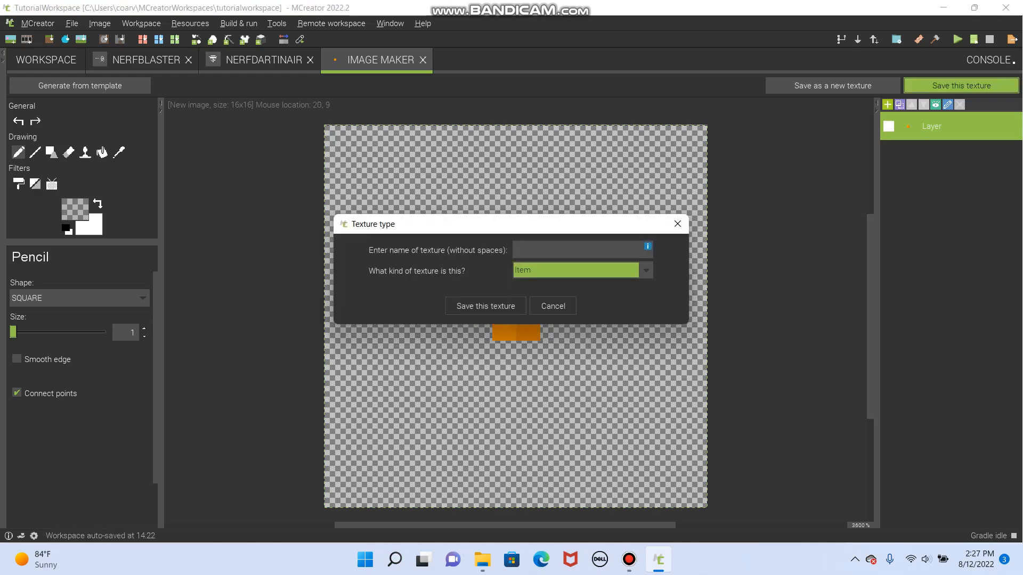
text(nerf_dart)
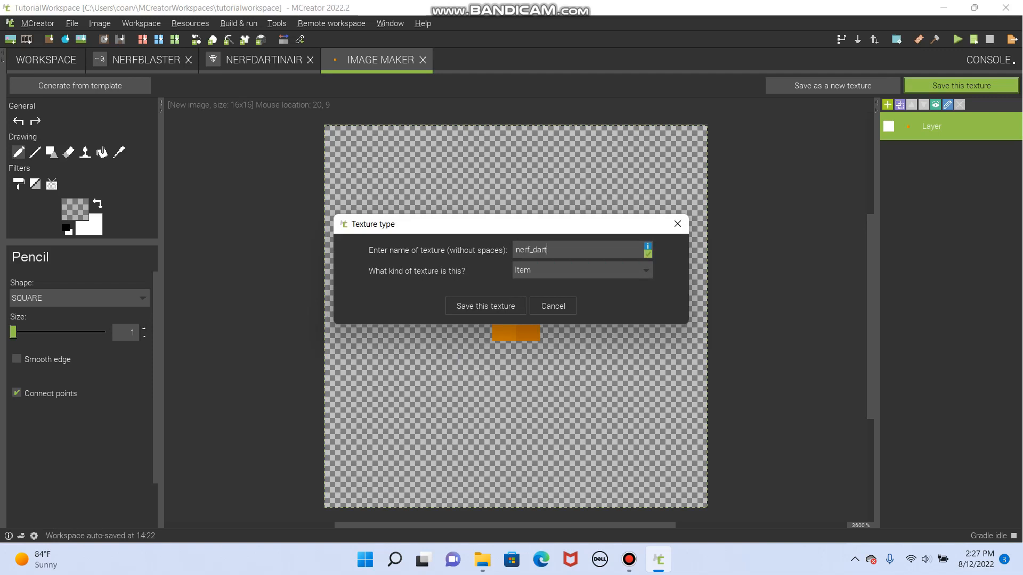
text(_inair)
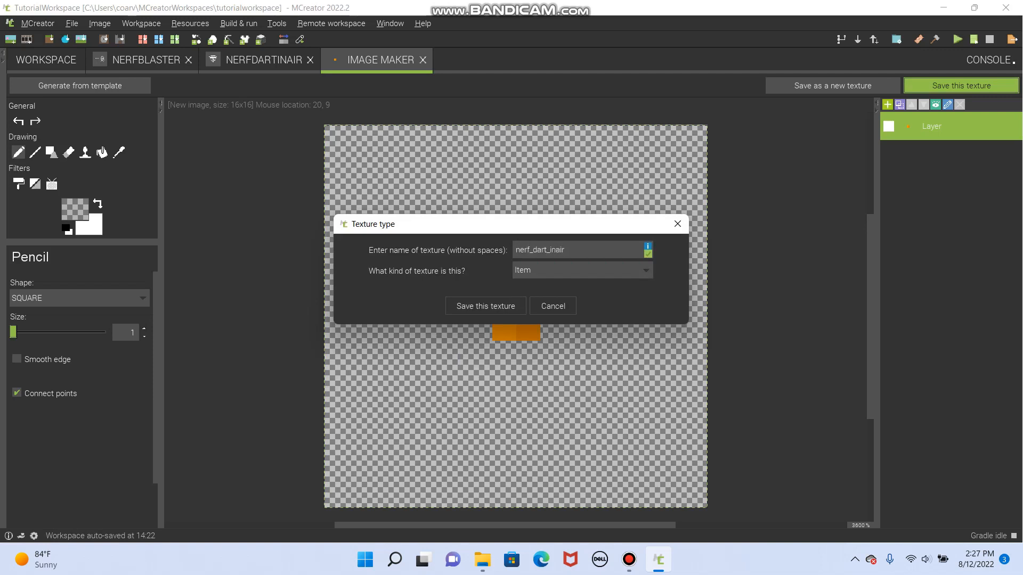
text(_text)
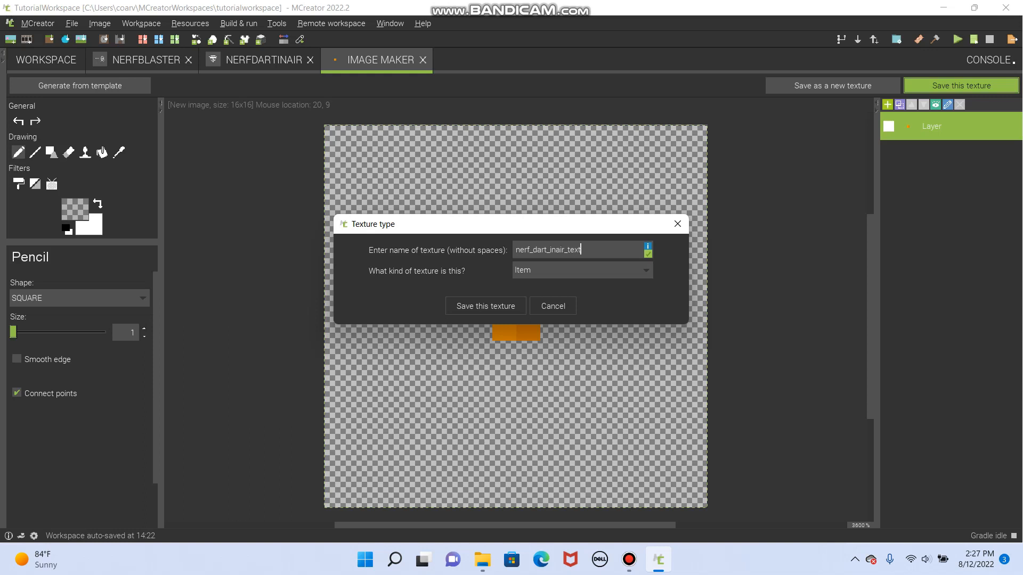
click(485, 306)
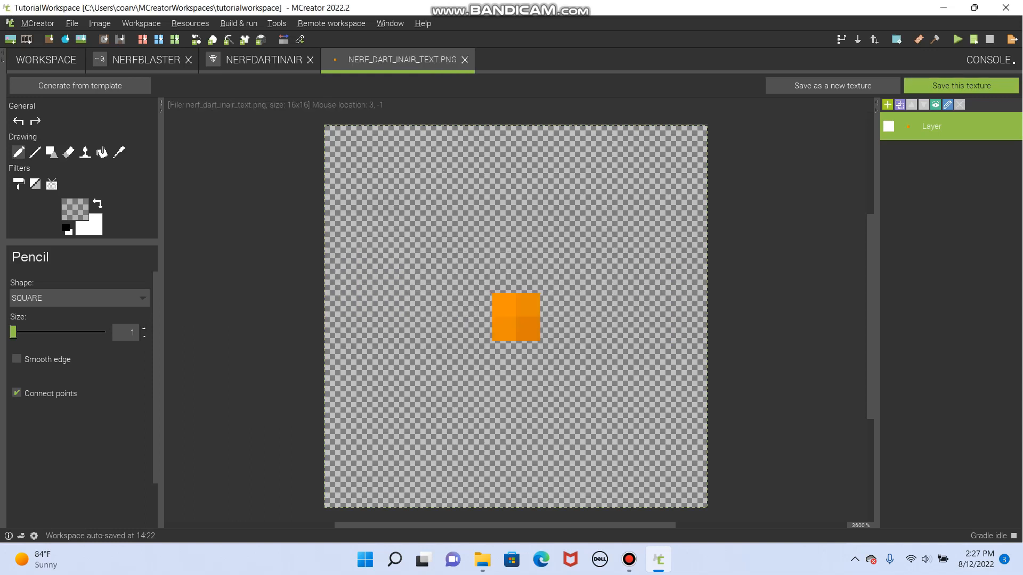
click(464, 60)
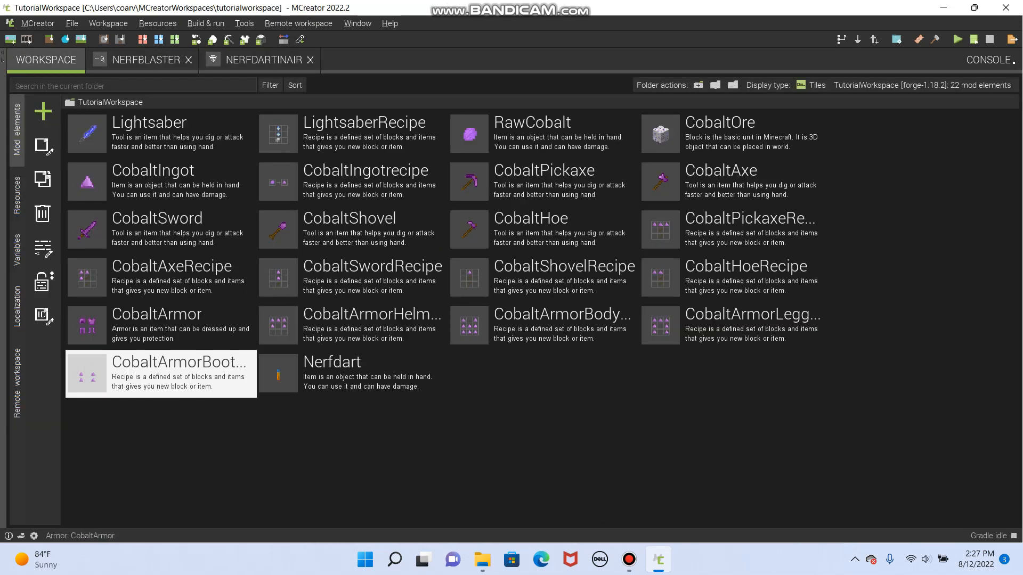
click(16, 197)
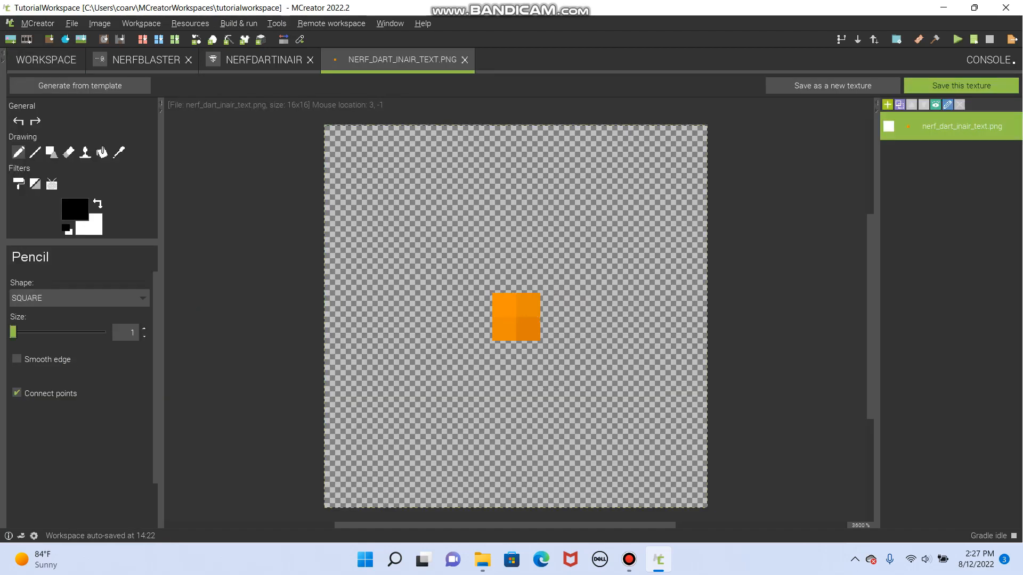
Assign the orange dot texture to the Nerfdartinair item and save the mod element
click(268, 60)
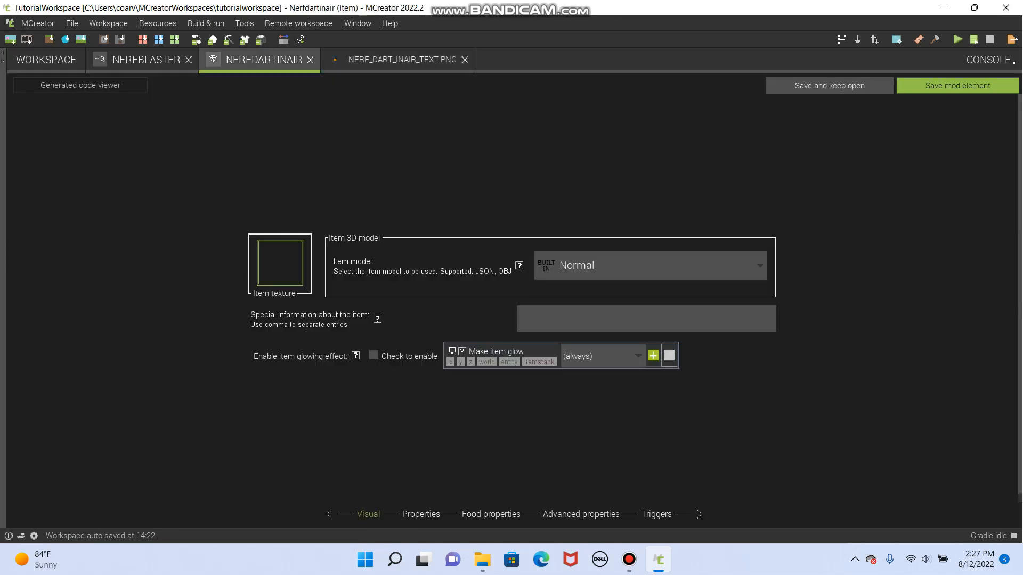
click(280, 263)
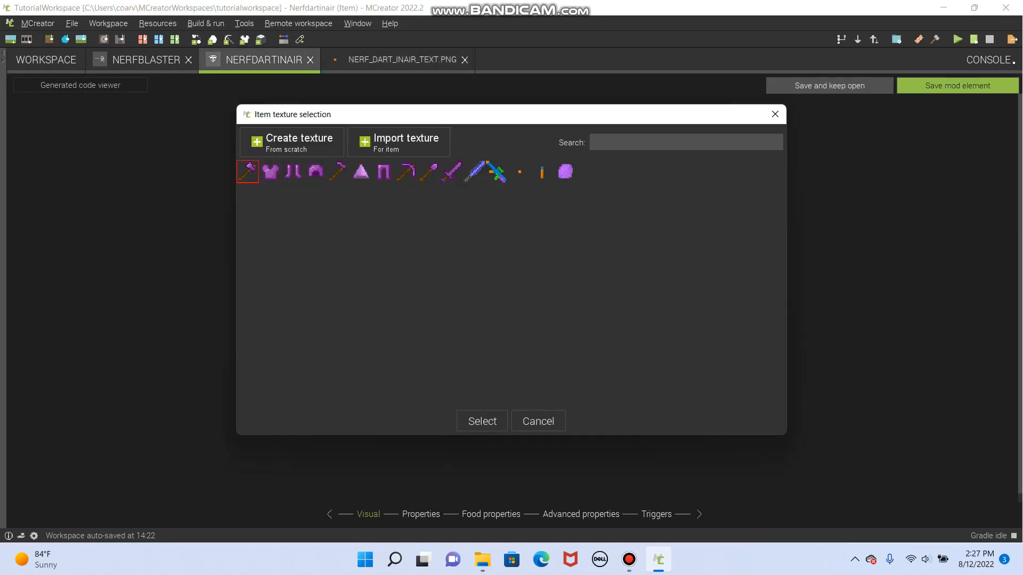
click(520, 171)
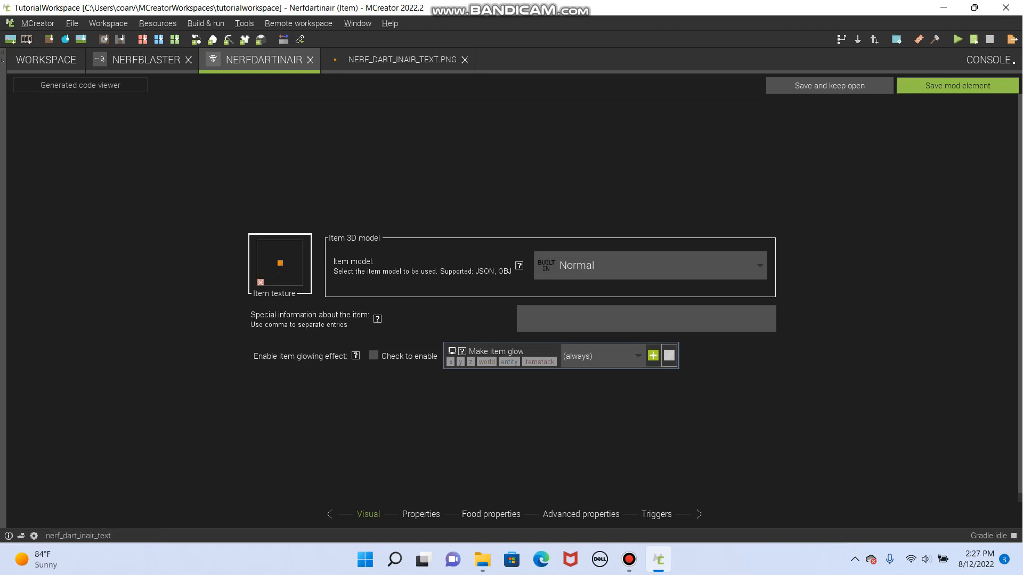
click(421, 515)
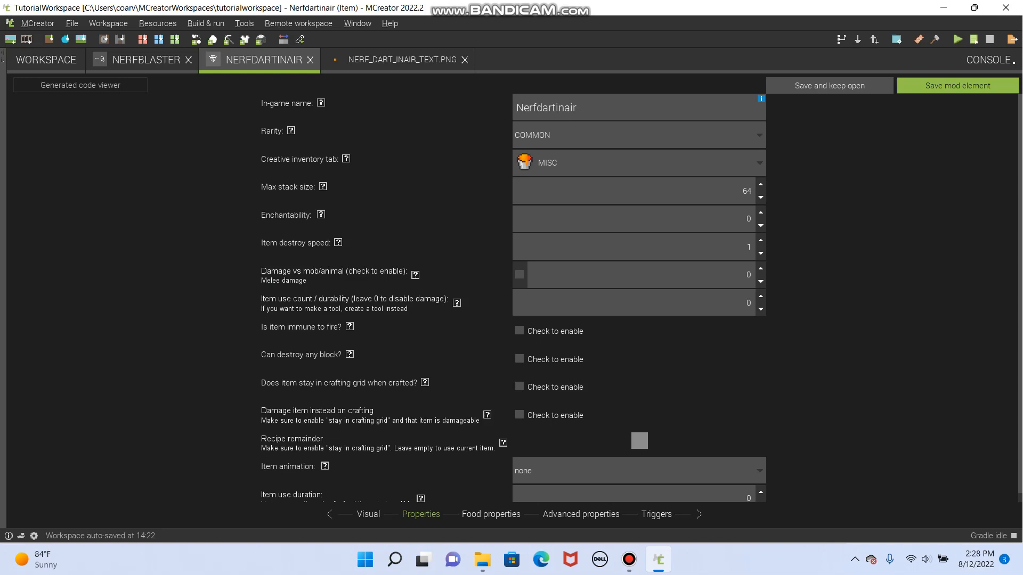
click(638, 162)
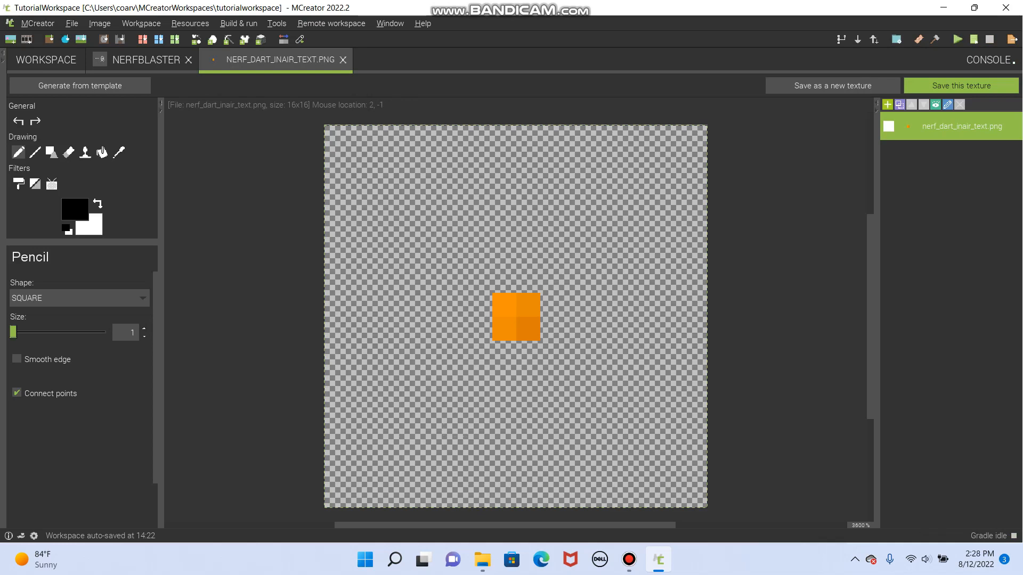
Set Nerfdartinair as the item representing the blaster's projectile, leaving ignite fire unchecked
click(343, 60)
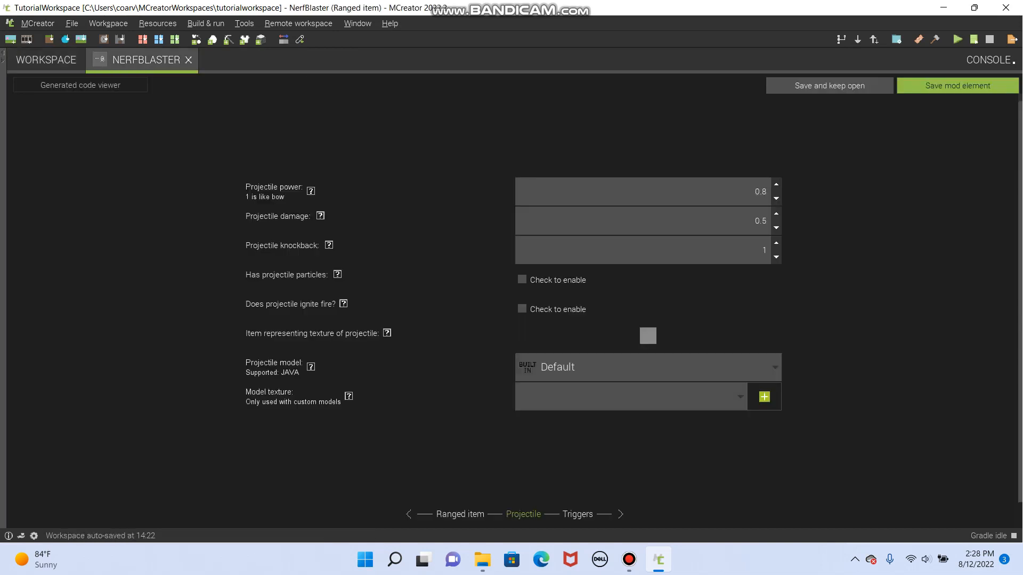
click(647, 336)
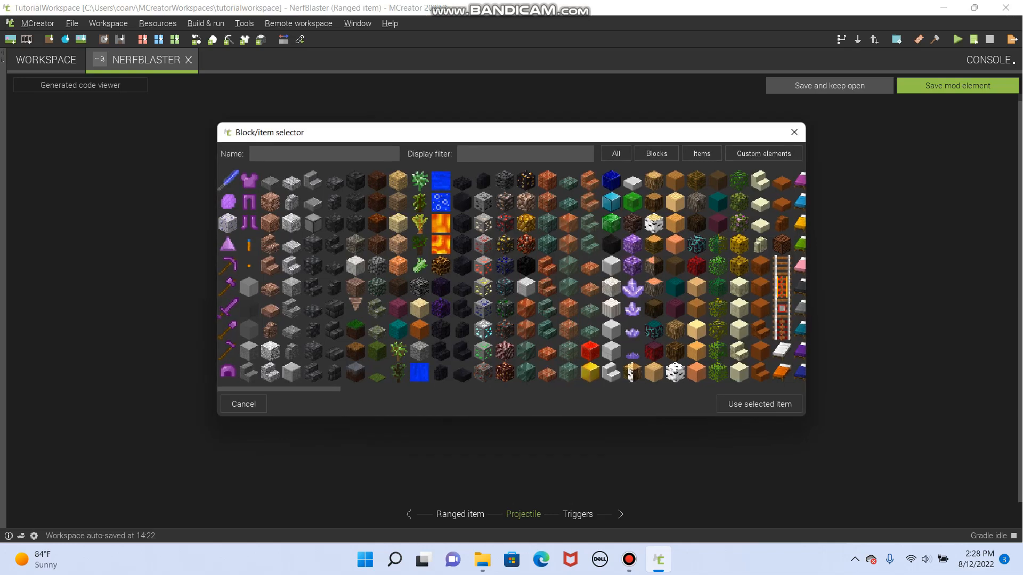
click(249, 267)
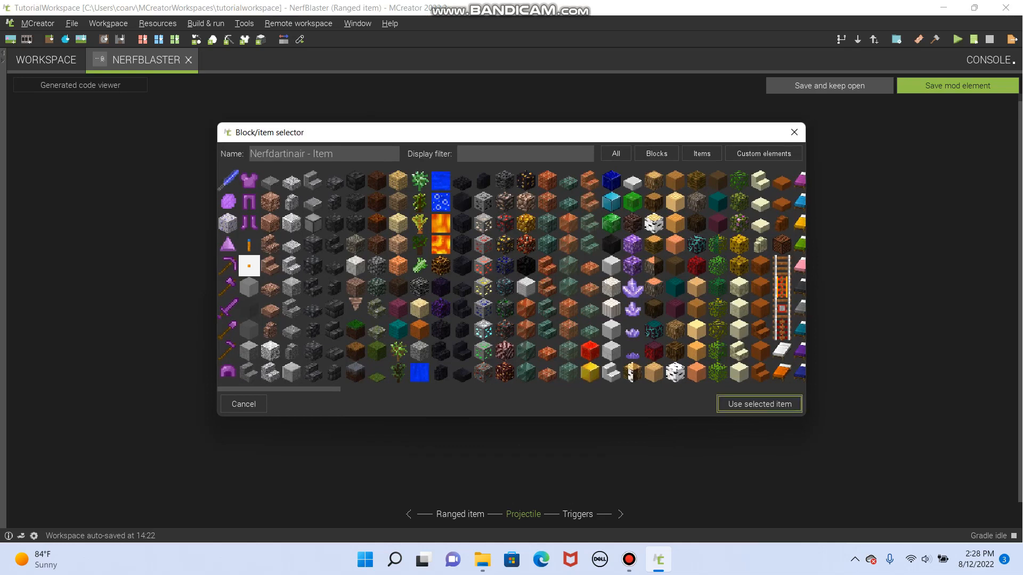
click(758, 404)
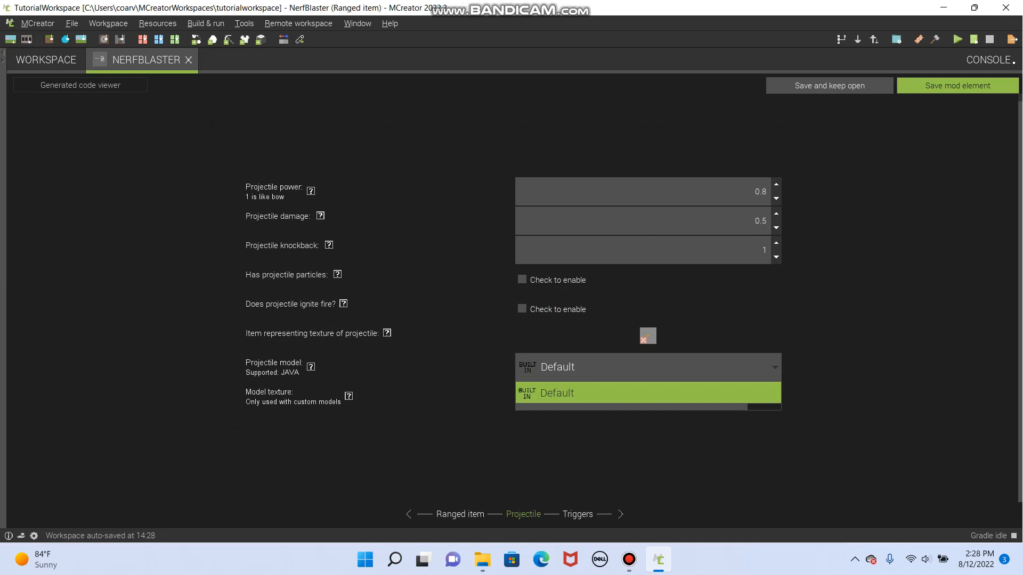
click(522, 309)
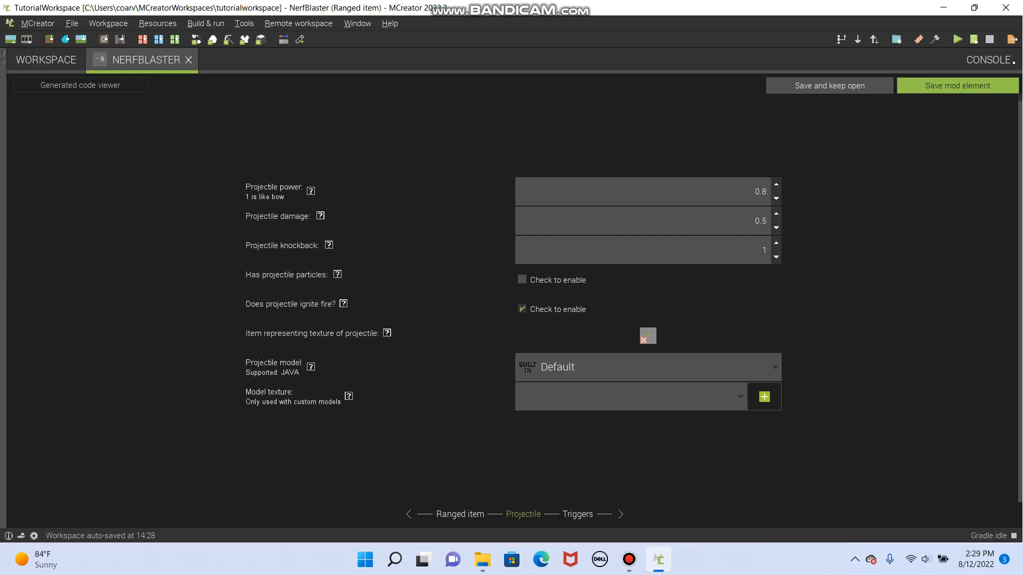
click(522, 309)
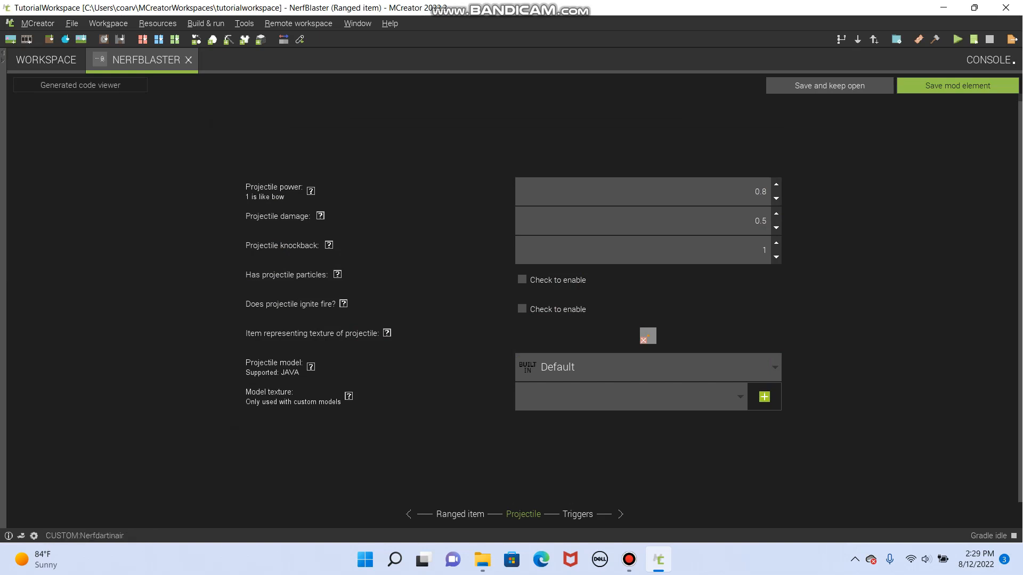
Review the Triggers page, return to Ranged item, and save the Nerf Blaster mod element
click(577, 514)
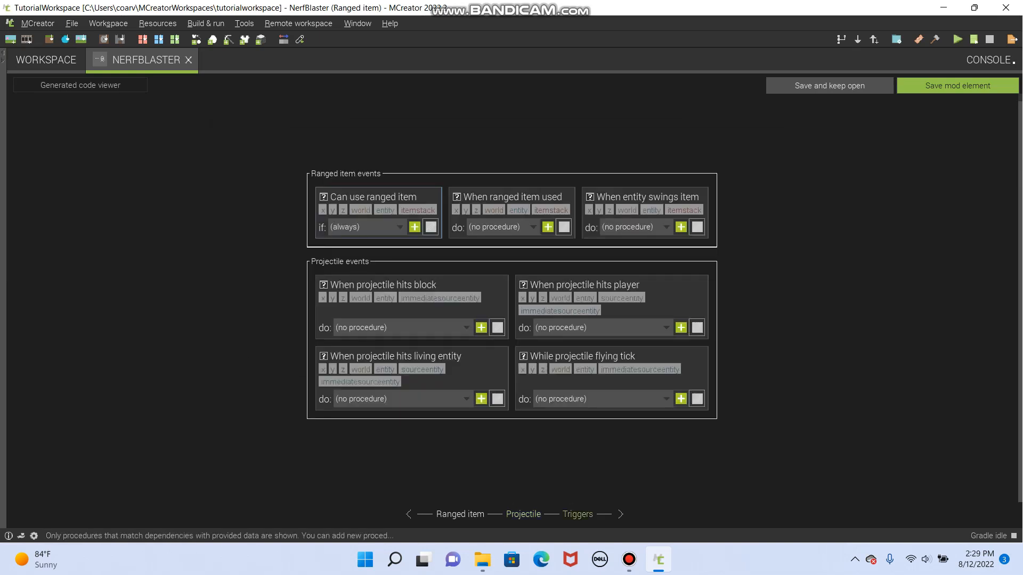
click(461, 514)
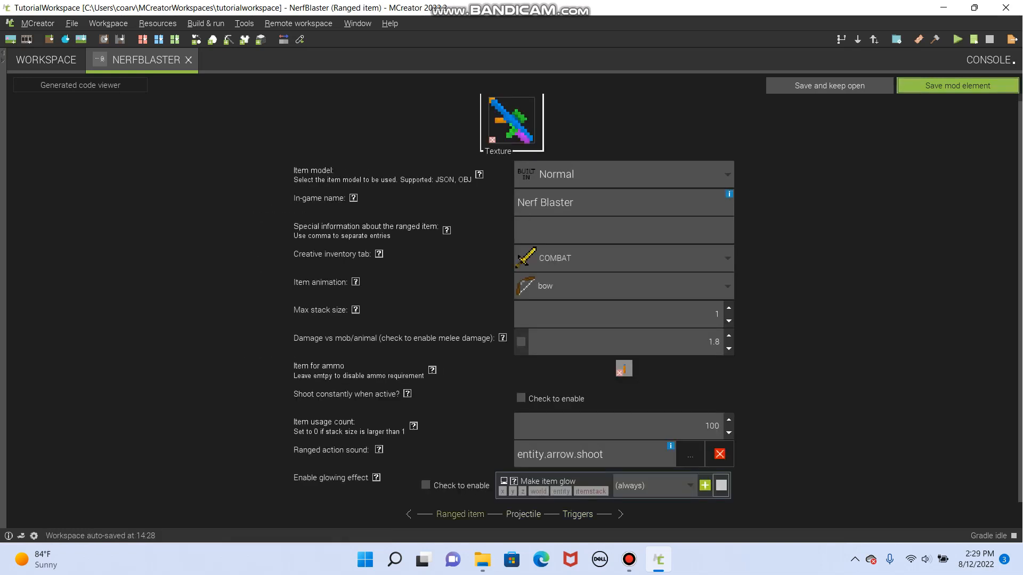
click(188, 60)
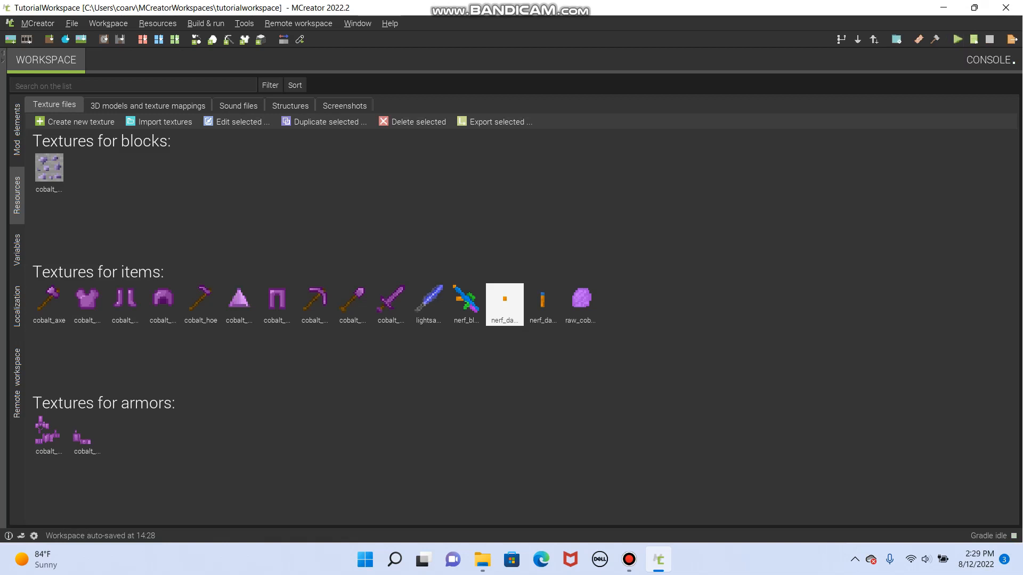
mouse_move(957, 39)
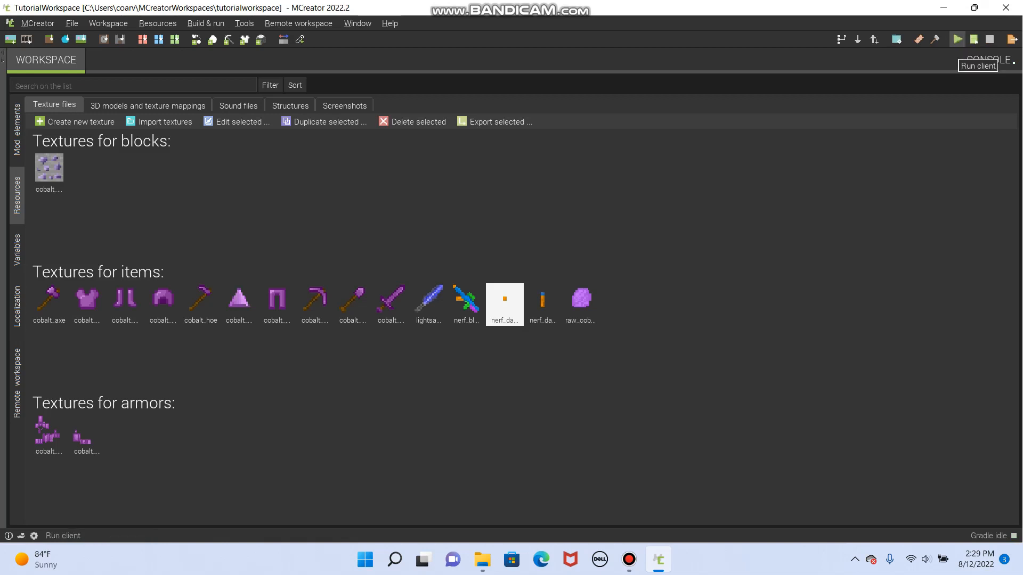
Run the test client, resume the world, and take the Nerf Blaster and Nerfdarts from the creative inventory
click(956, 39)
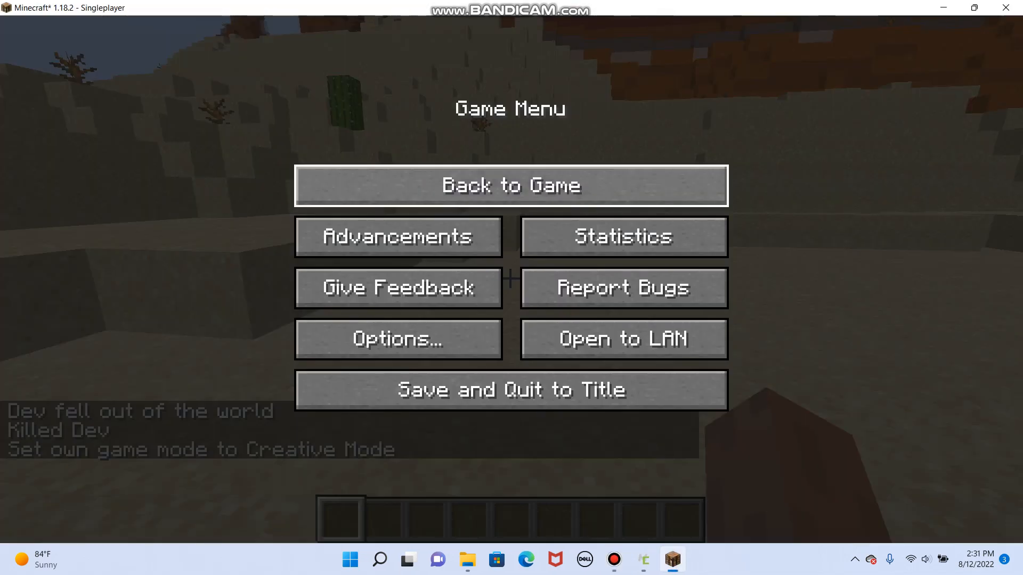
click(510, 186)
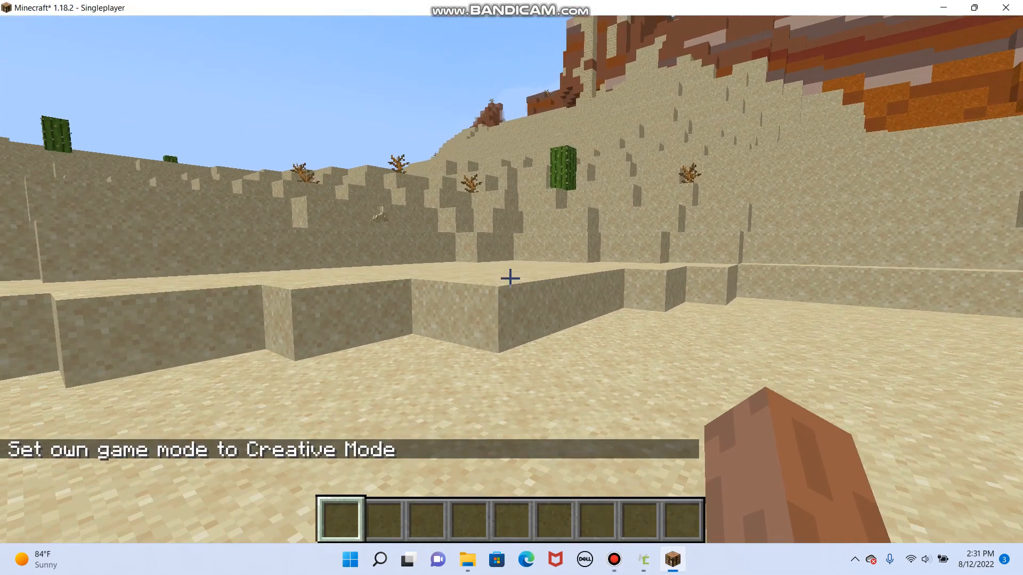
mouse_move(509, 278)
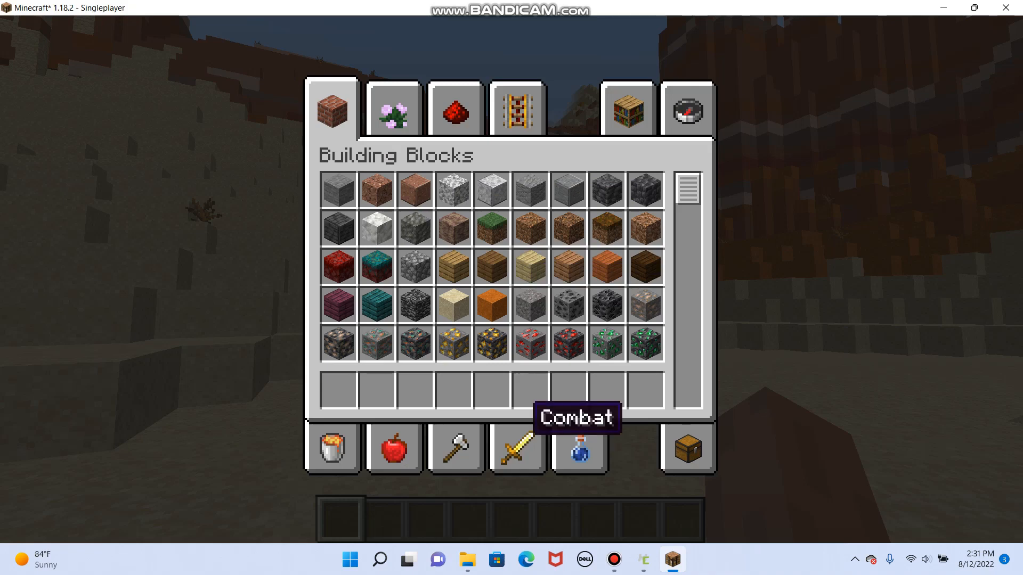
click(518, 450)
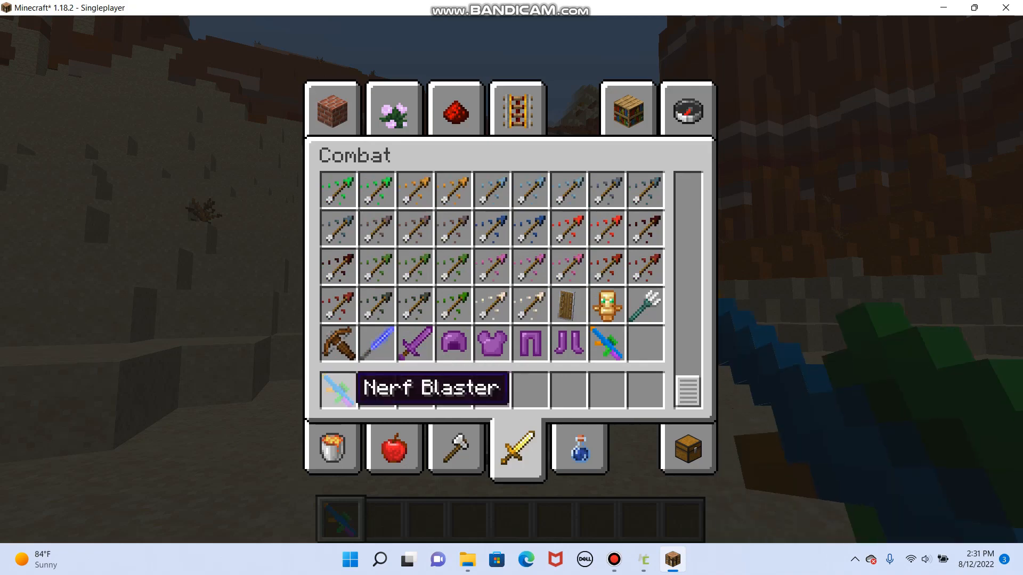
click(332, 448)
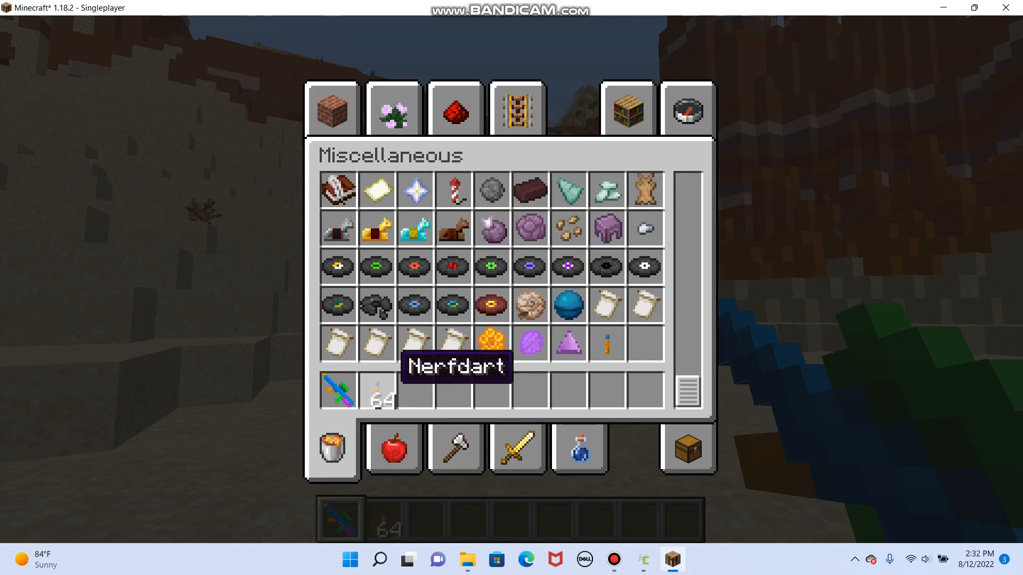
key(Escape)
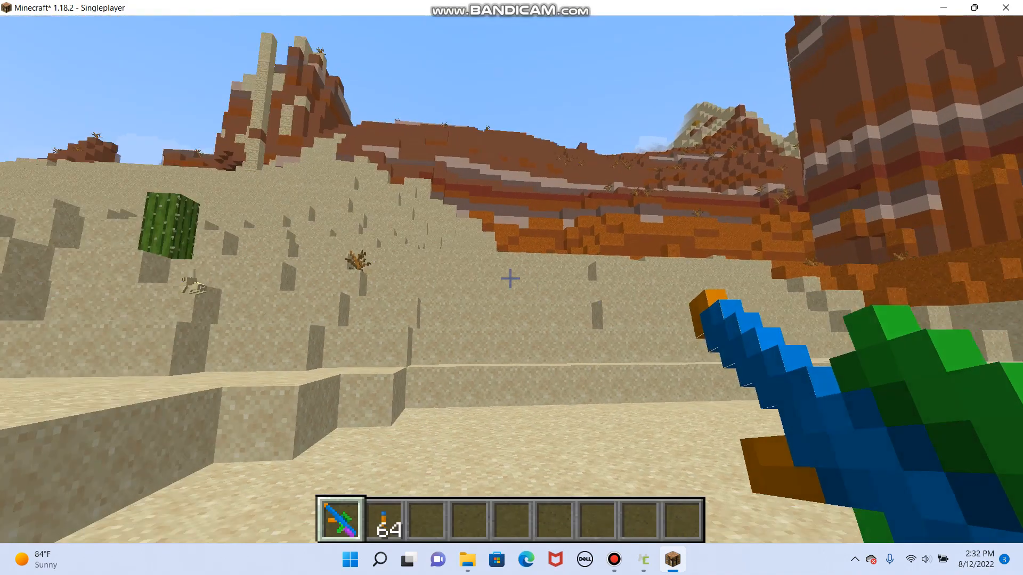
mouse_move(511, 276)
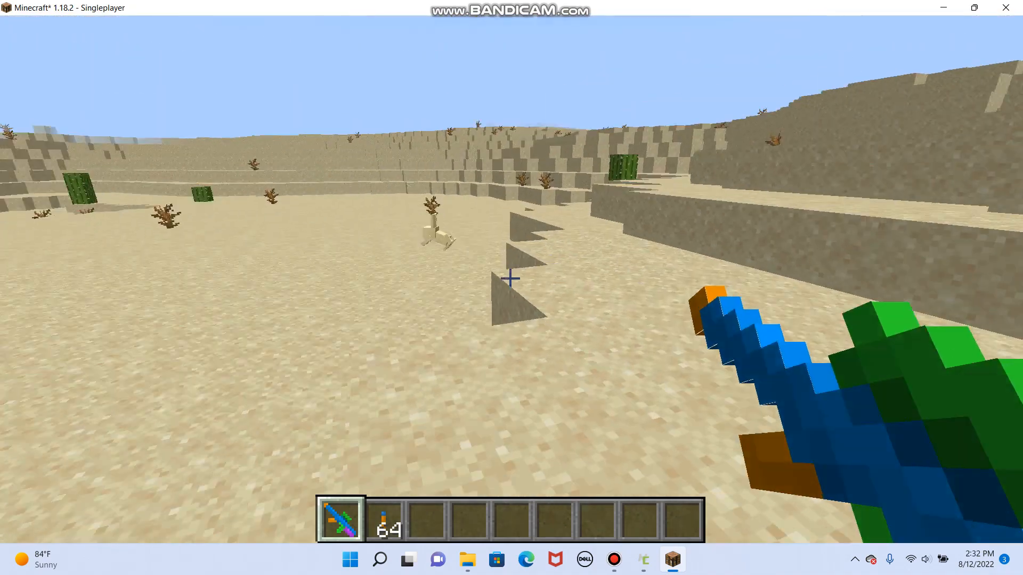
mouse_move(511, 278)
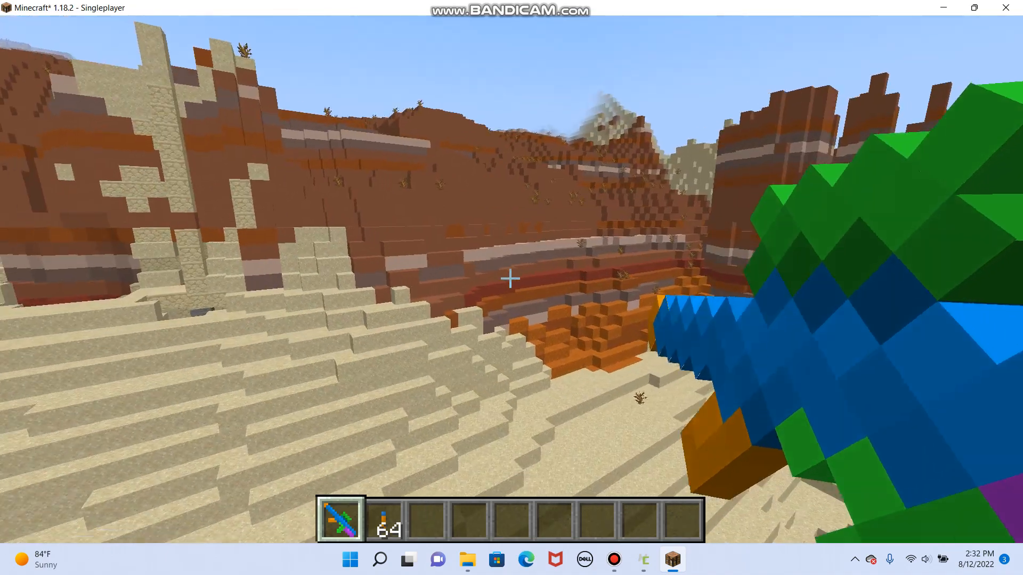
mouse_move(509, 278)
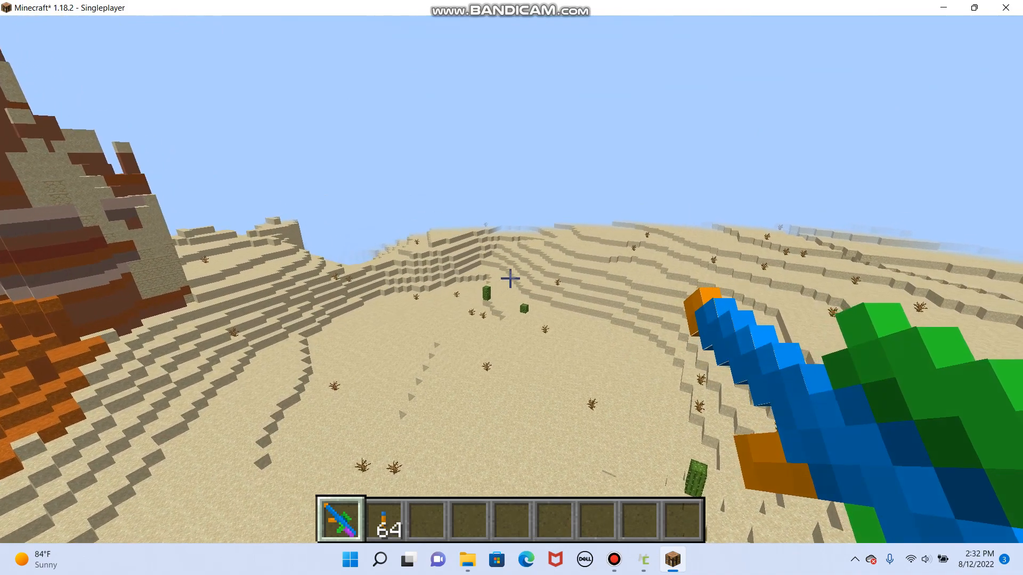
Save the world and quit to the title screen
key(Escape)
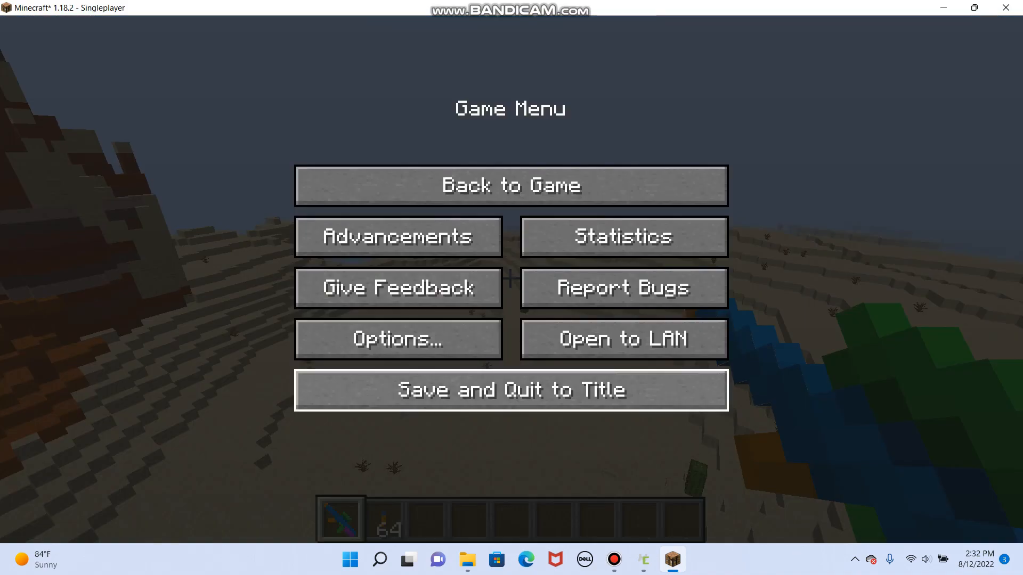
click(510, 390)
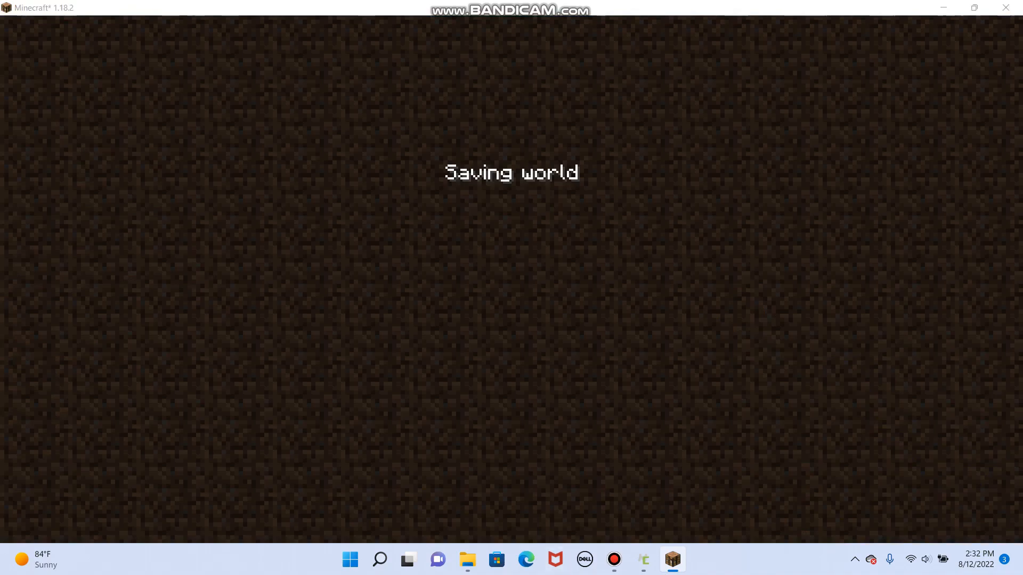